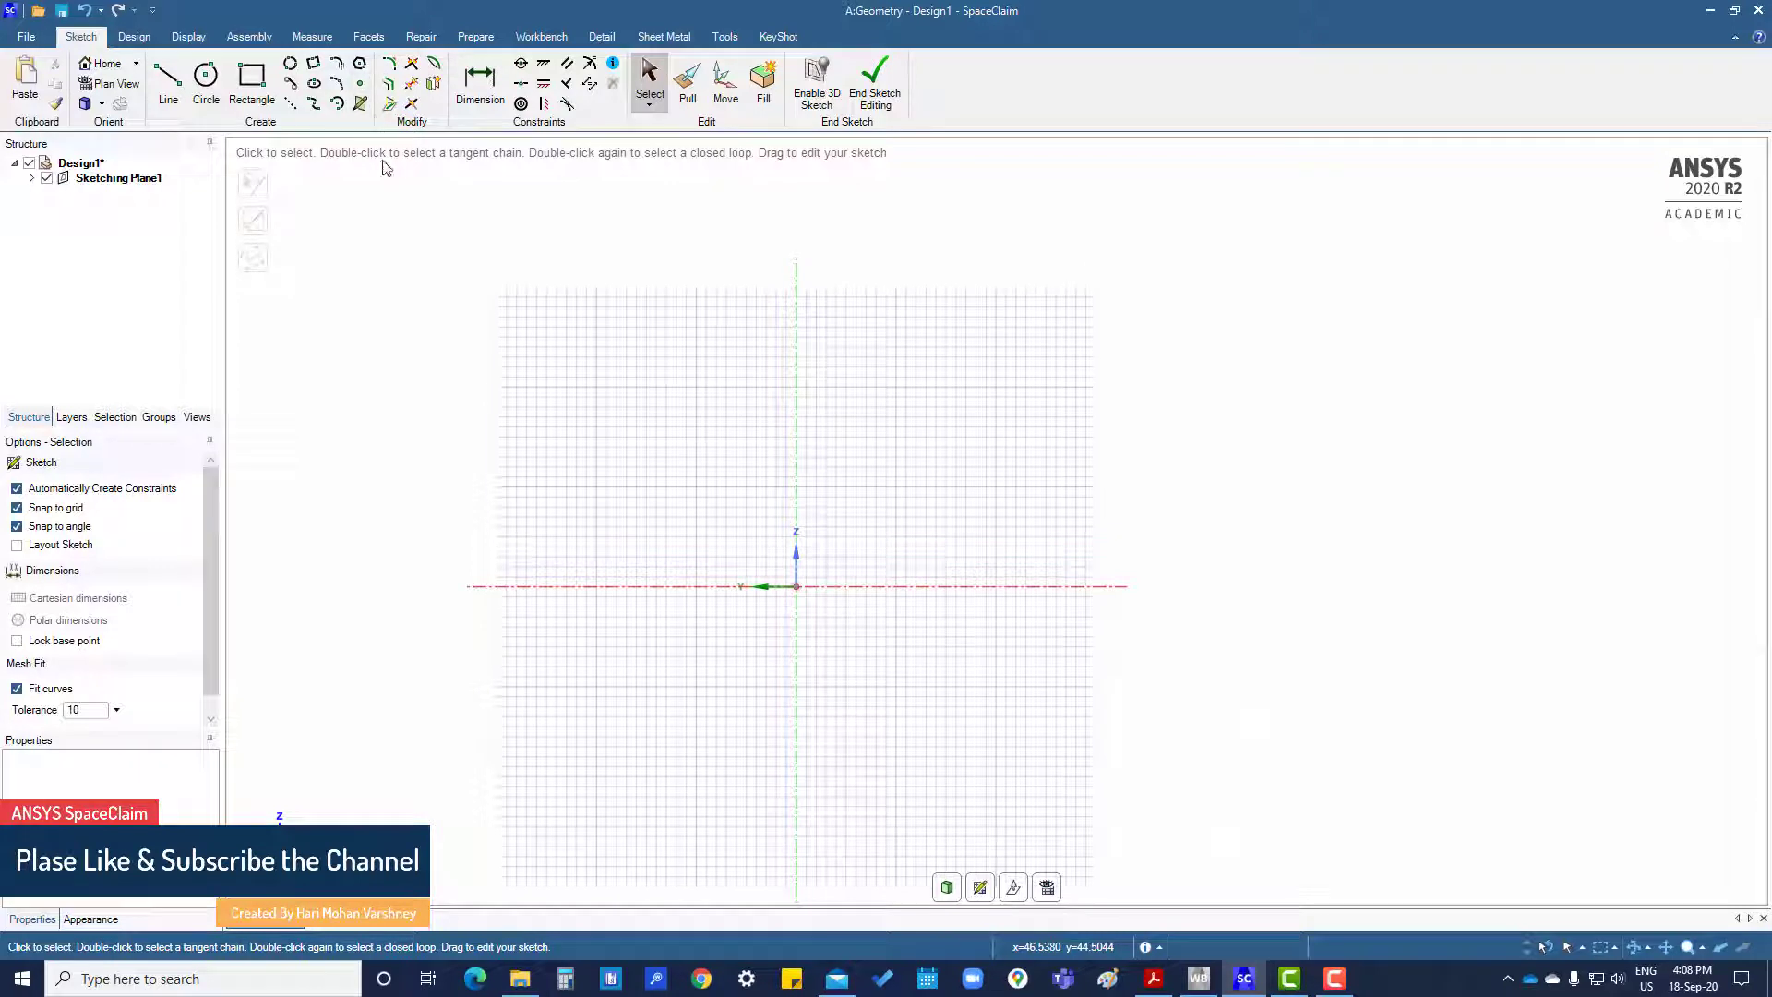
- Draw a square rectangle centred around the sketch origin
click(253, 80)
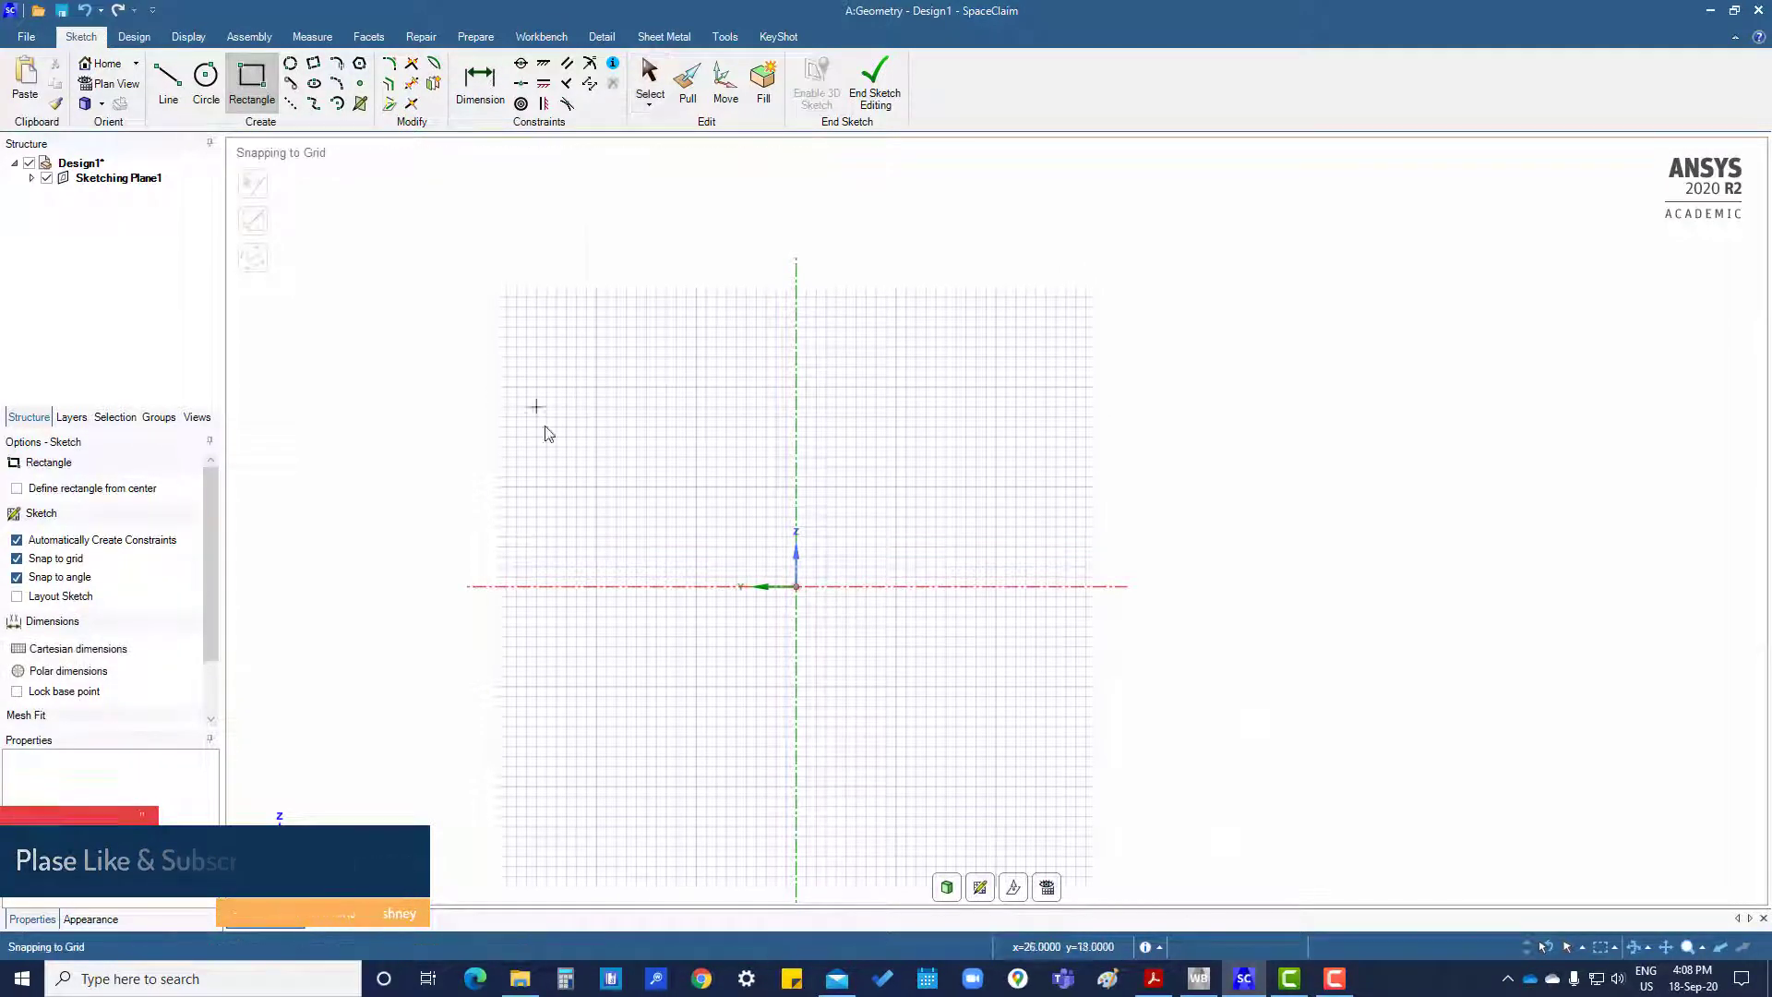
mouse_move(797, 587)
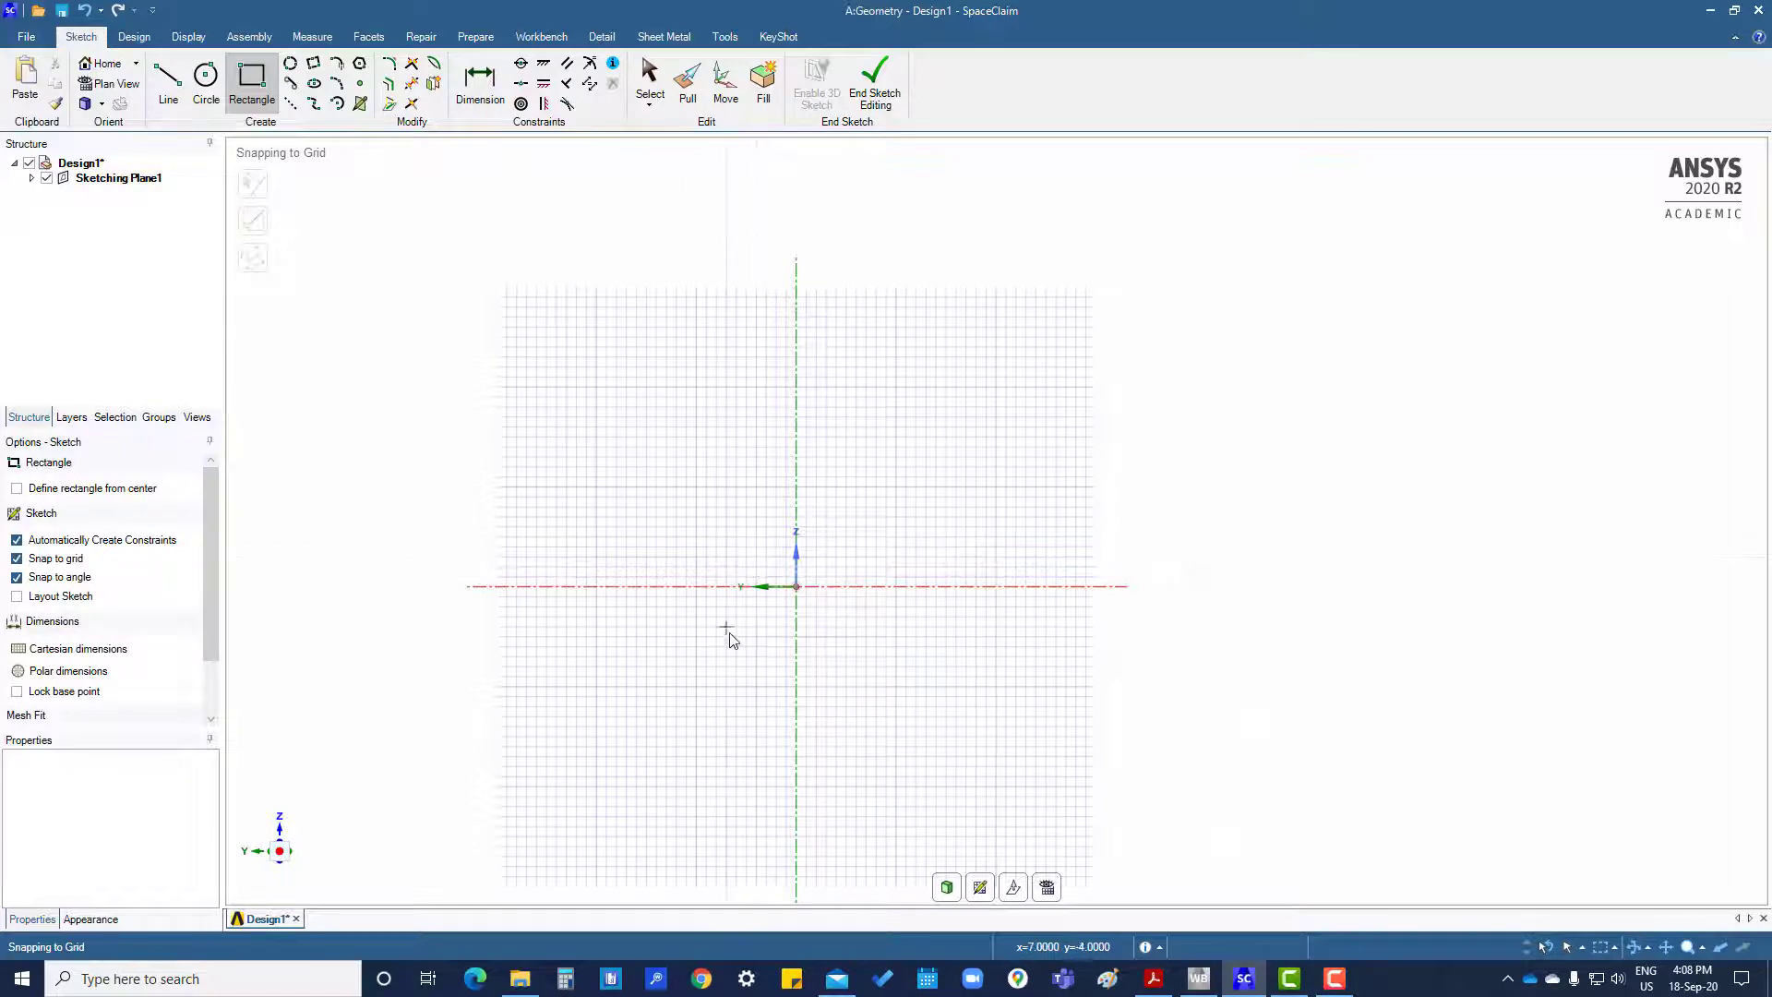
drag(794, 585, 884, 478)
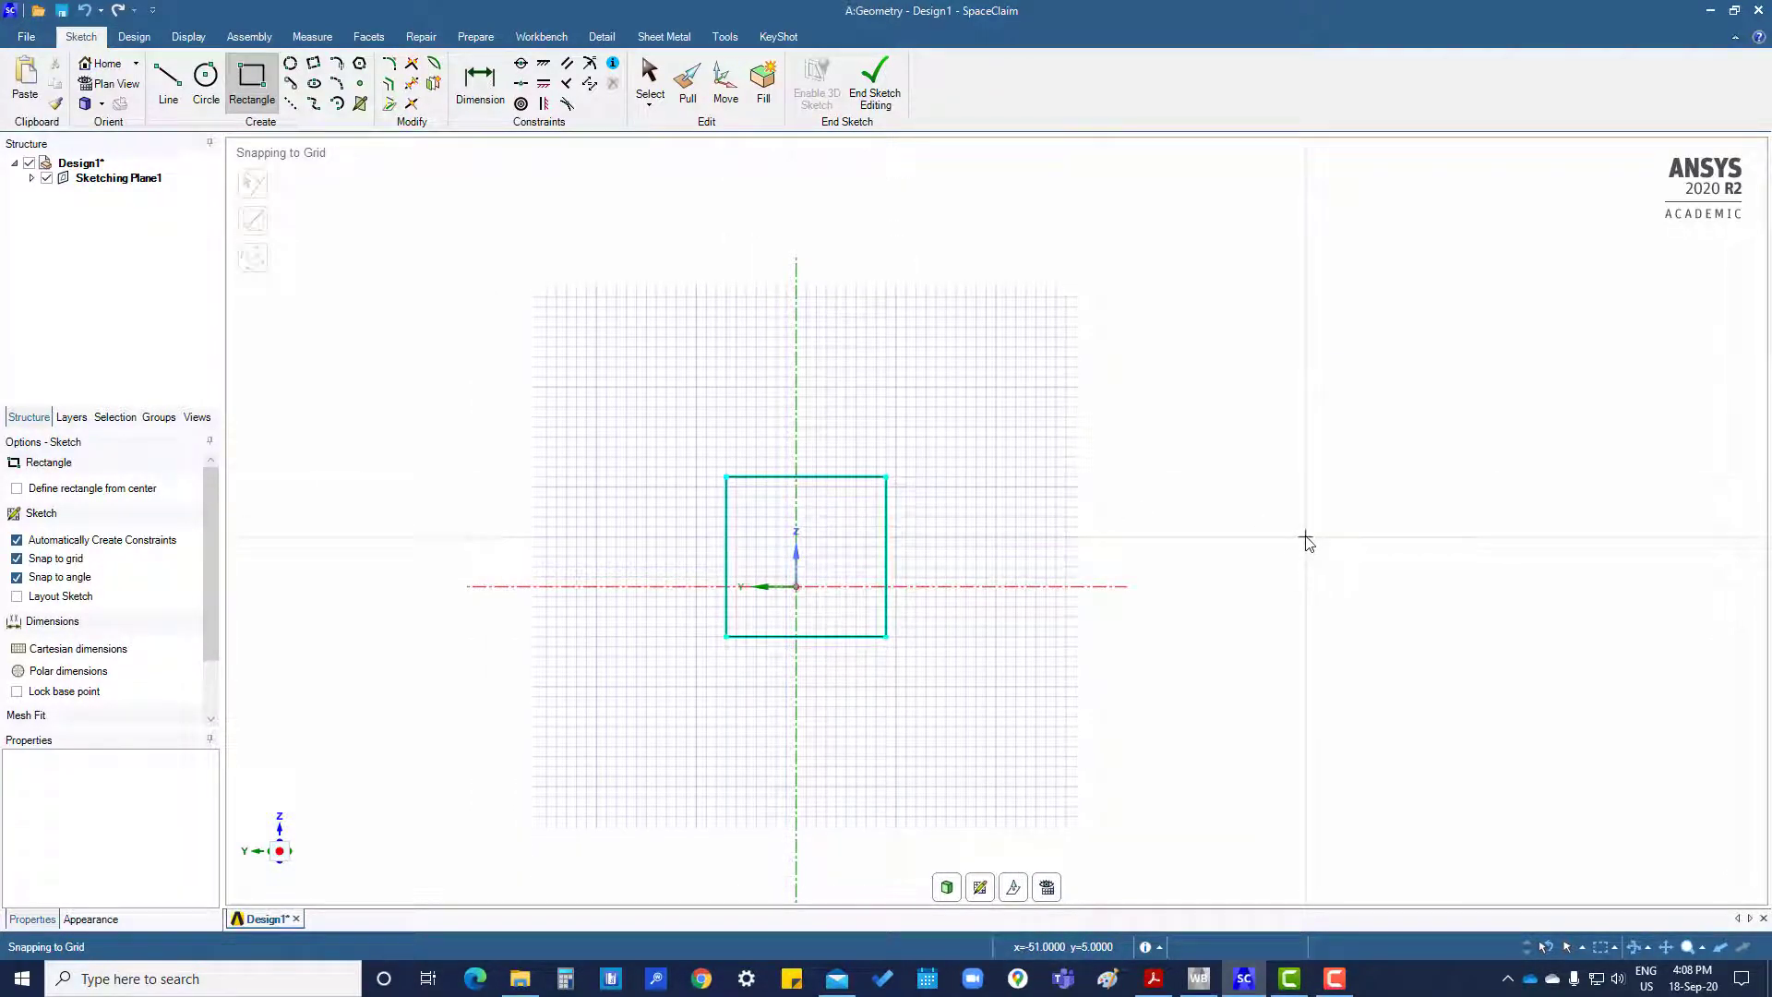
click(650, 82)
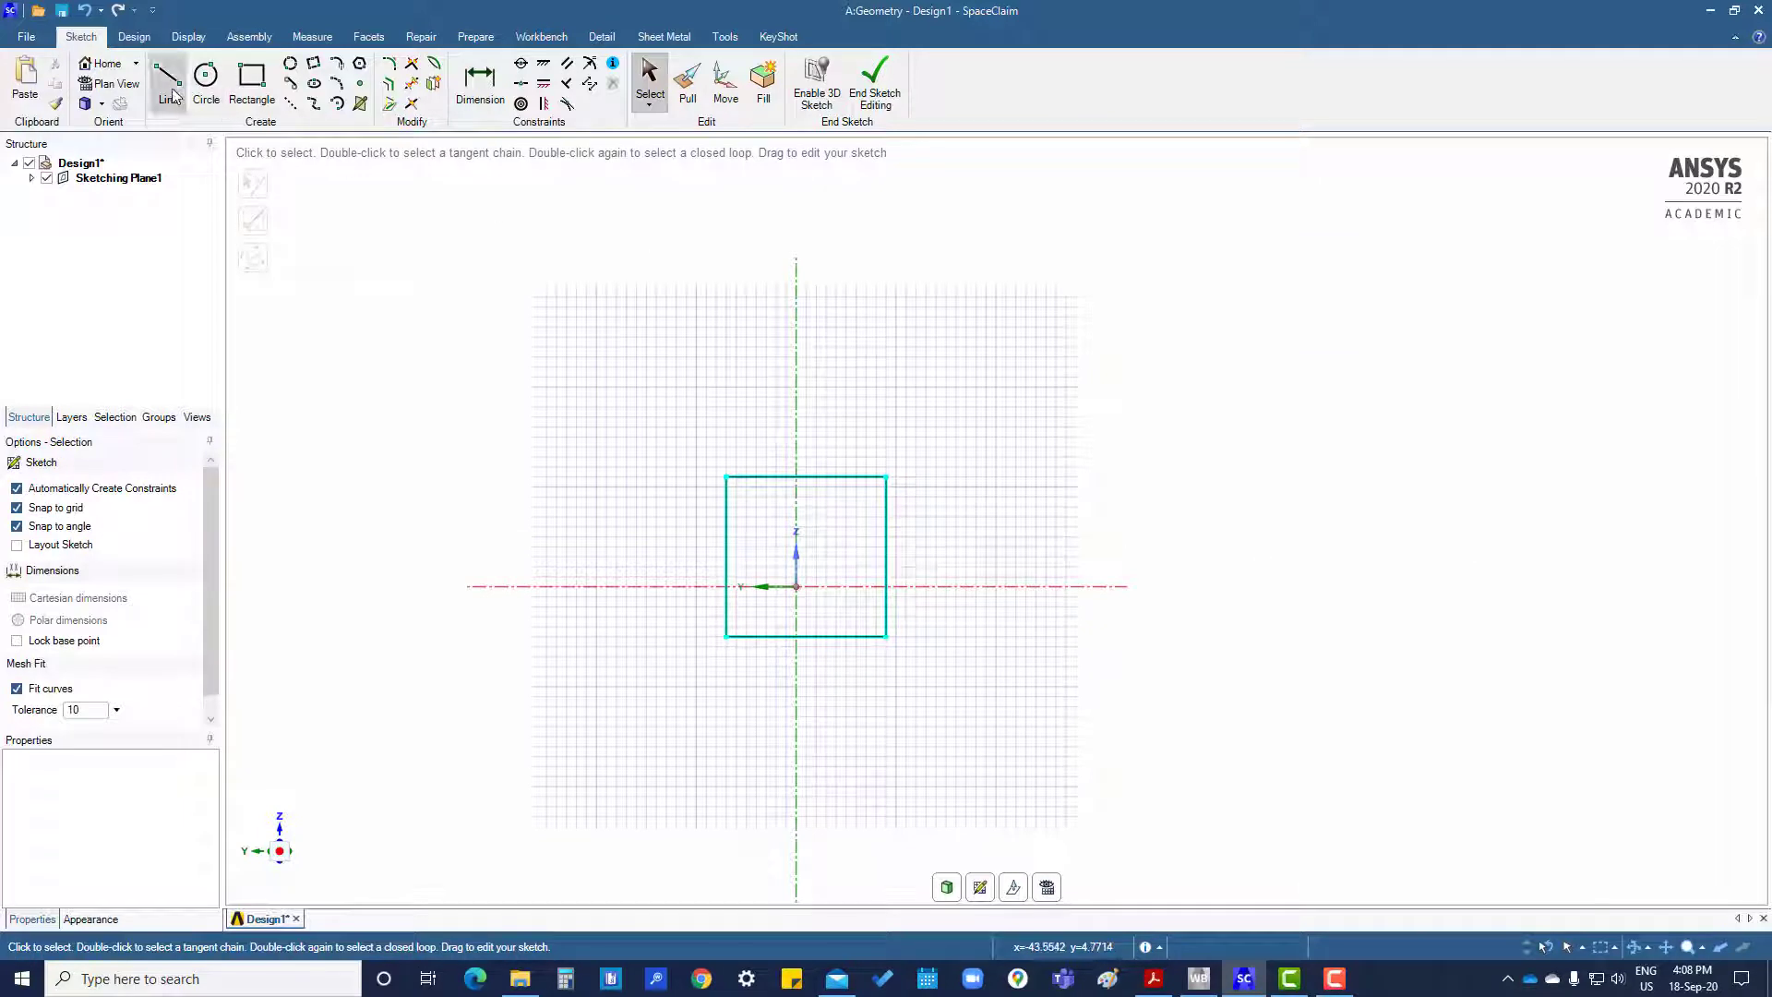
- Dimension the square 16mm wide and centre it symmetrically on the sketch axes
click(478, 79)
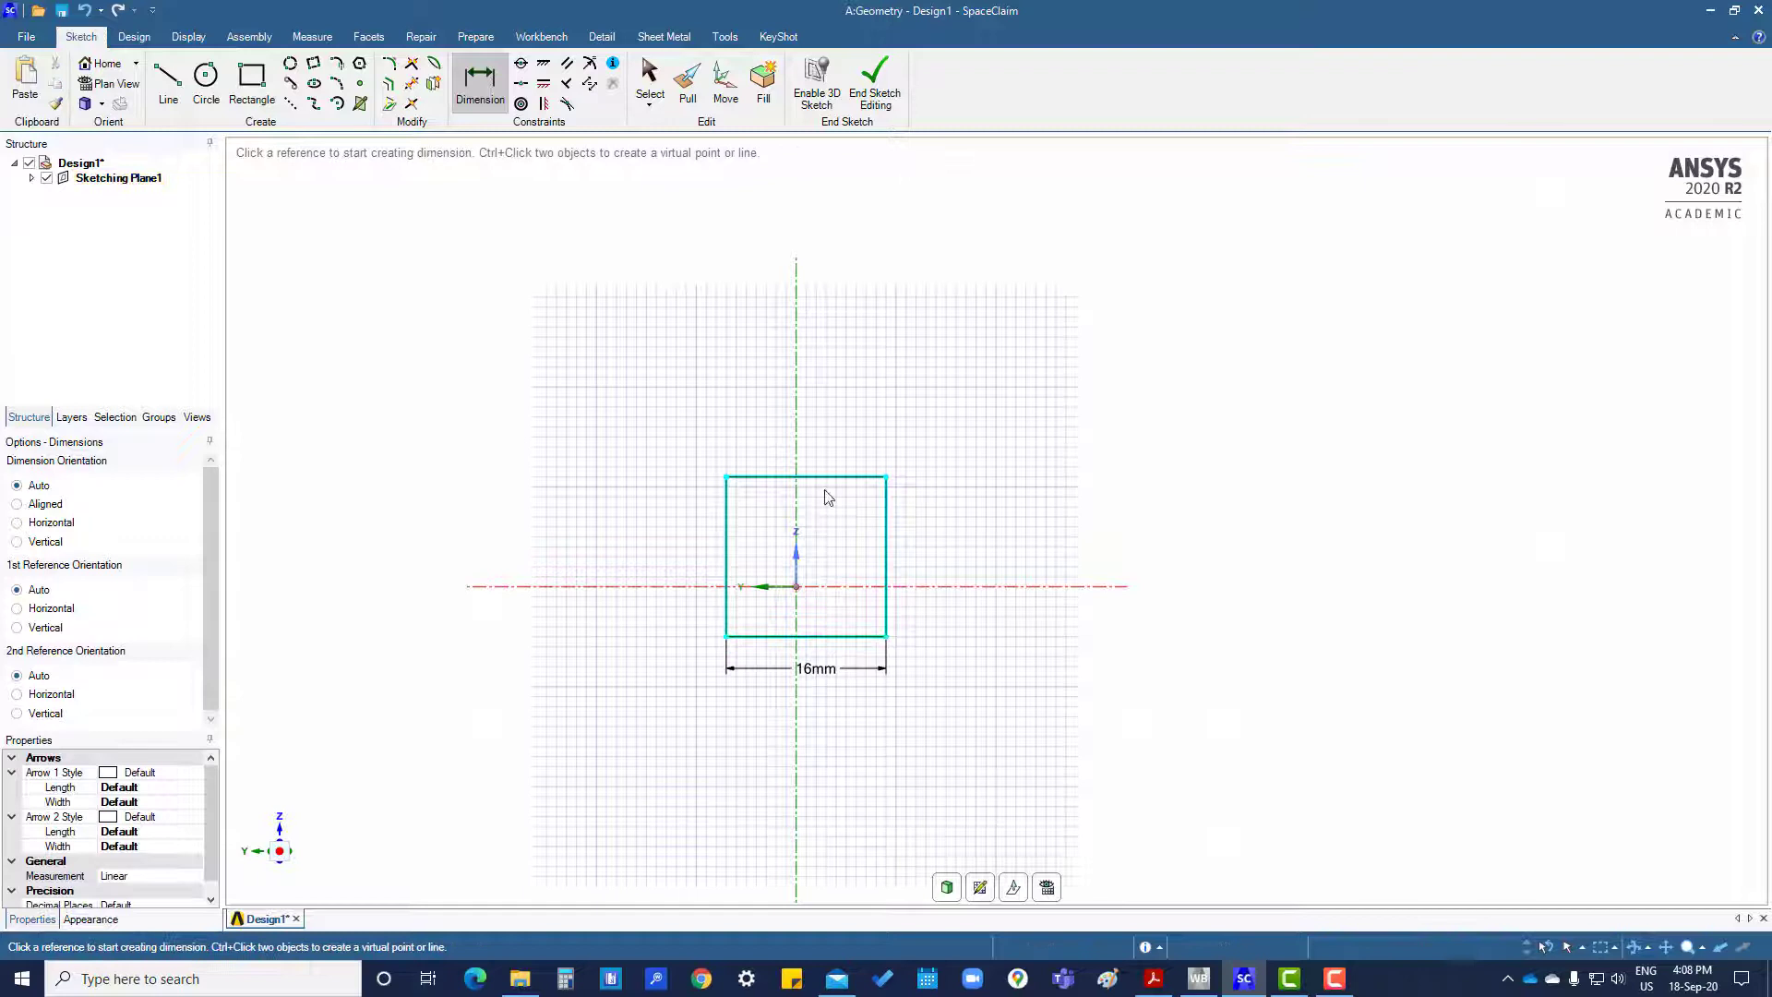
click(648, 81)
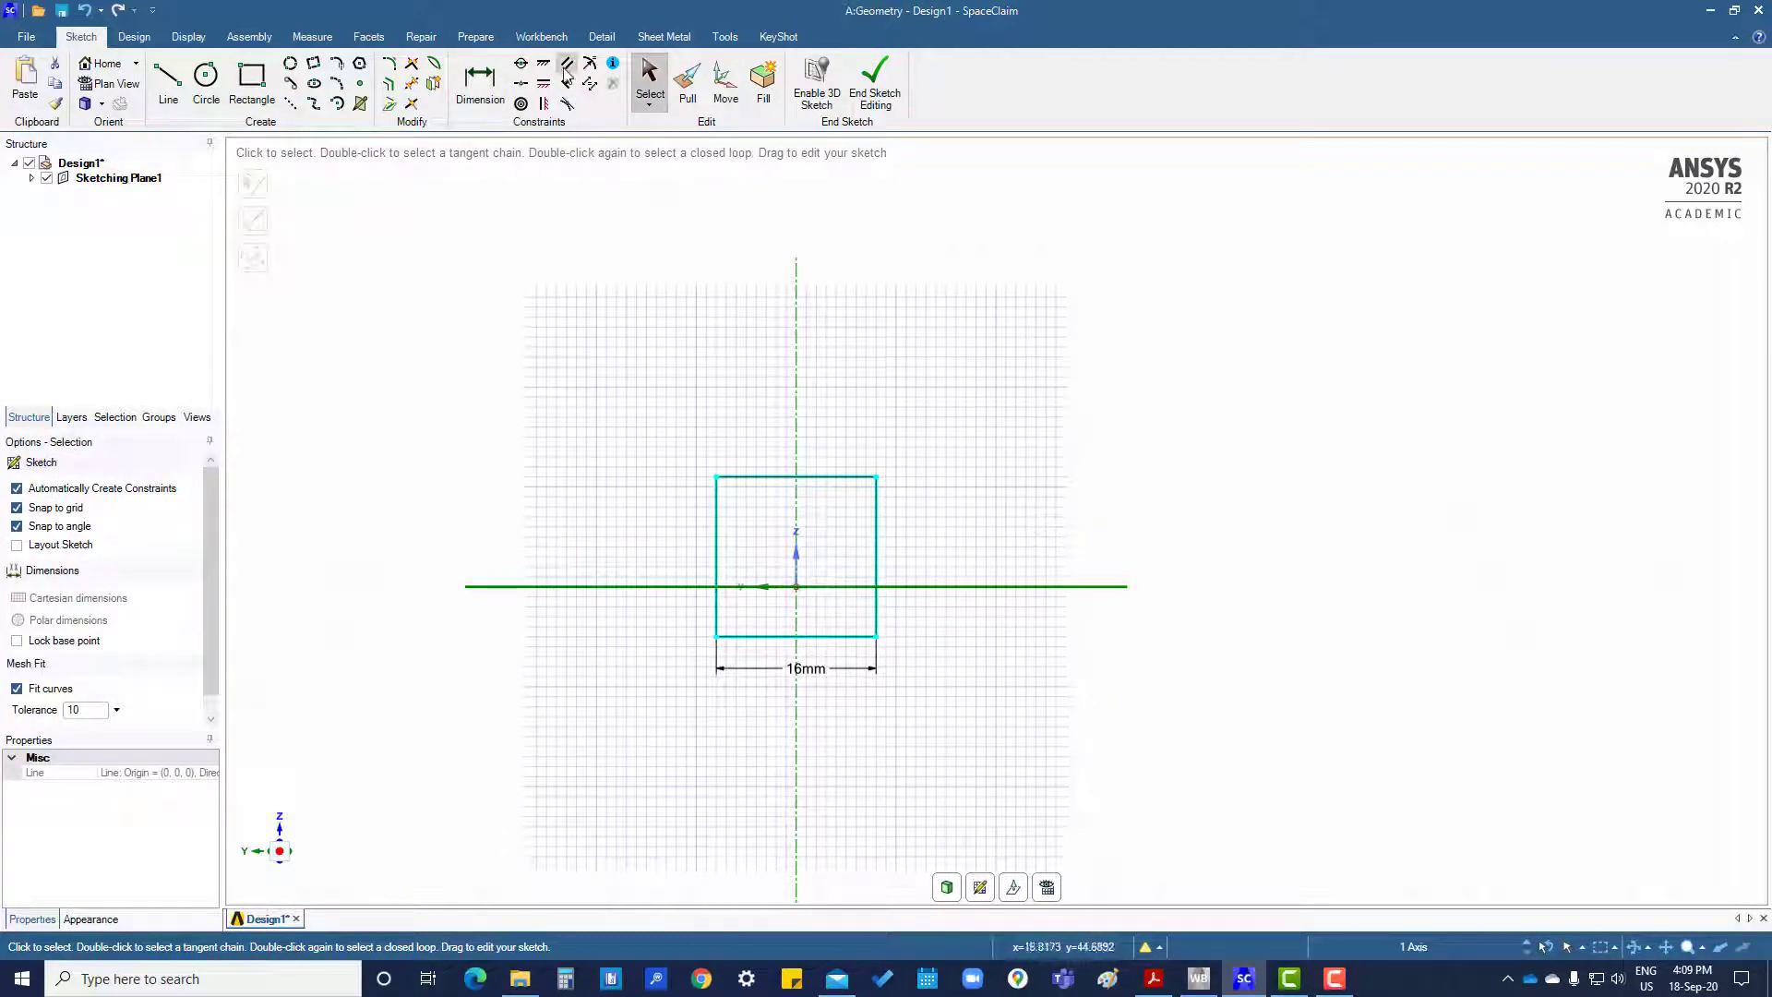
mouse_move(589, 85)
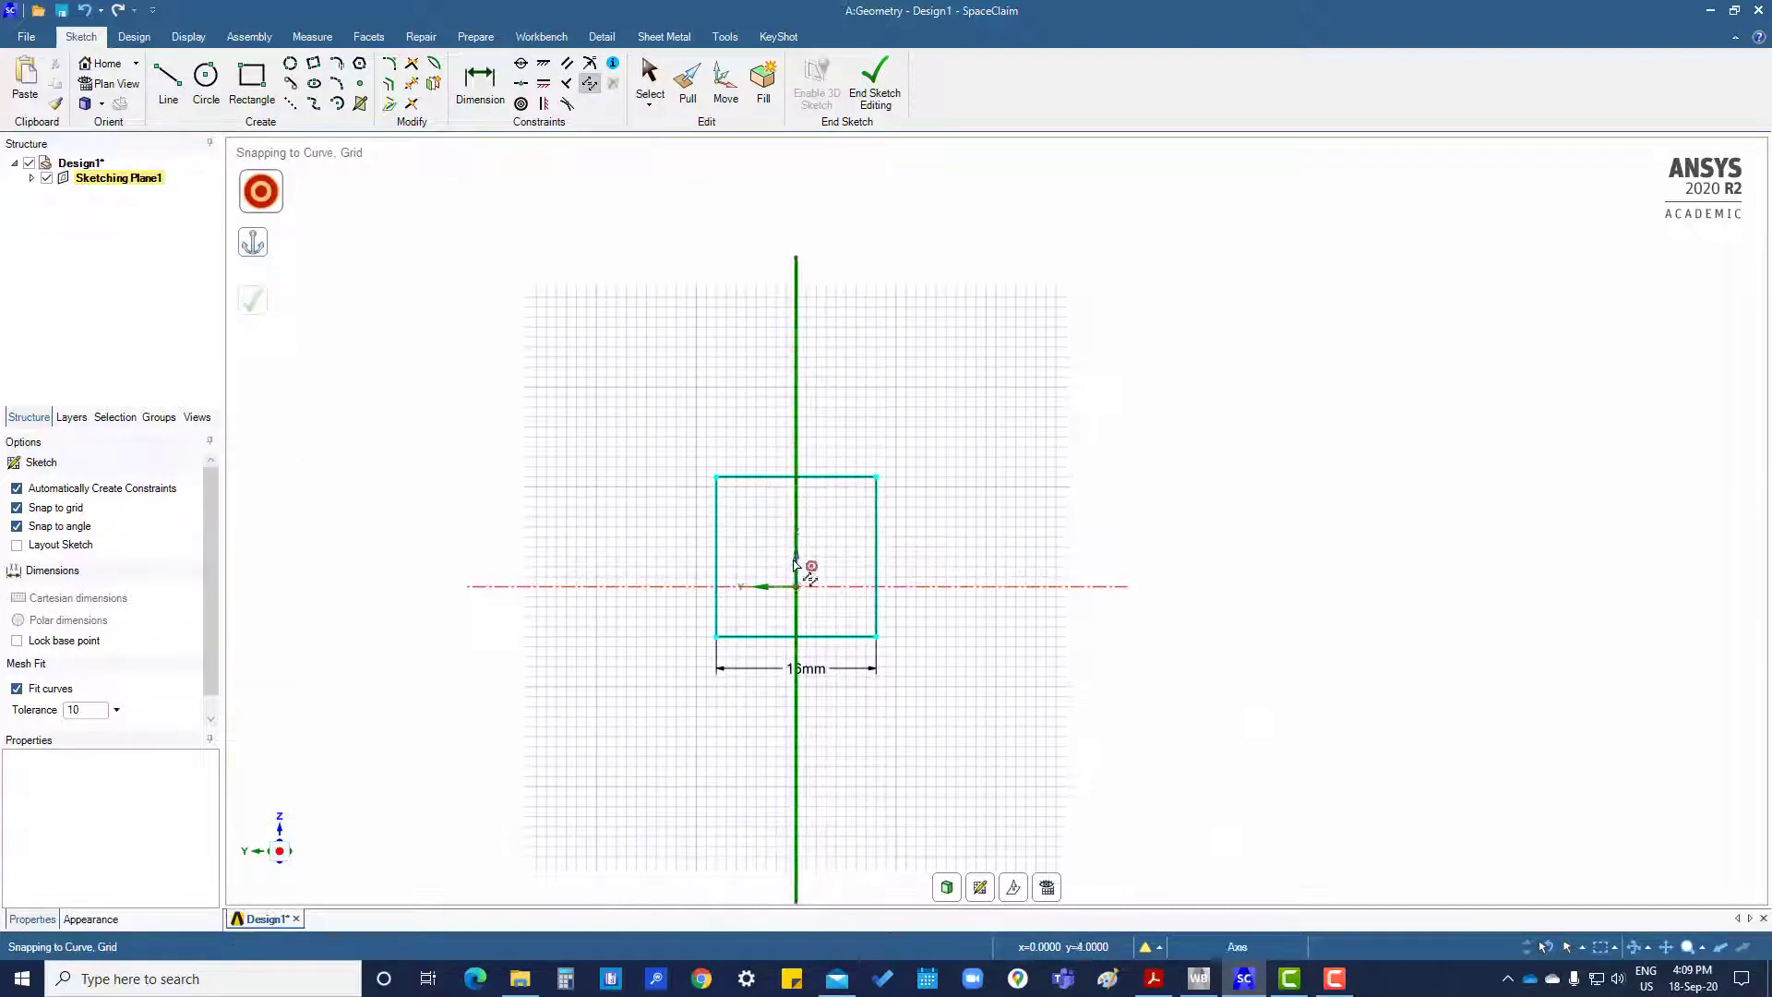
click(716, 559)
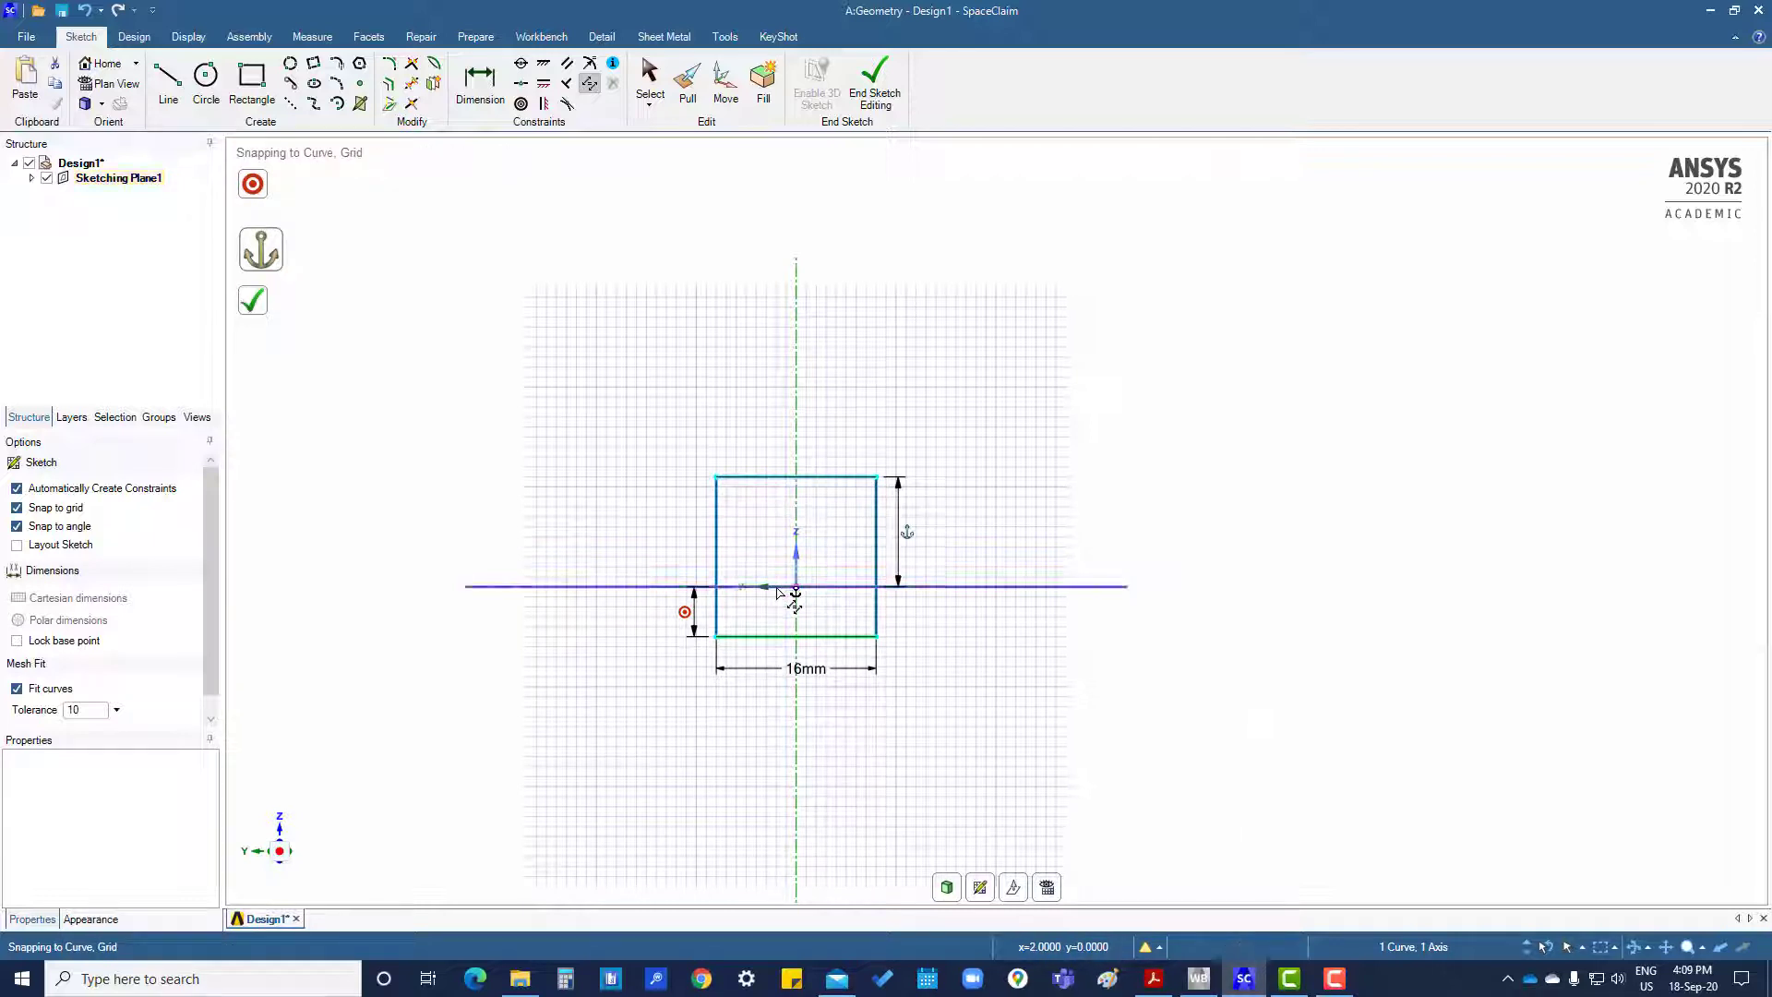
mouse_move(1113, 534)
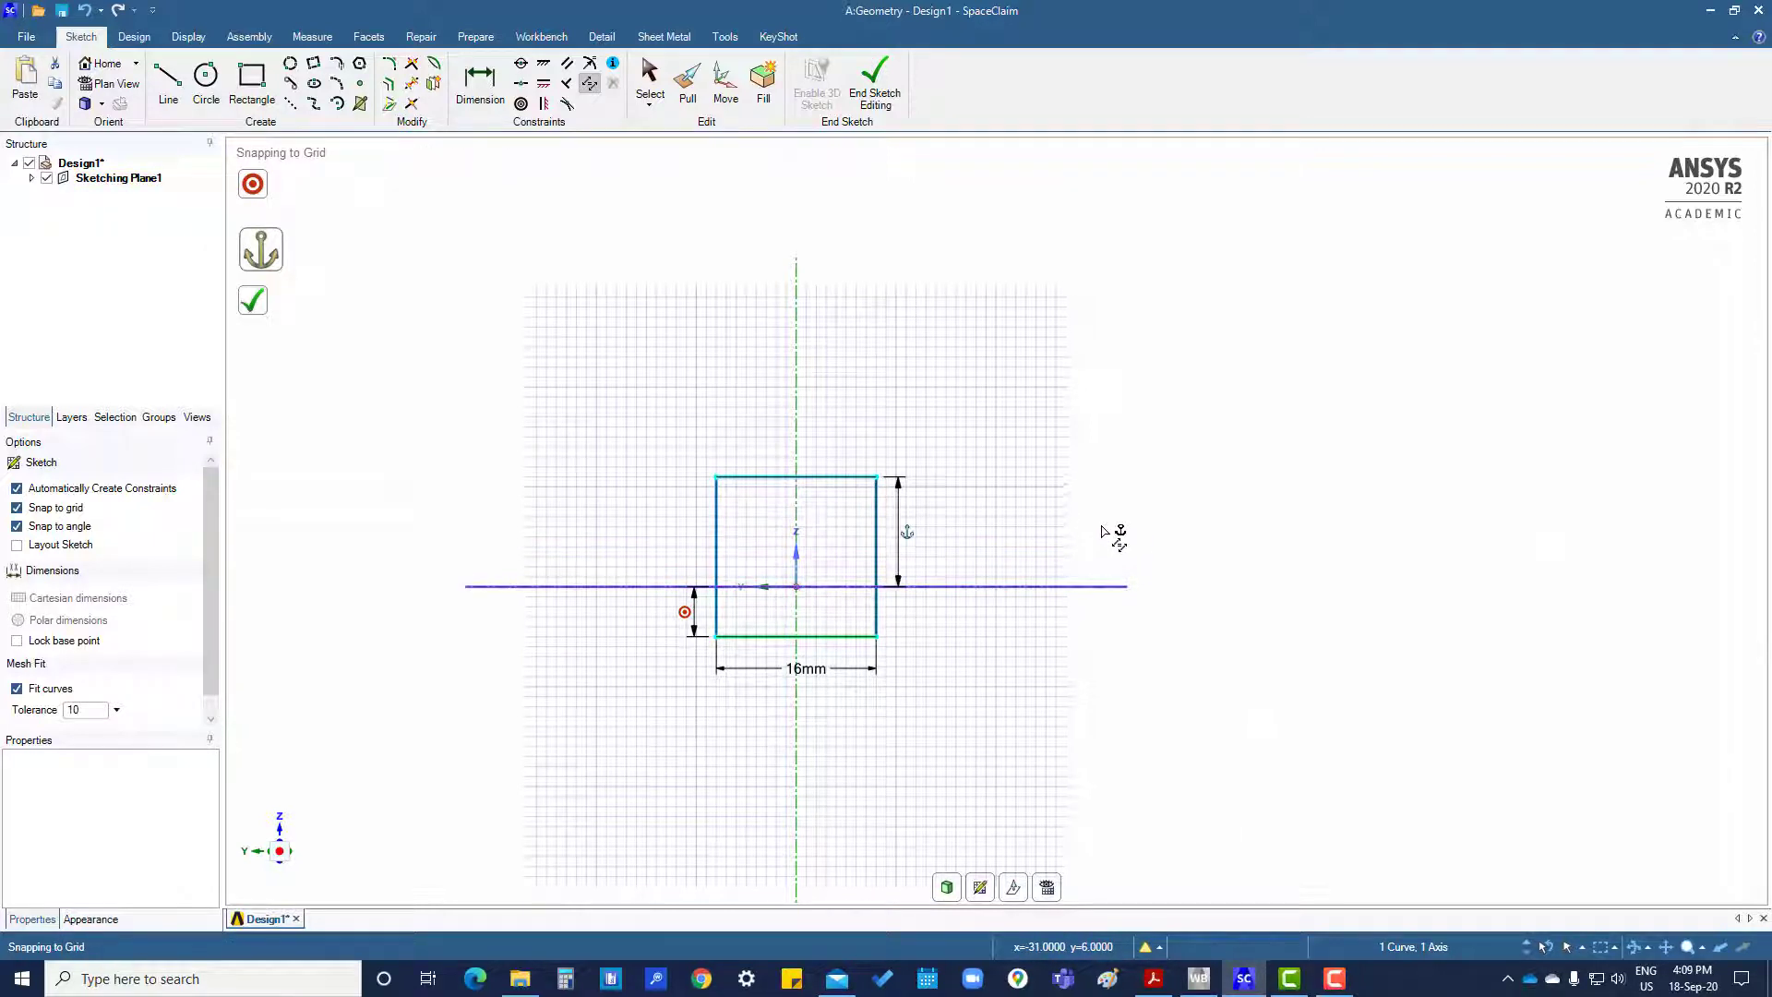
mouse_move(921, 548)
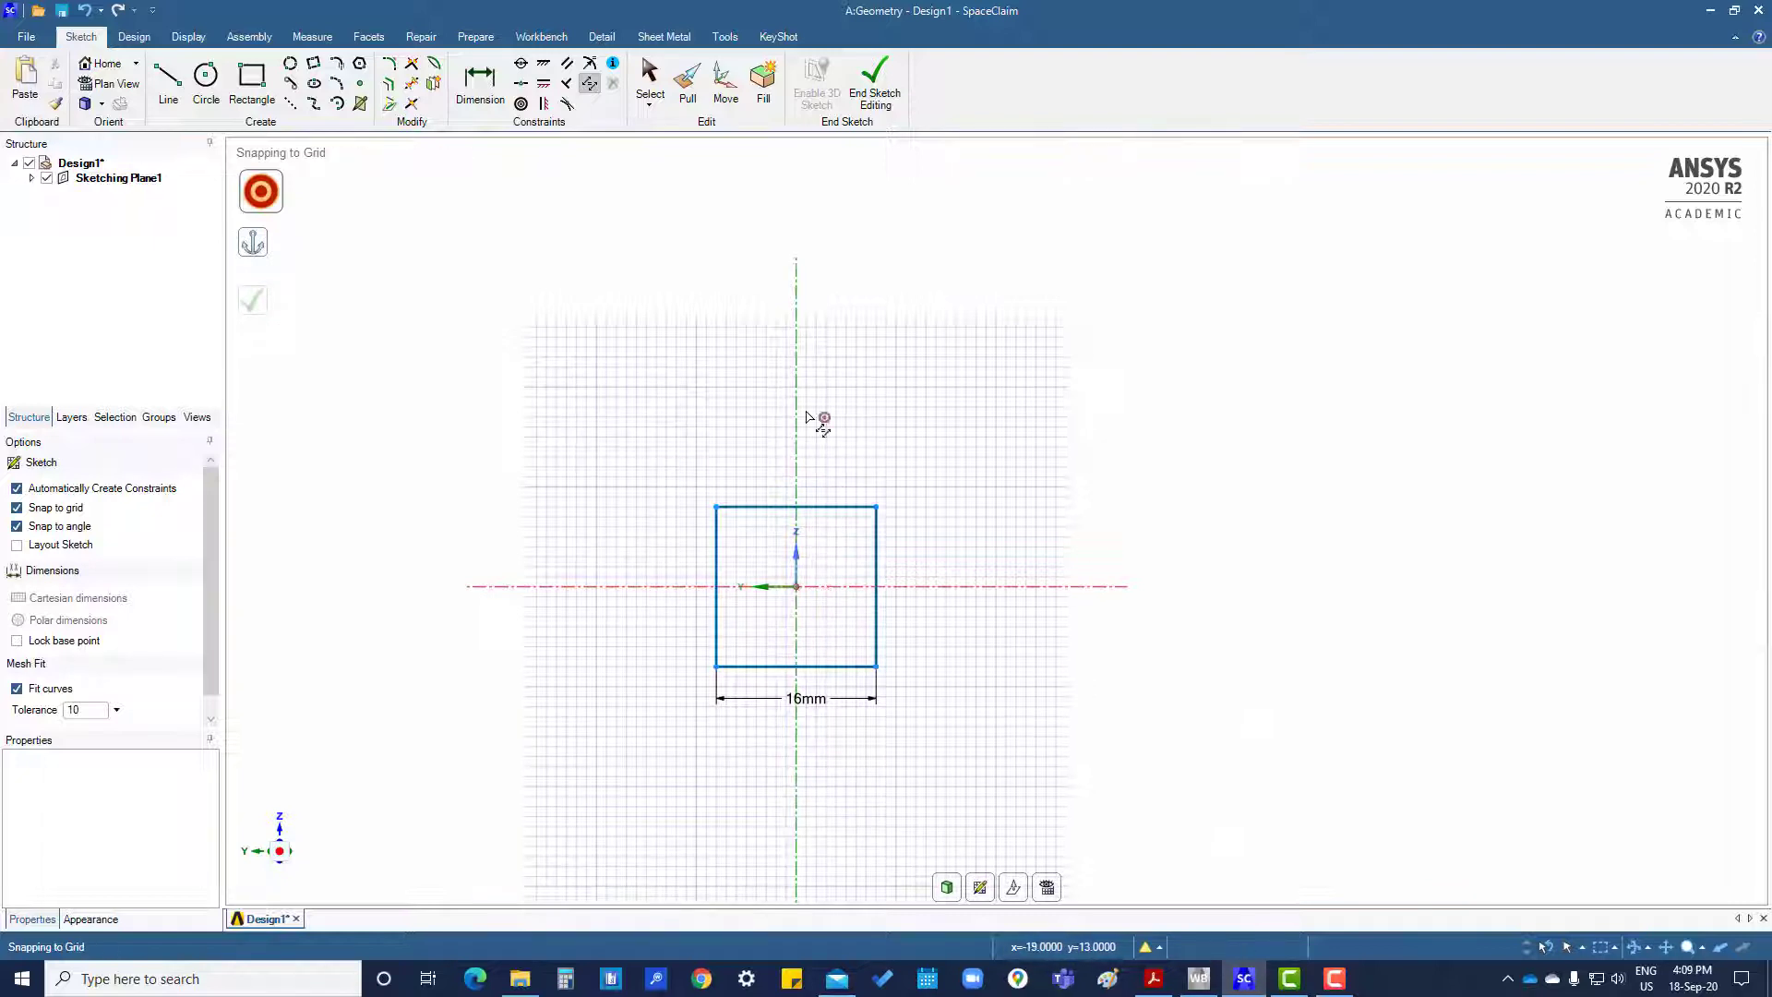
mouse_move(751, 638)
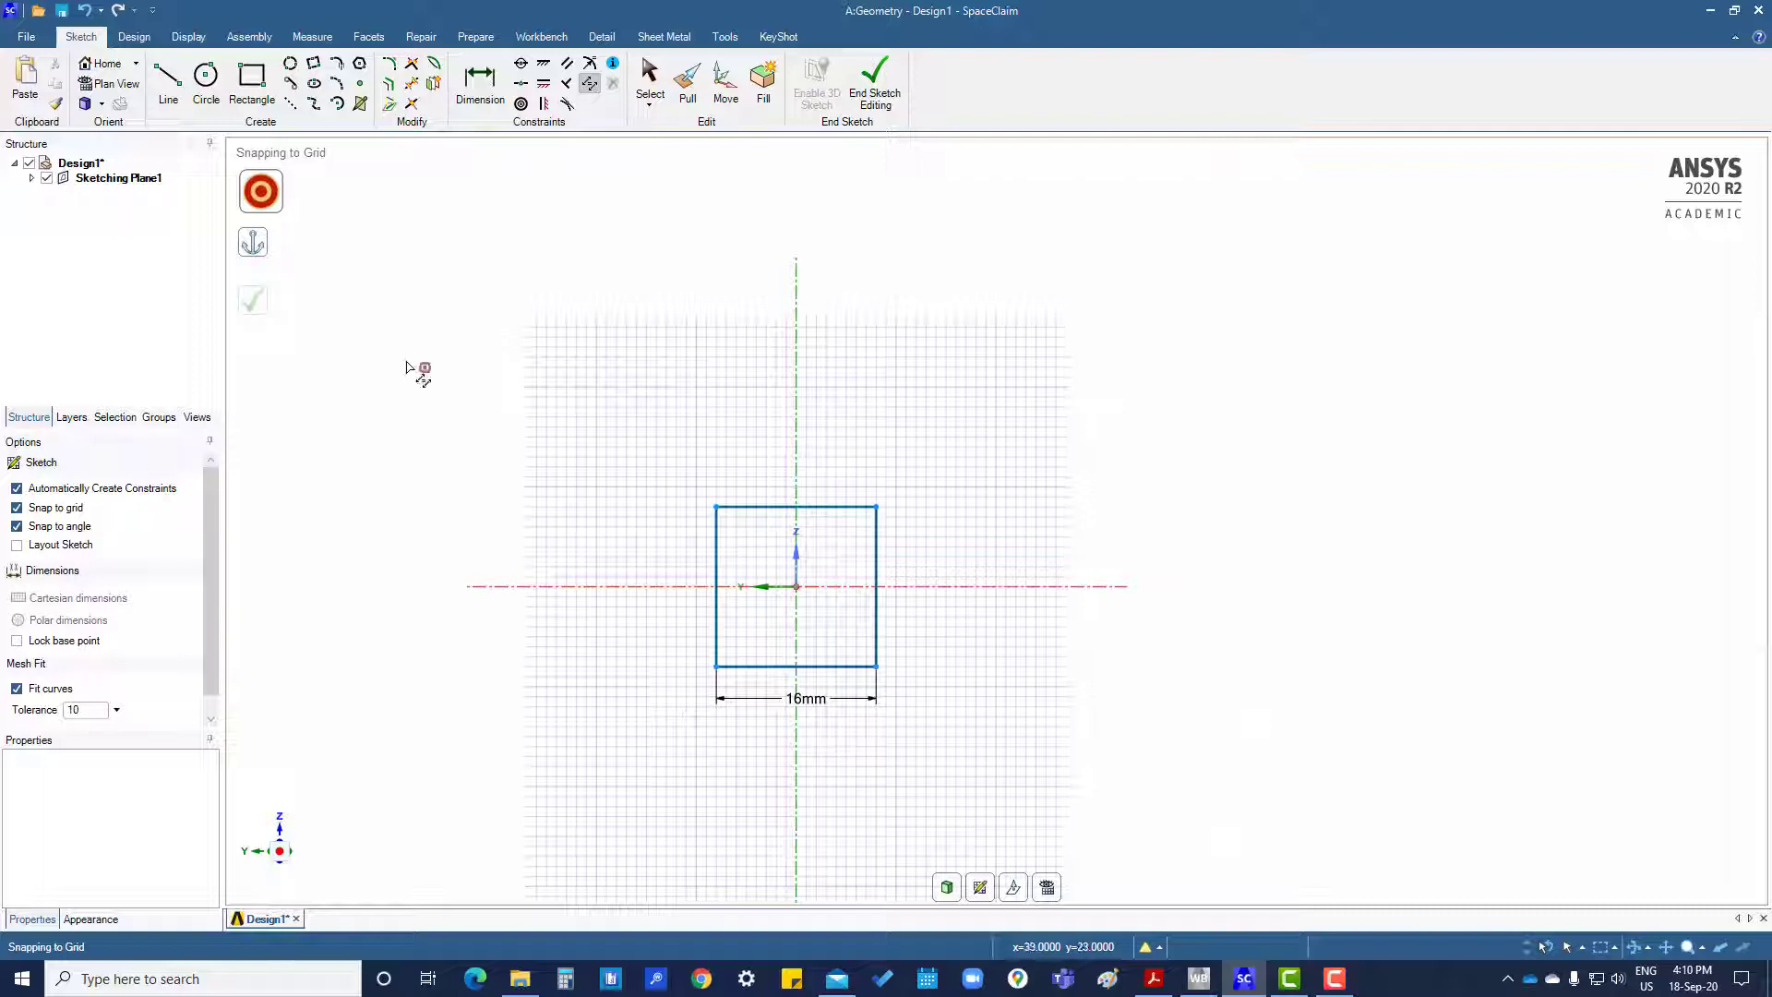
mouse_move(419, 210)
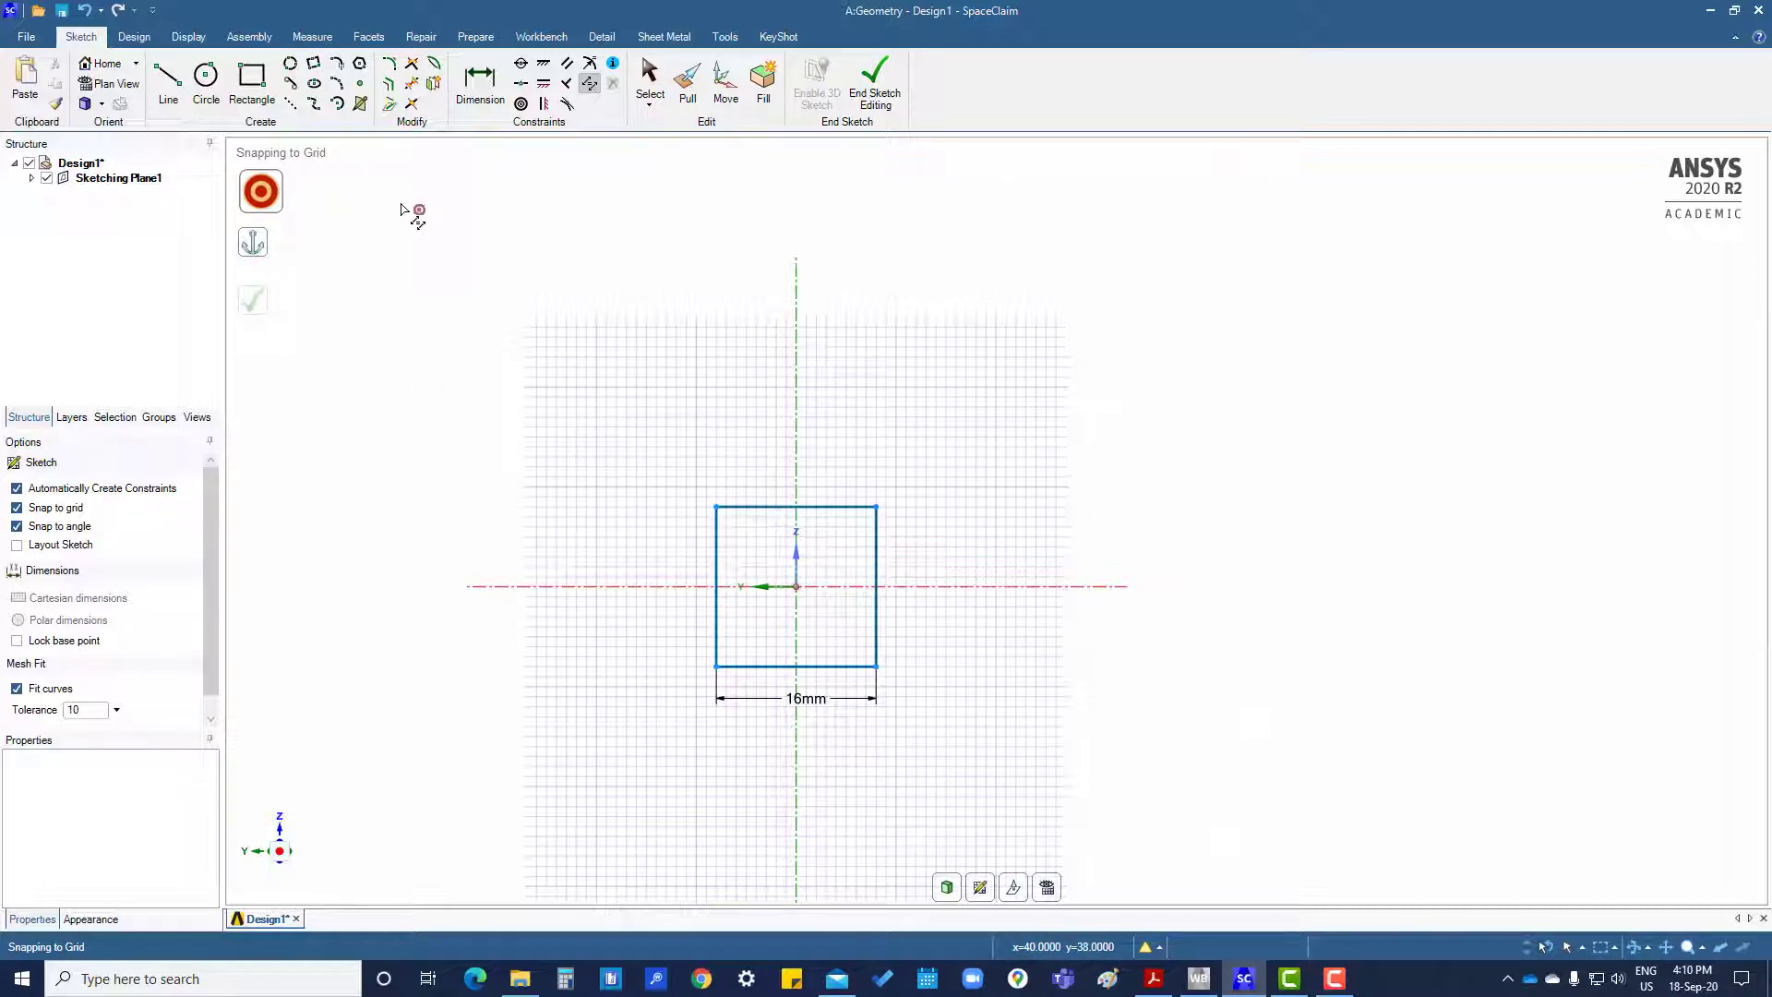
mouse_move(389, 65)
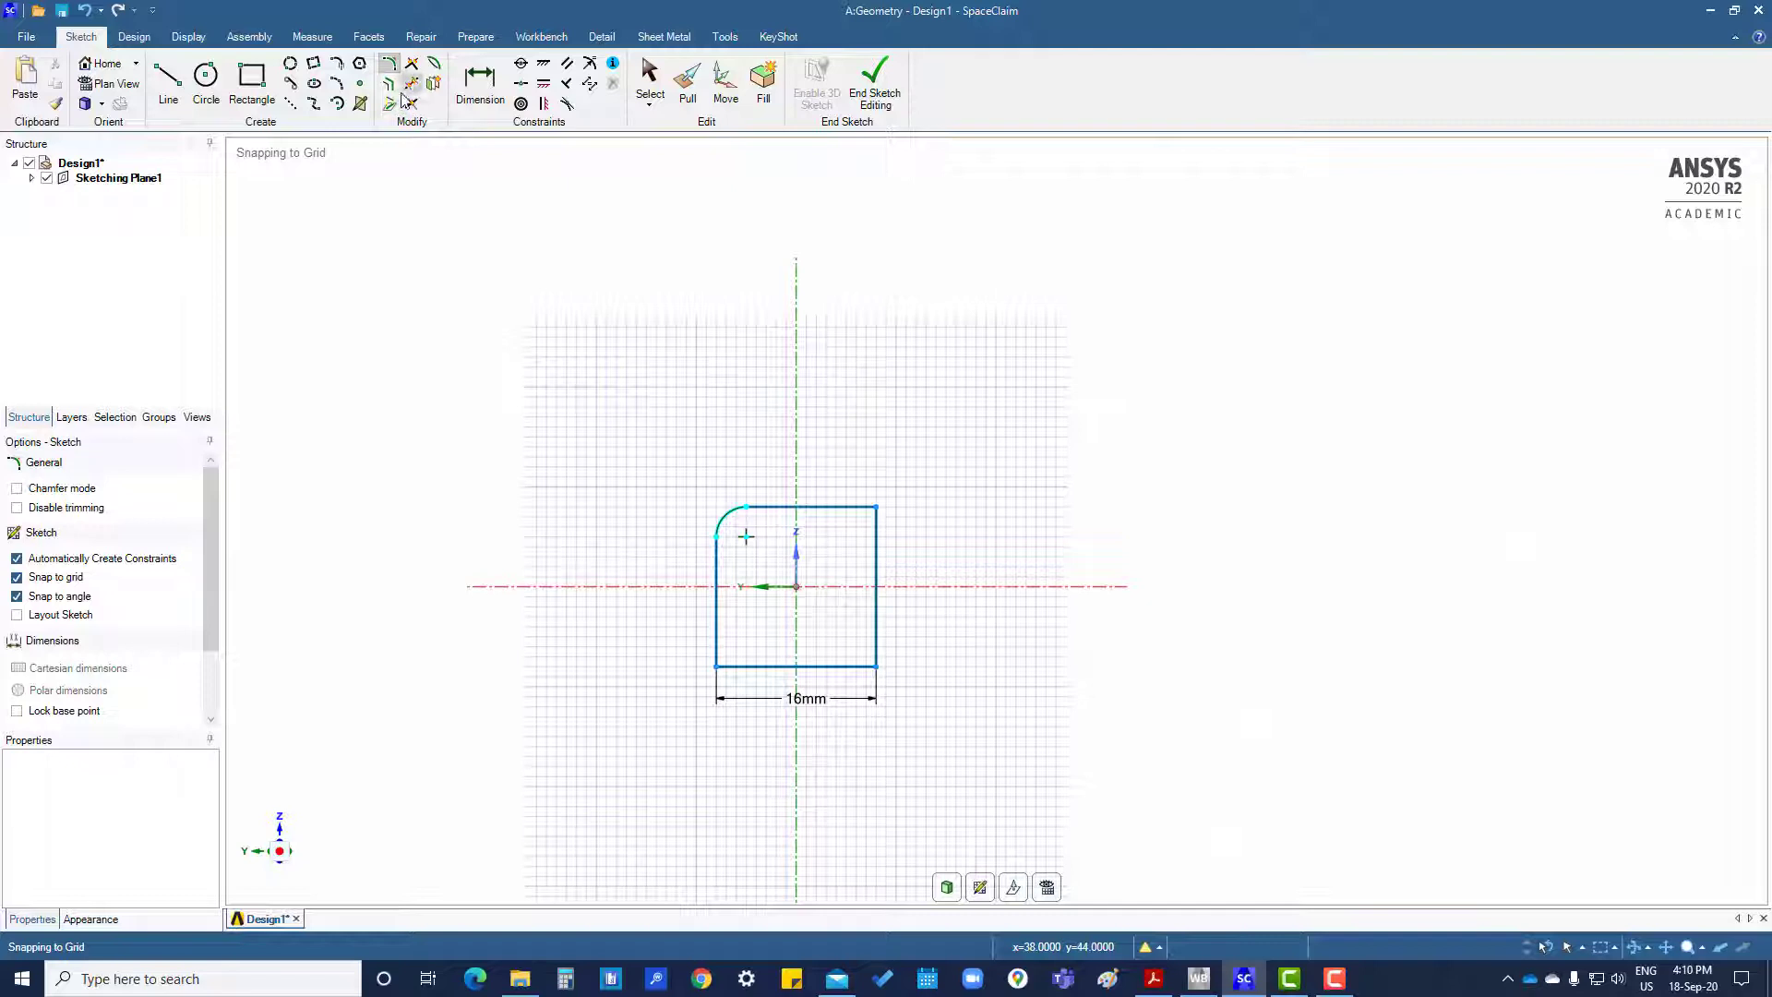
mouse_move(388, 65)
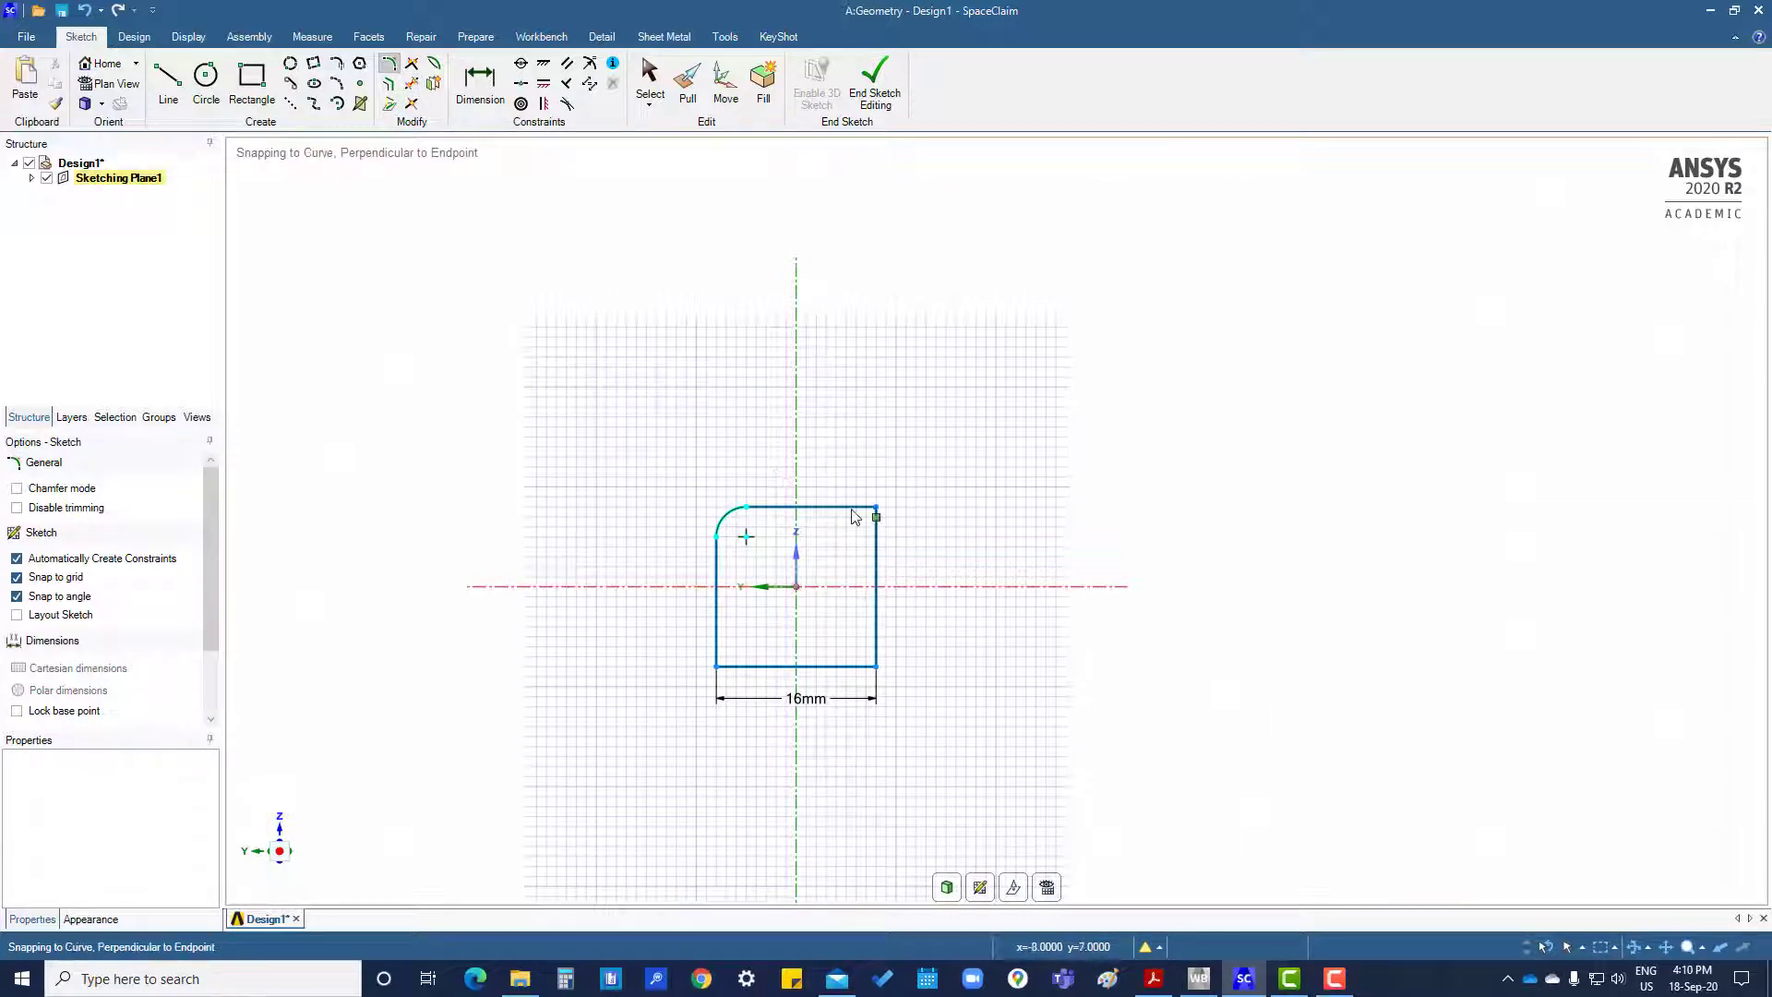
- Round the top-right corner and dimension the corner fillets as R3mm
click(873, 515)
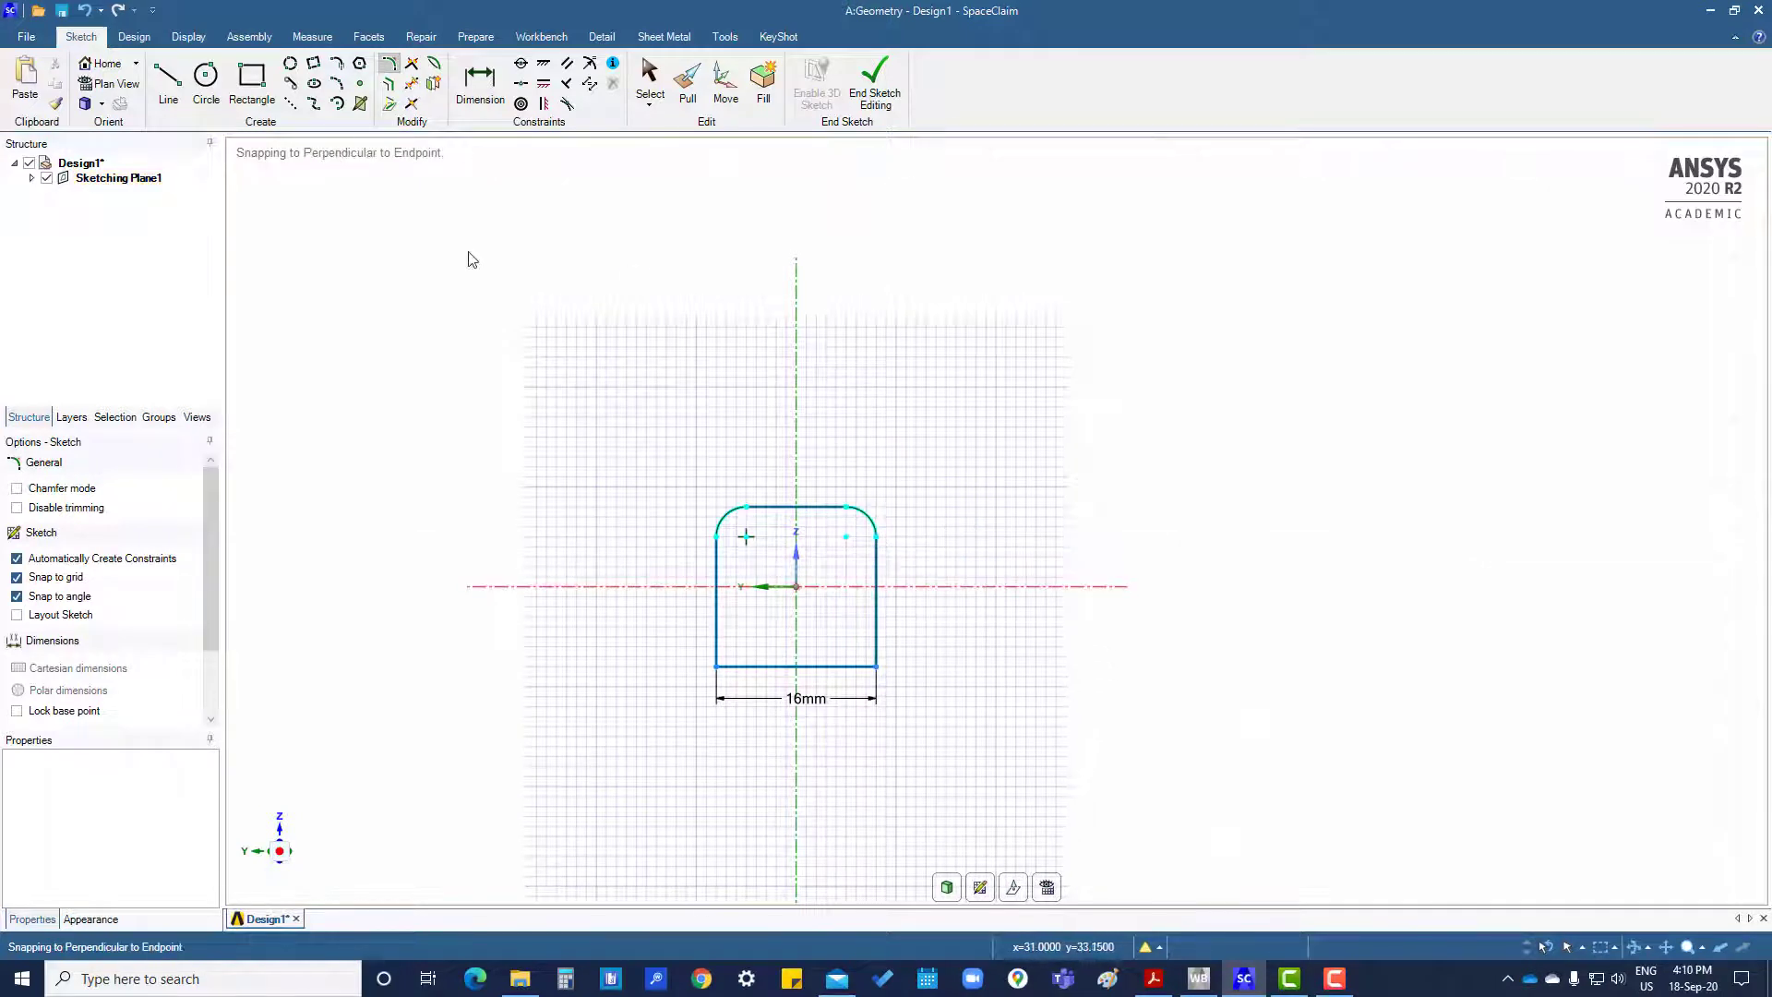
click(480, 79)
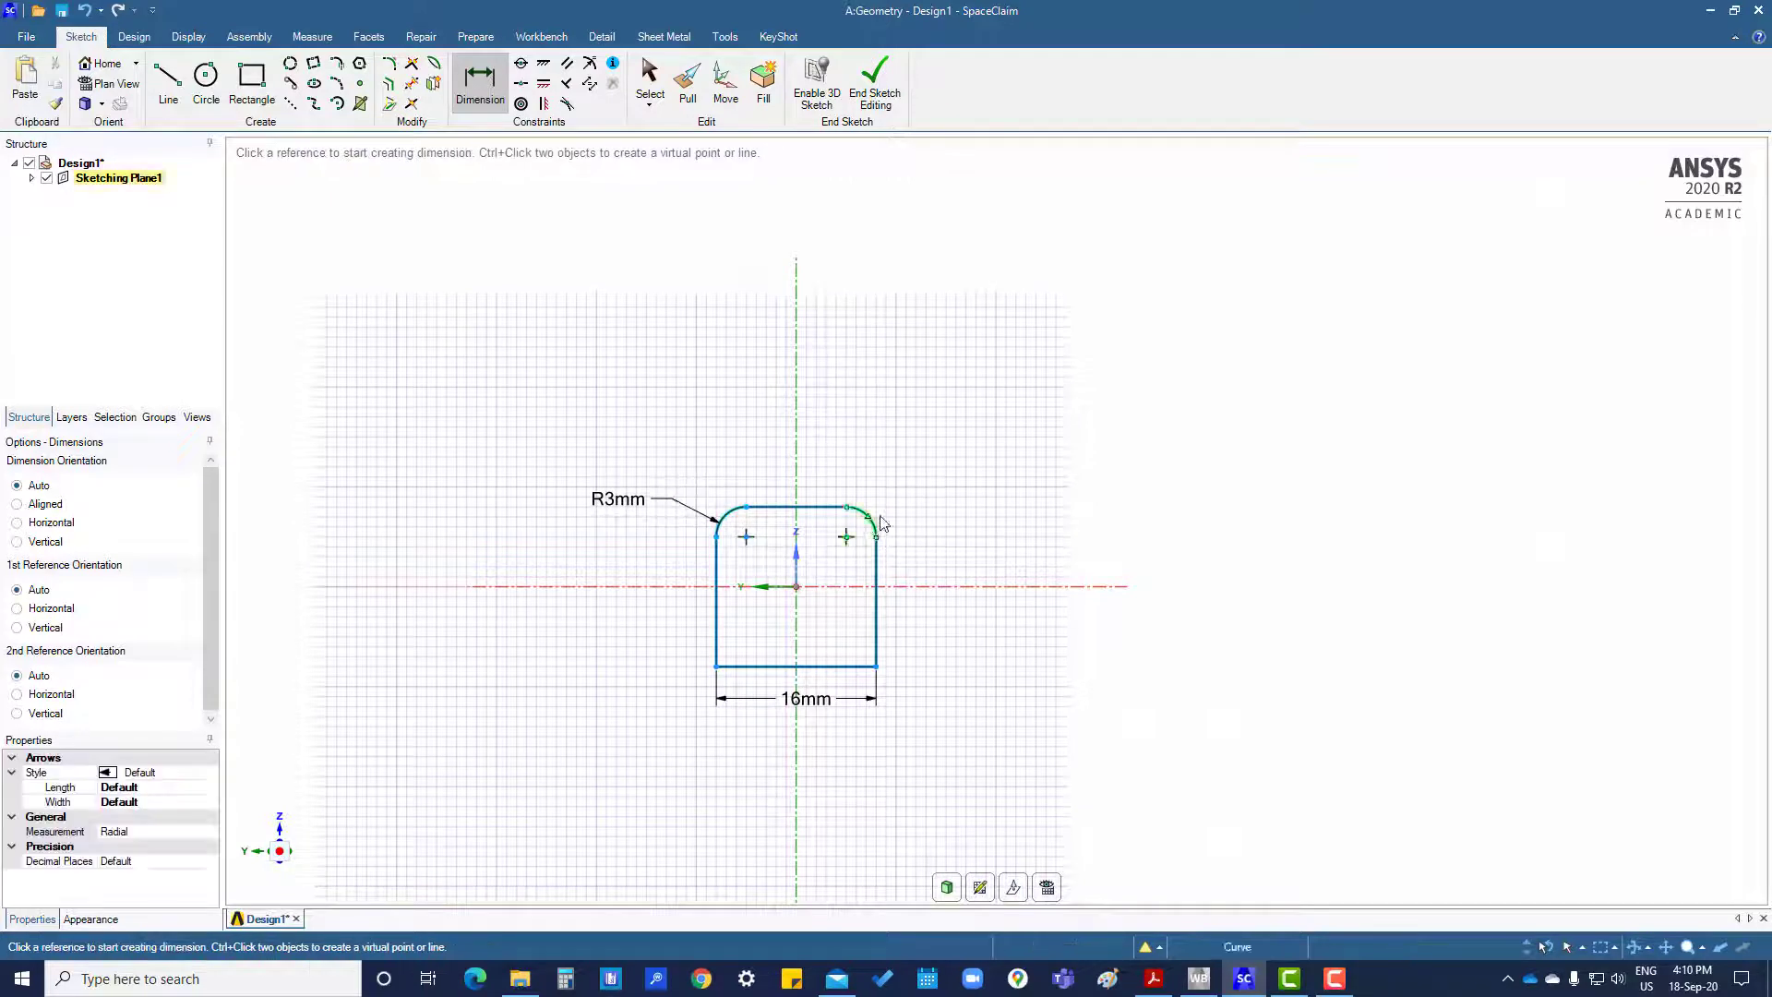
click(869, 510)
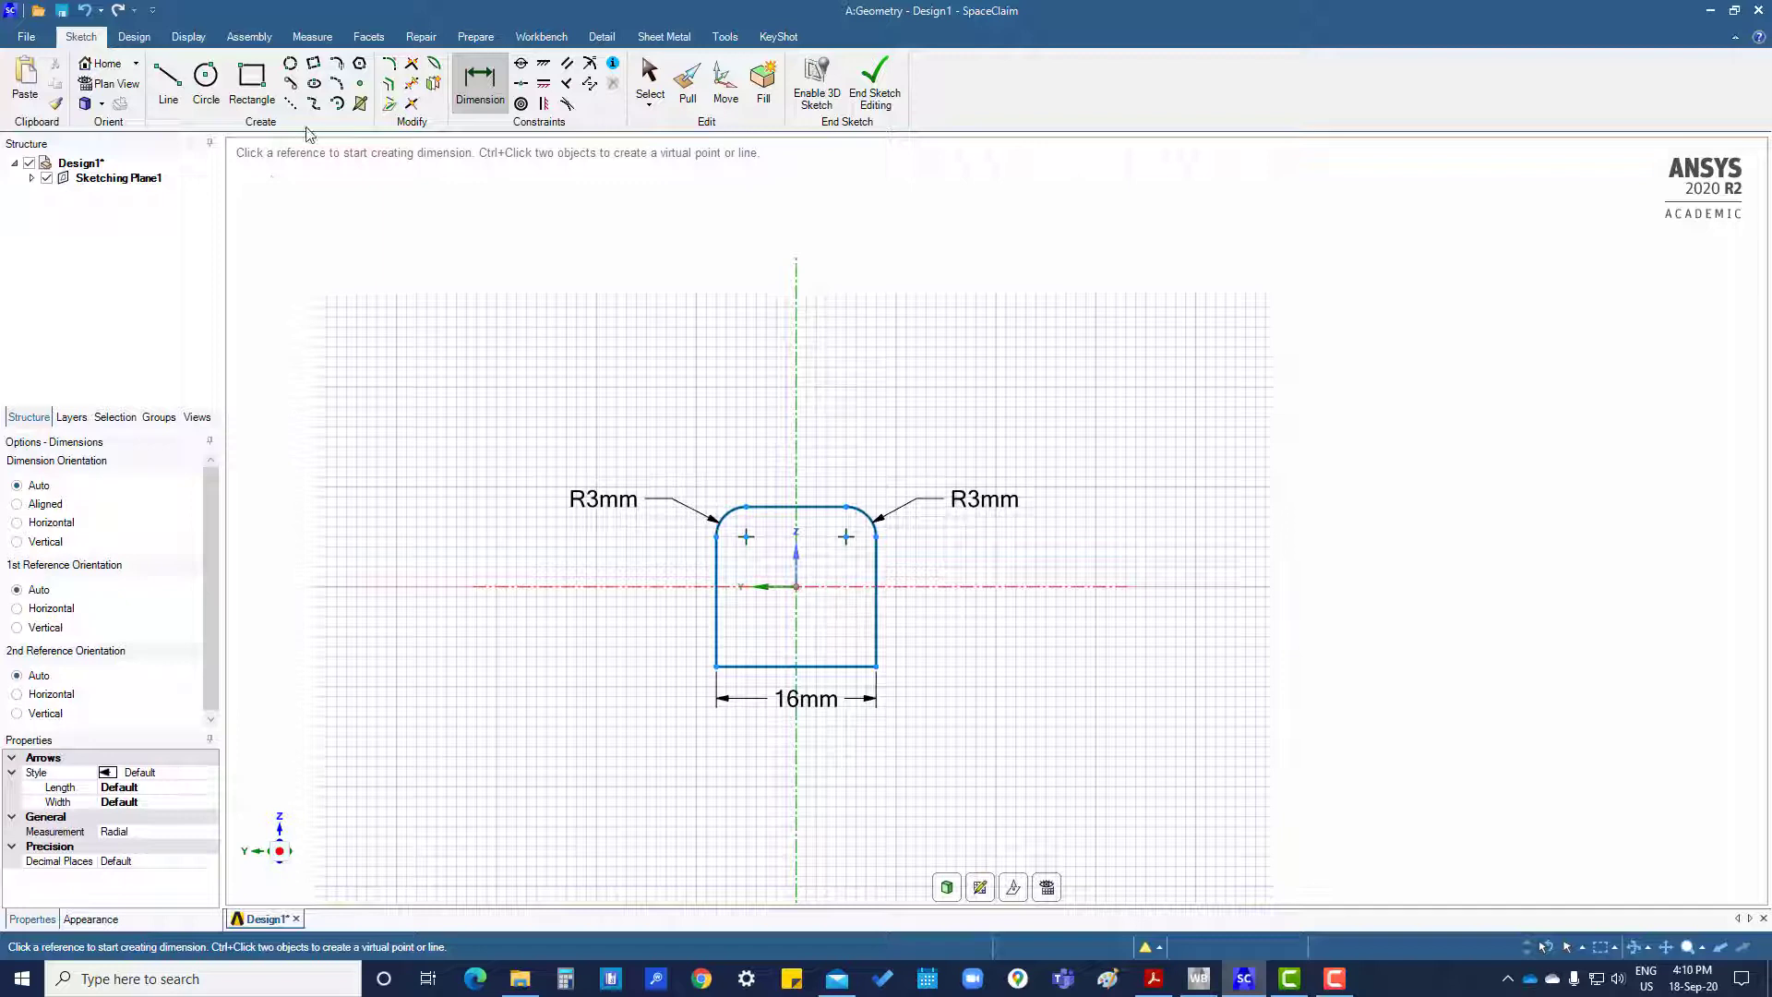
mouse_move(389, 85)
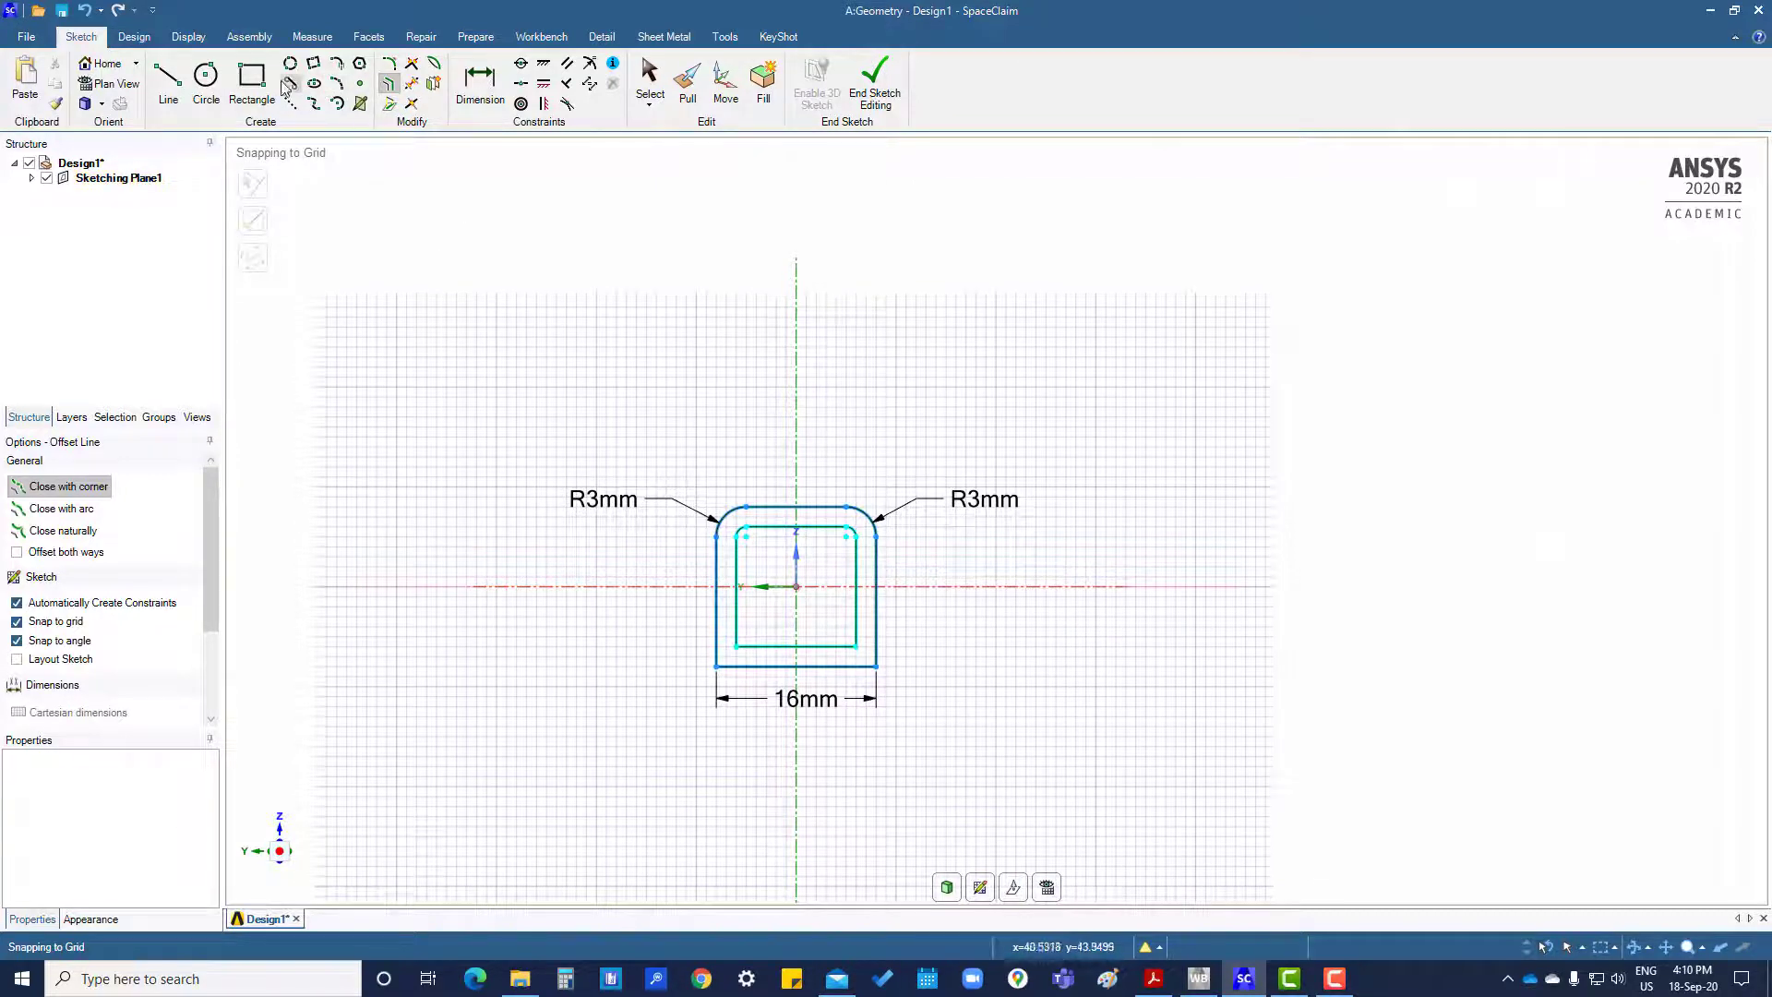
- Dimension the top and left wall gaps between inner and outer loops as 2mm
click(480, 82)
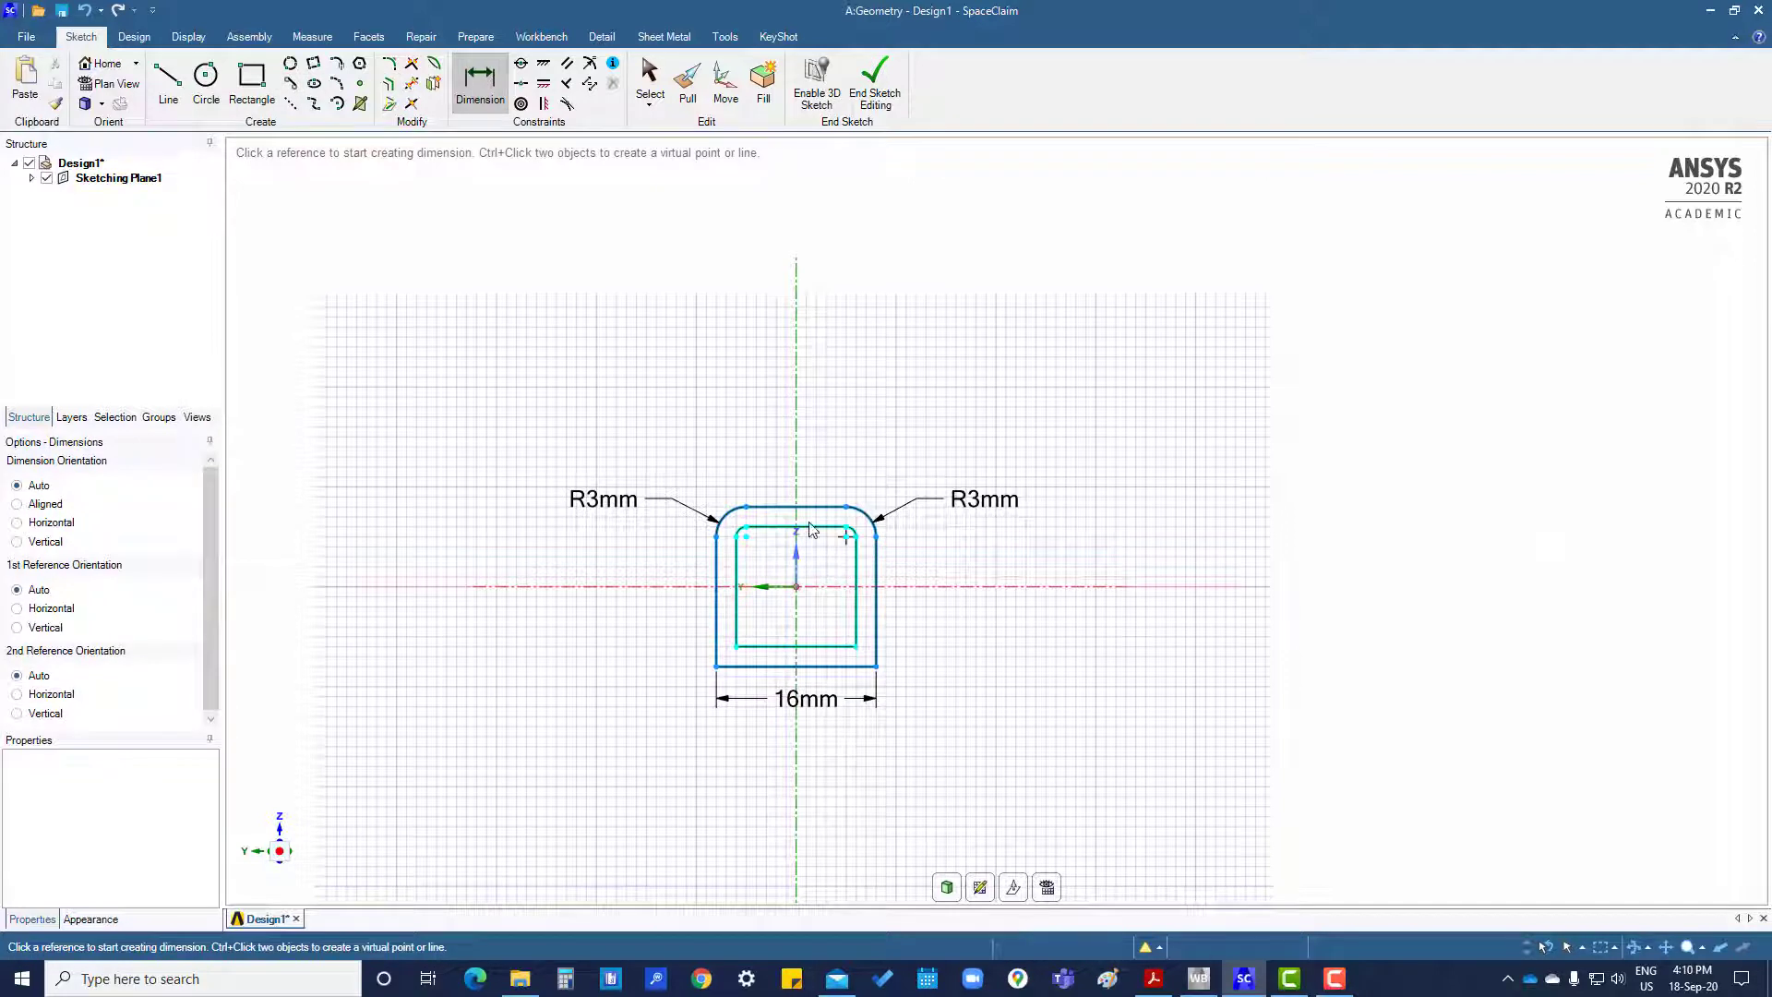
click(794, 520)
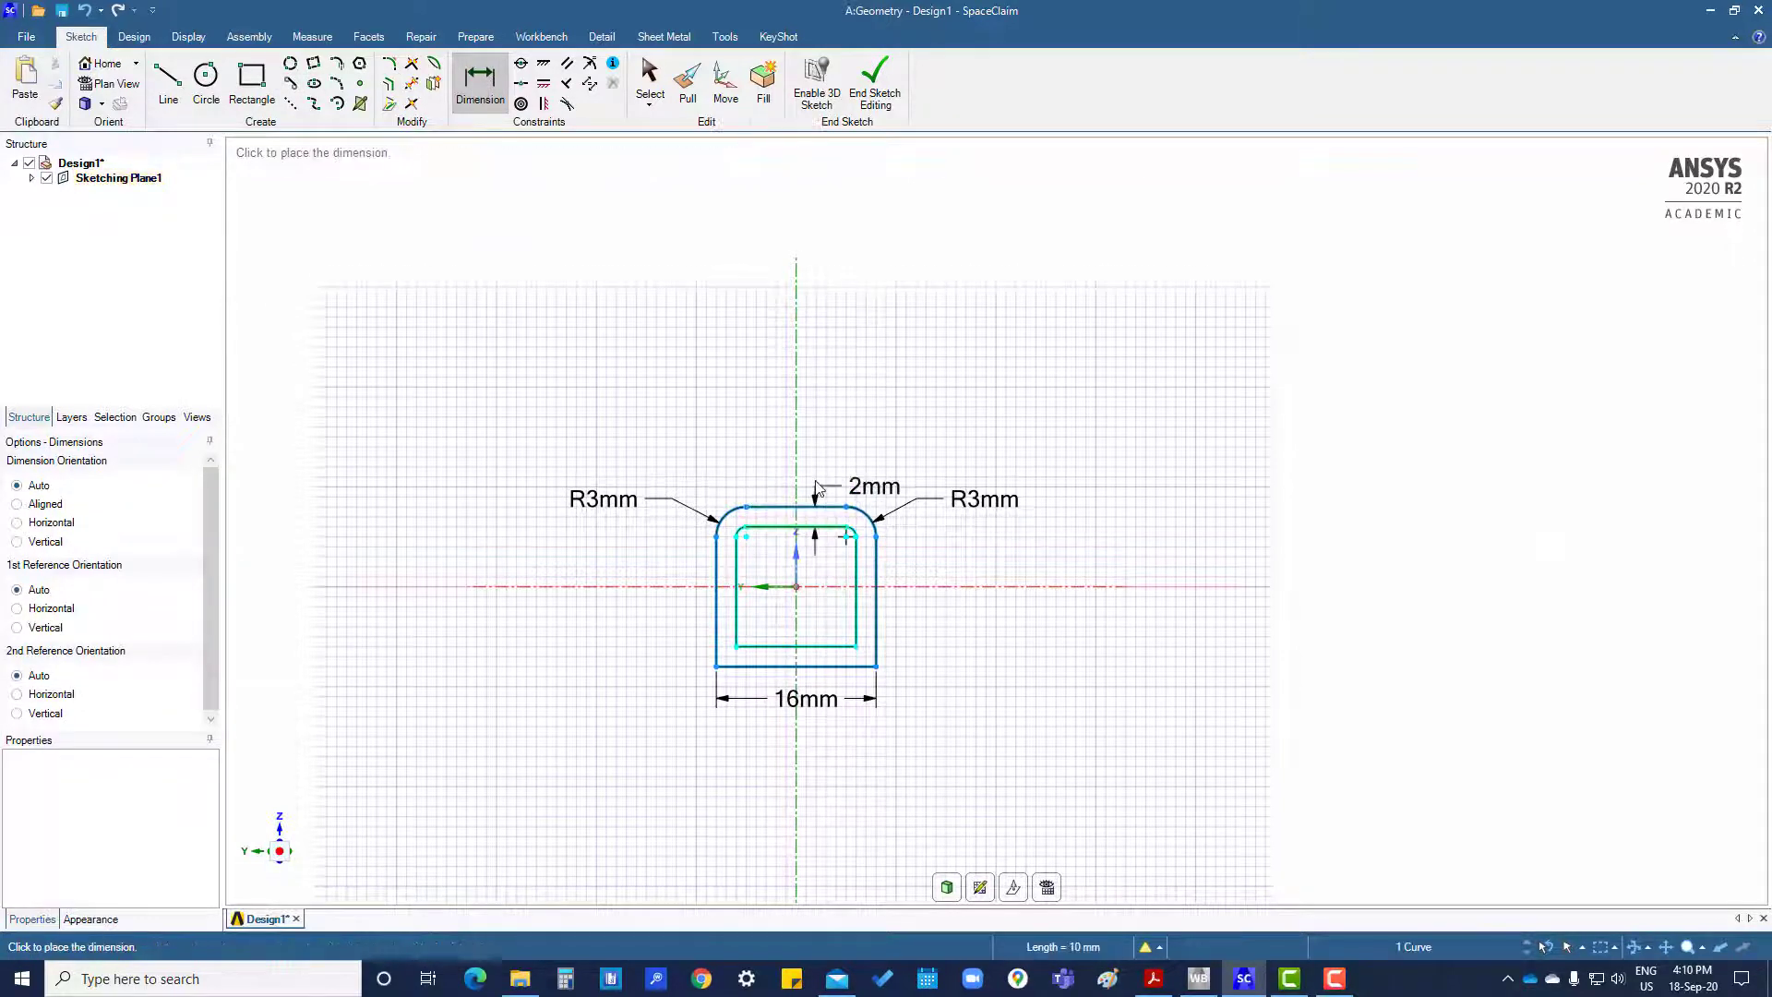
click(854, 611)
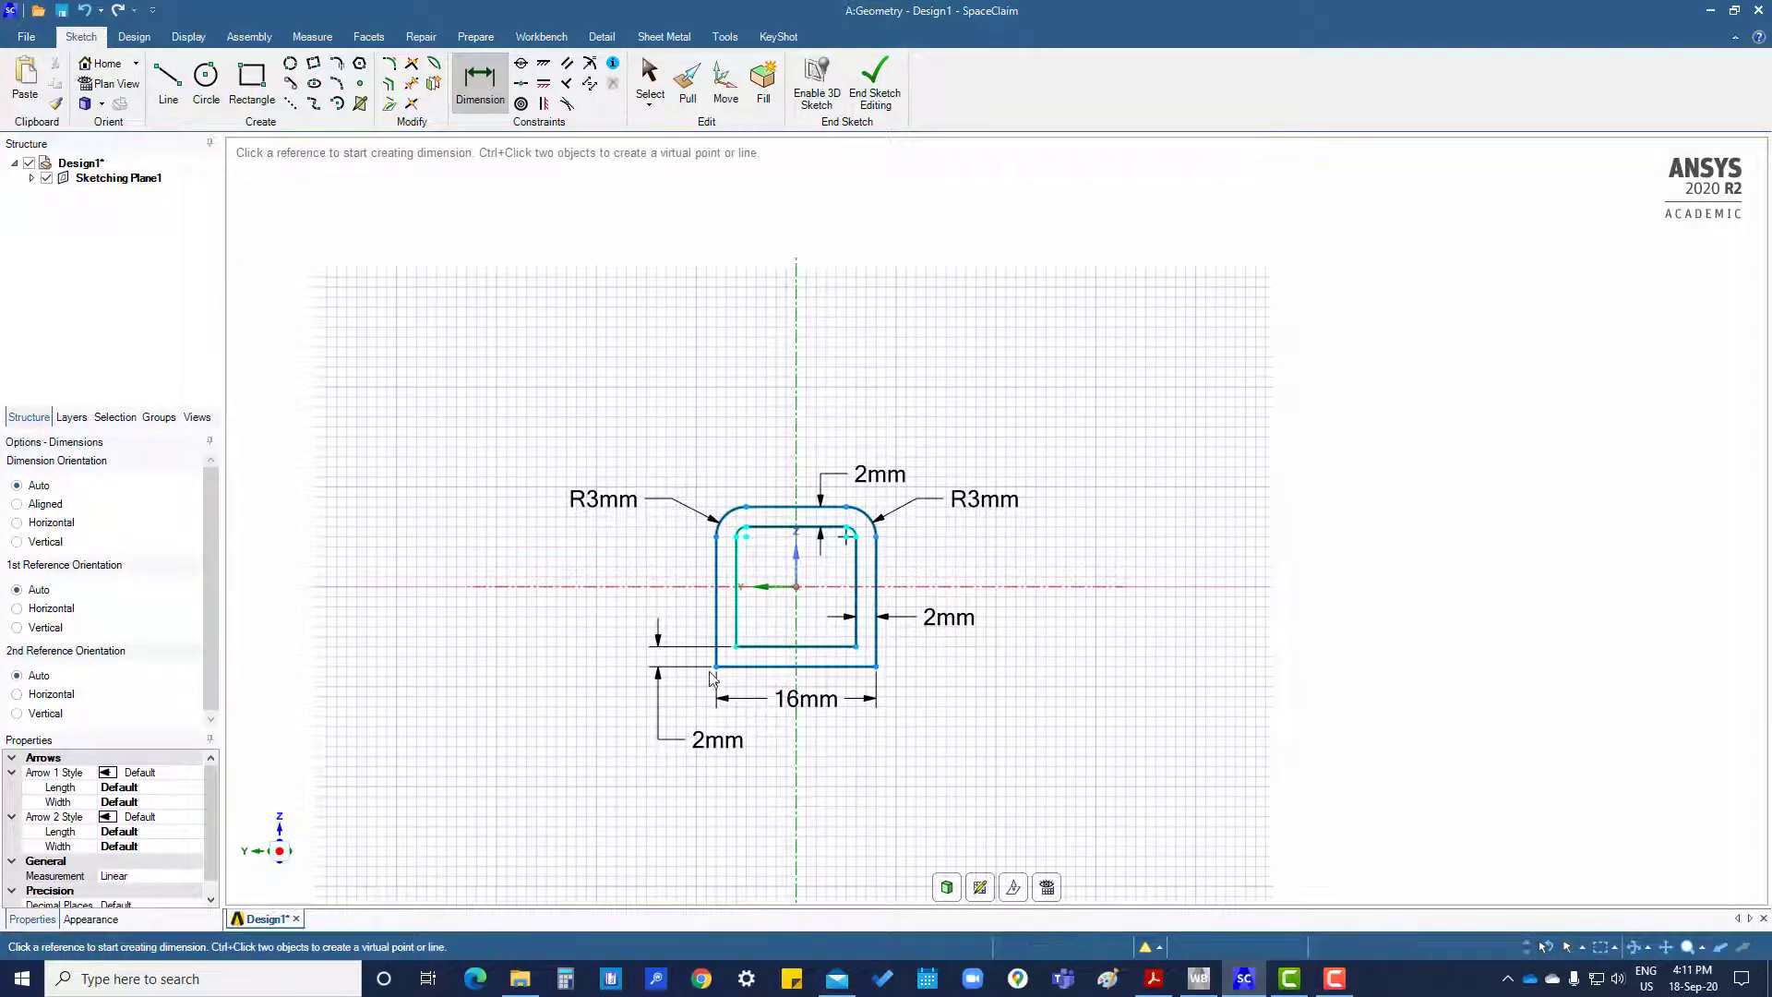
click(733, 611)
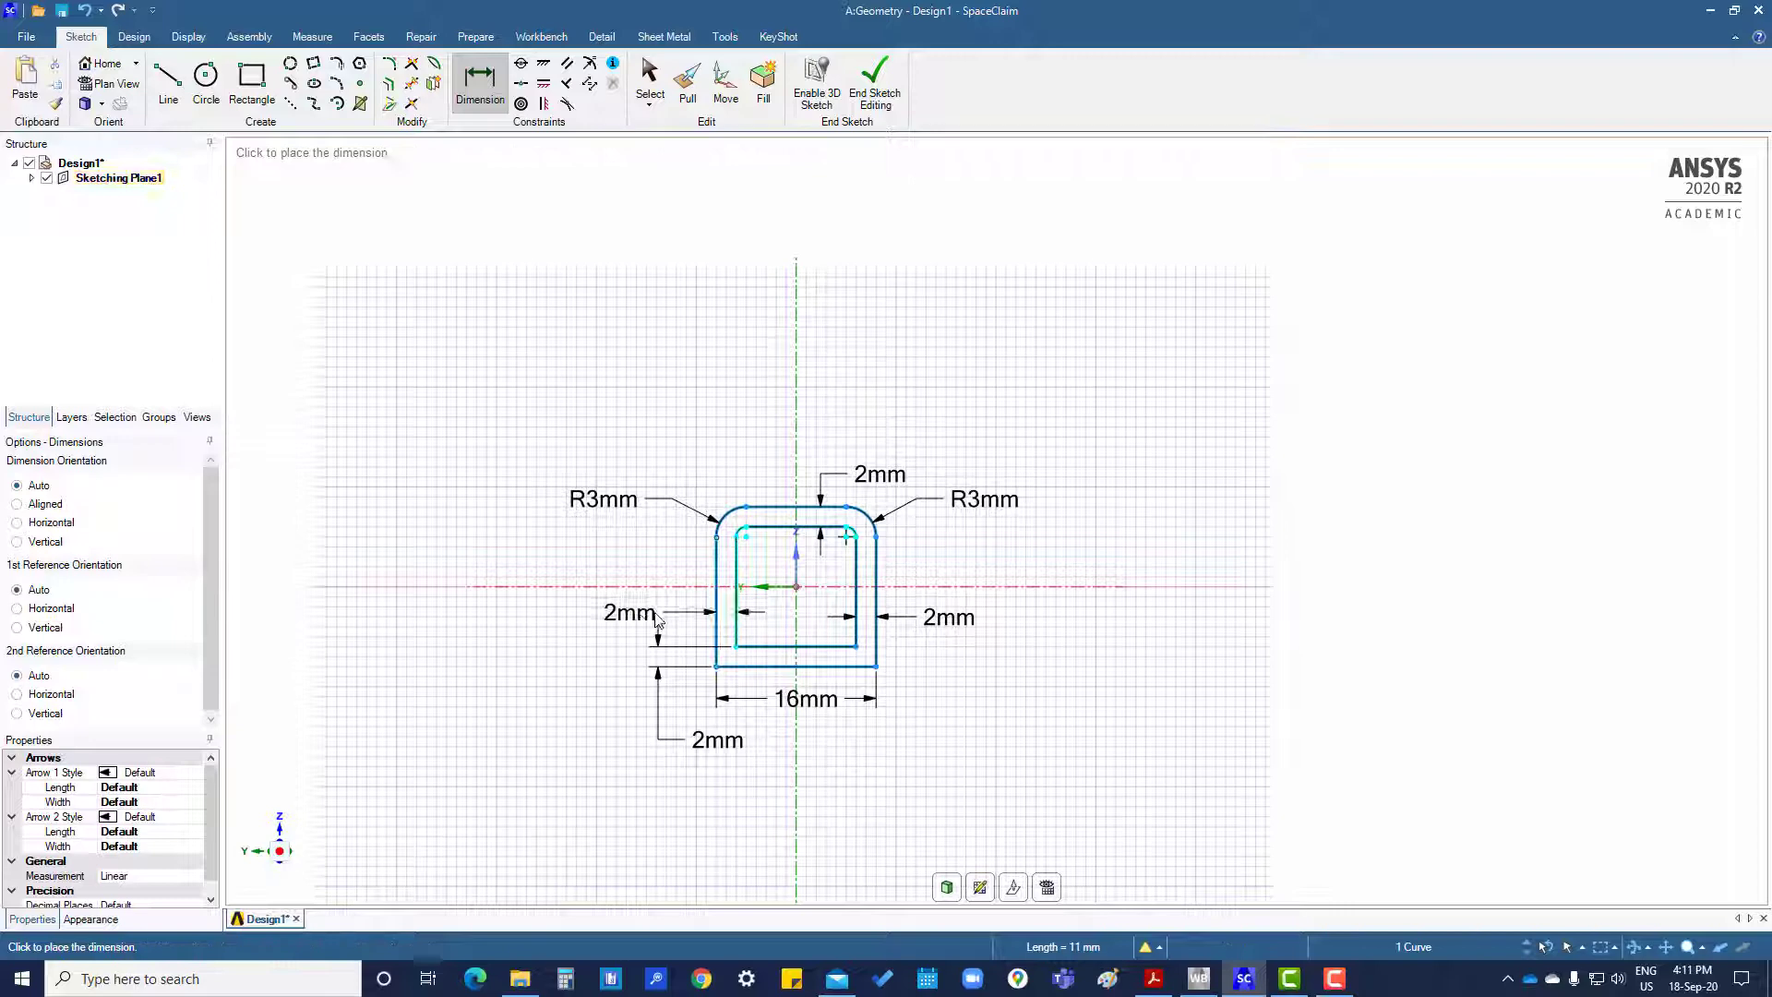
click(768, 576)
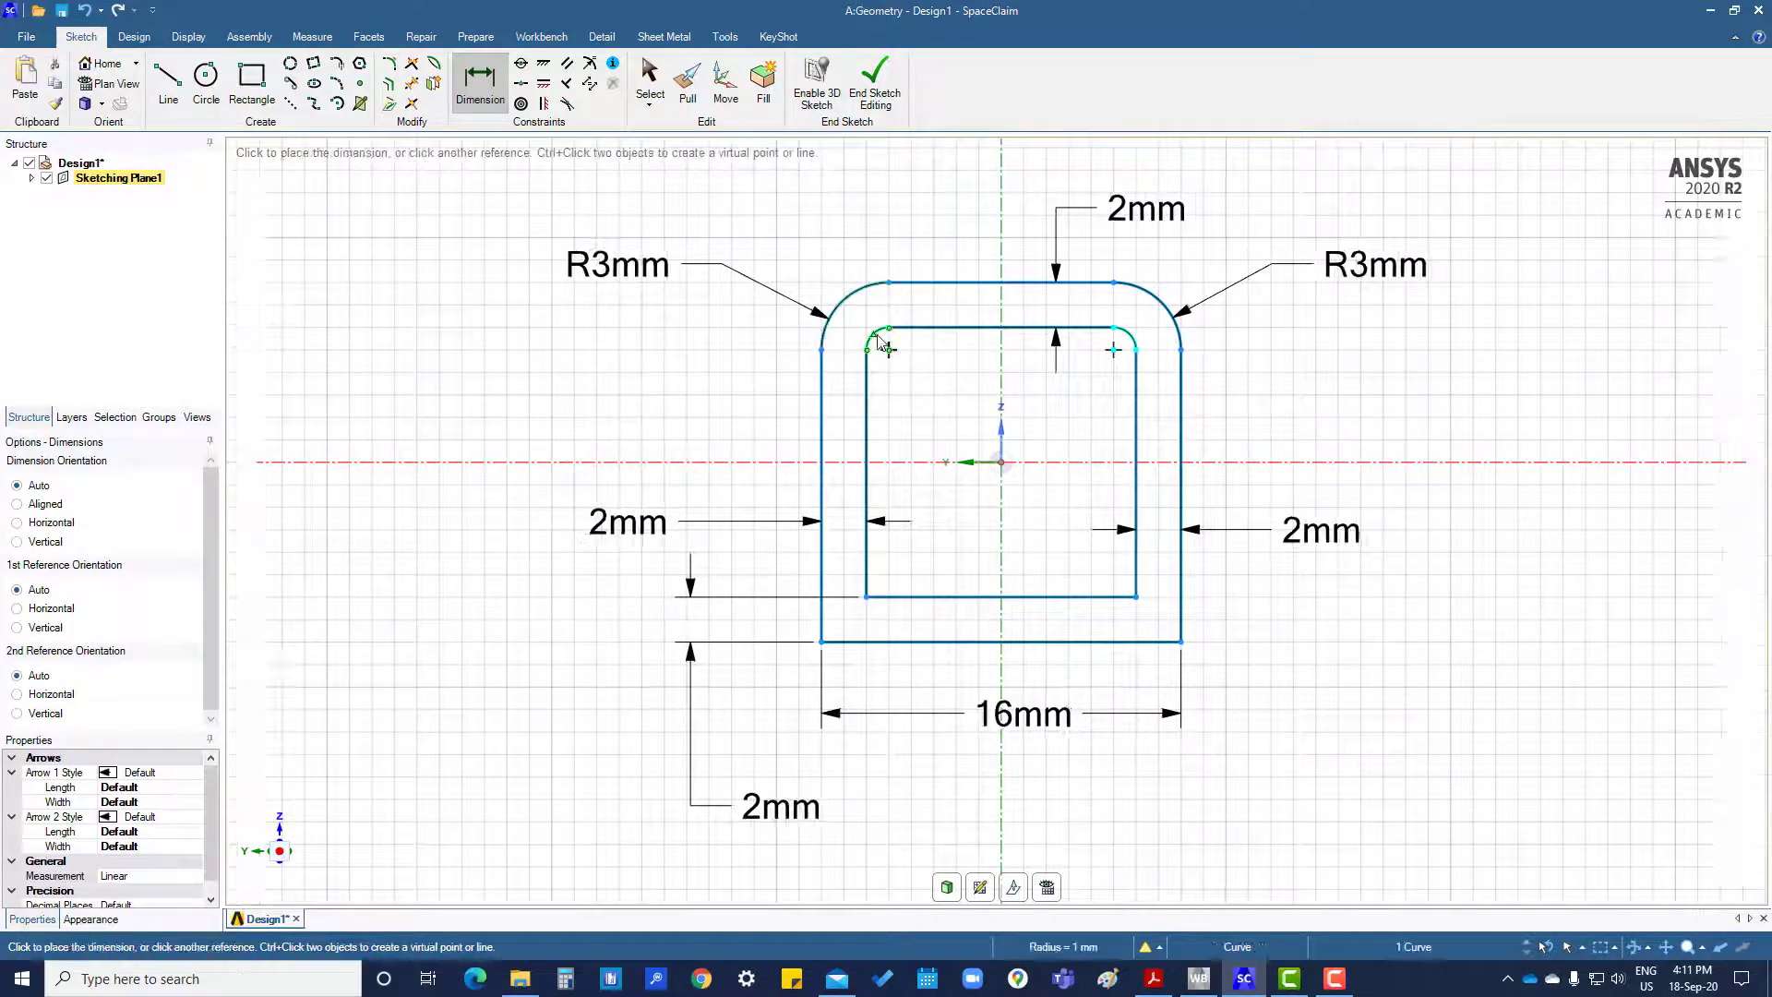
- Dimension the inner top corner arcs as R1mm
click(887, 339)
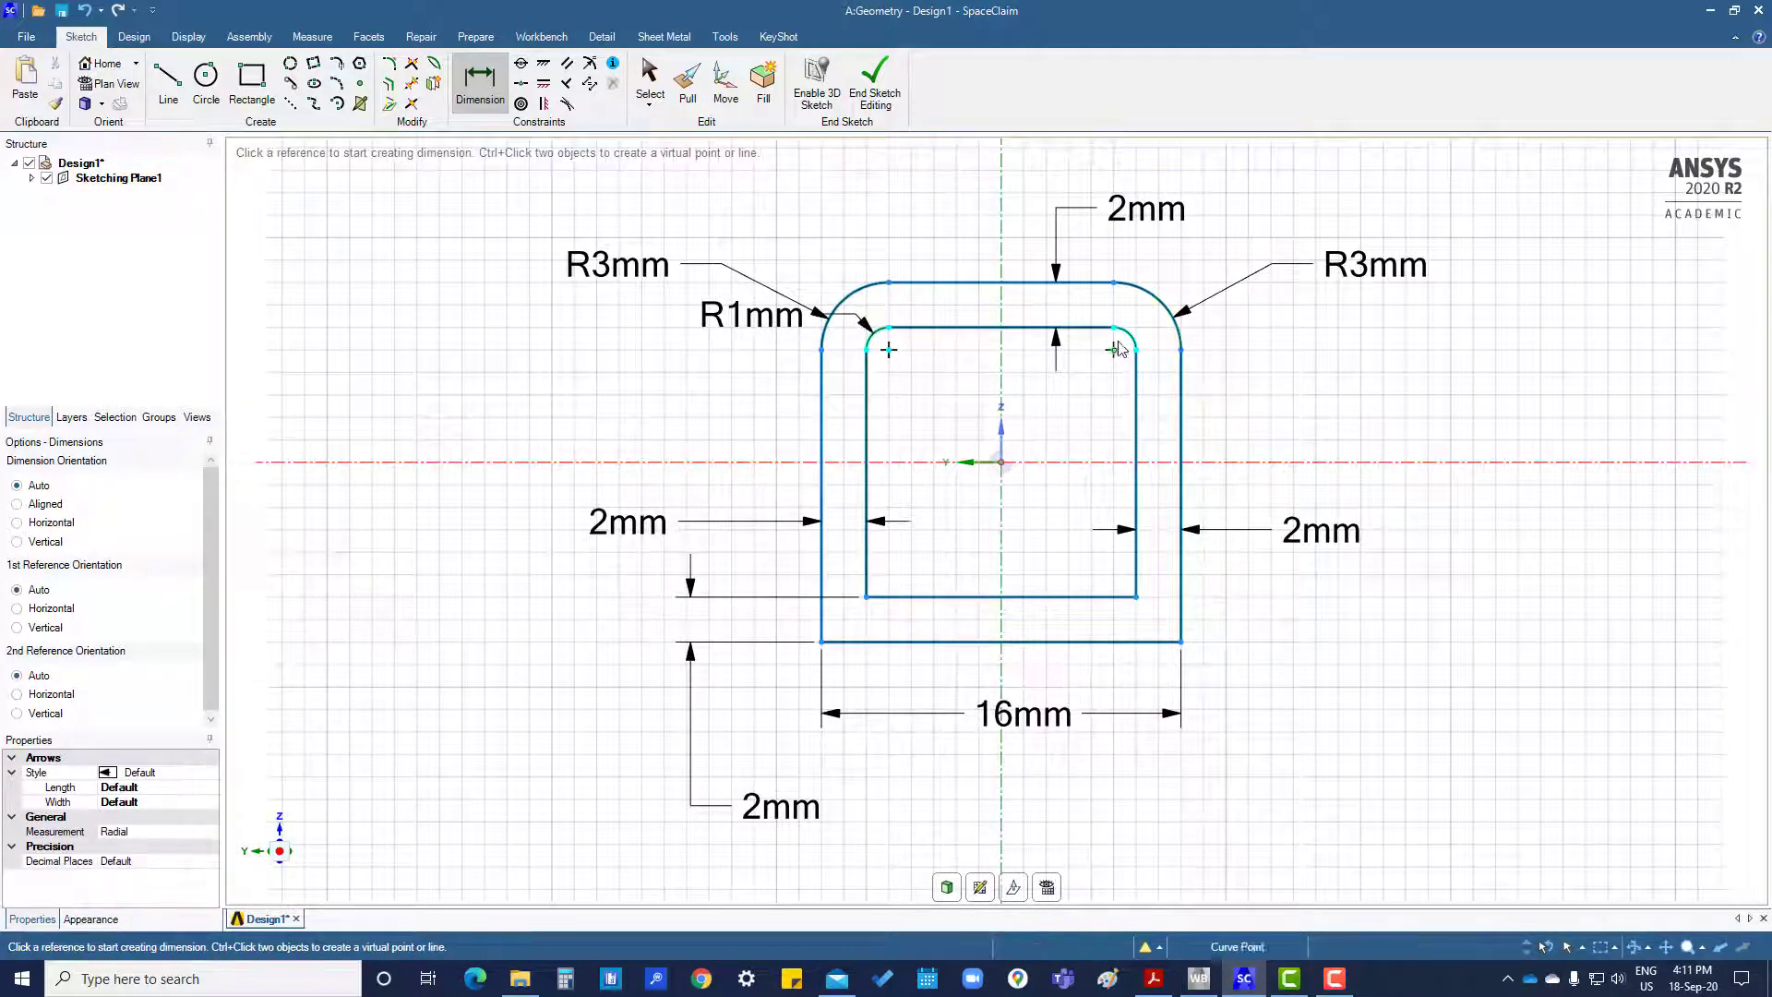
click(1112, 349)
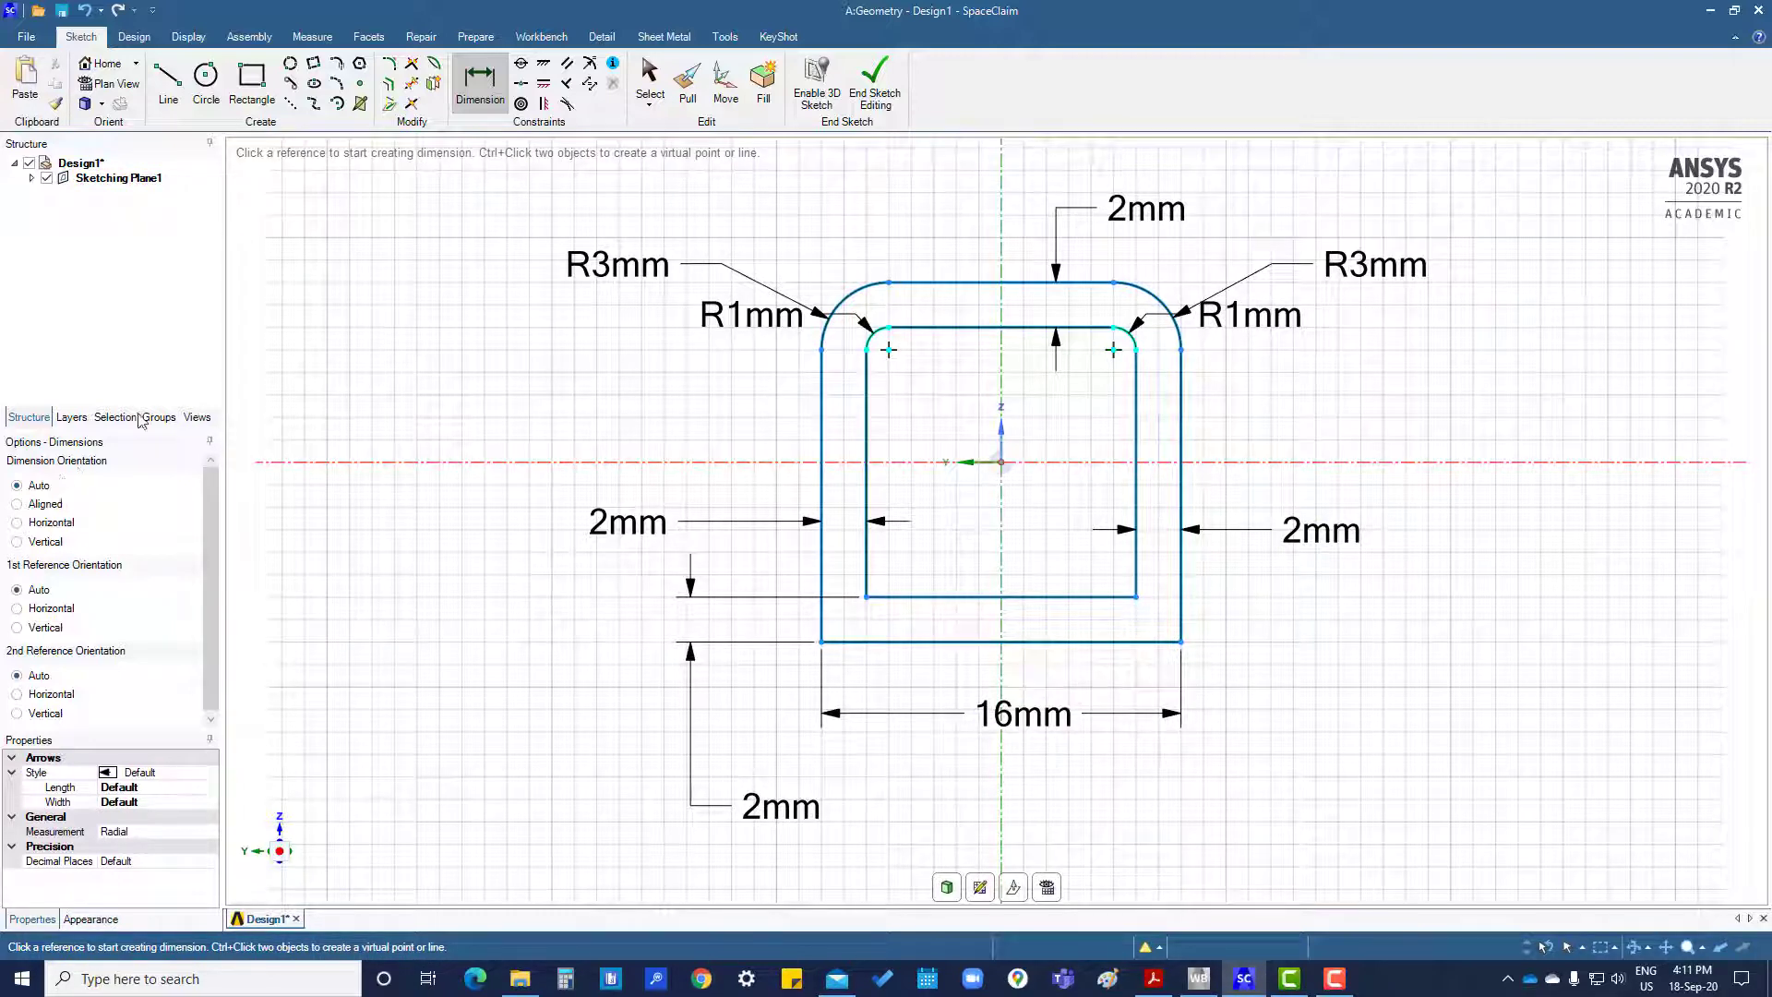
click(647, 79)
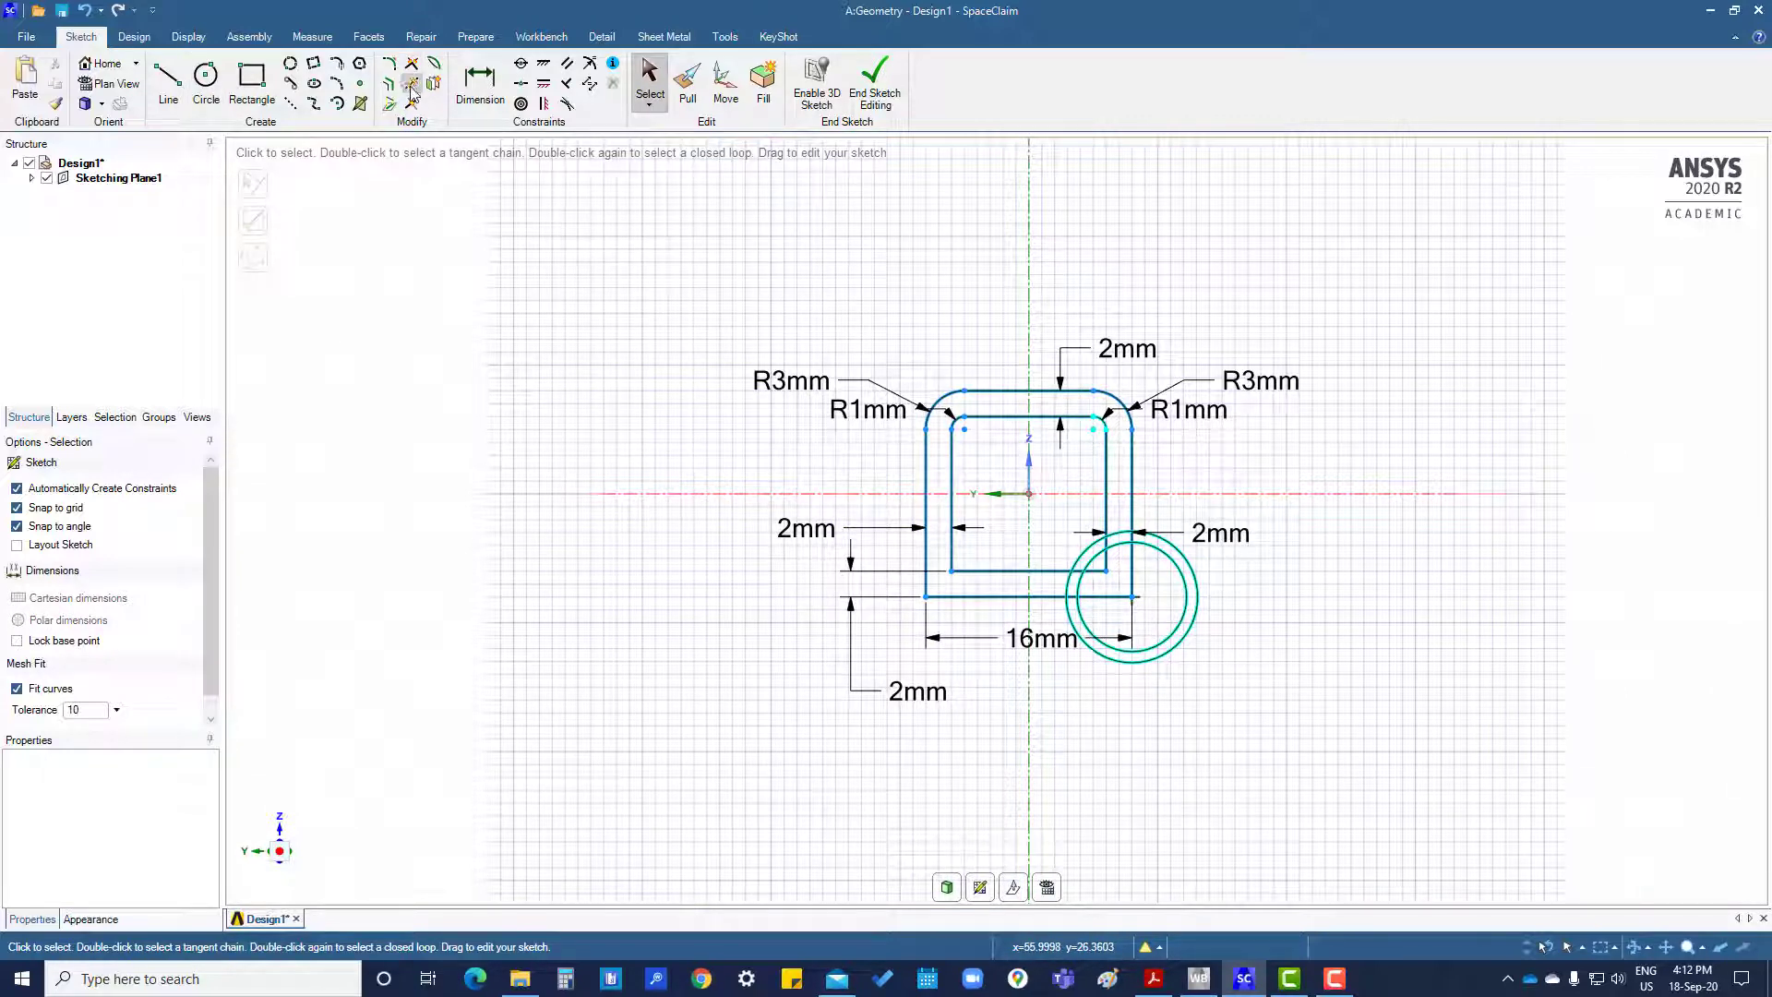
mouse_move(409, 83)
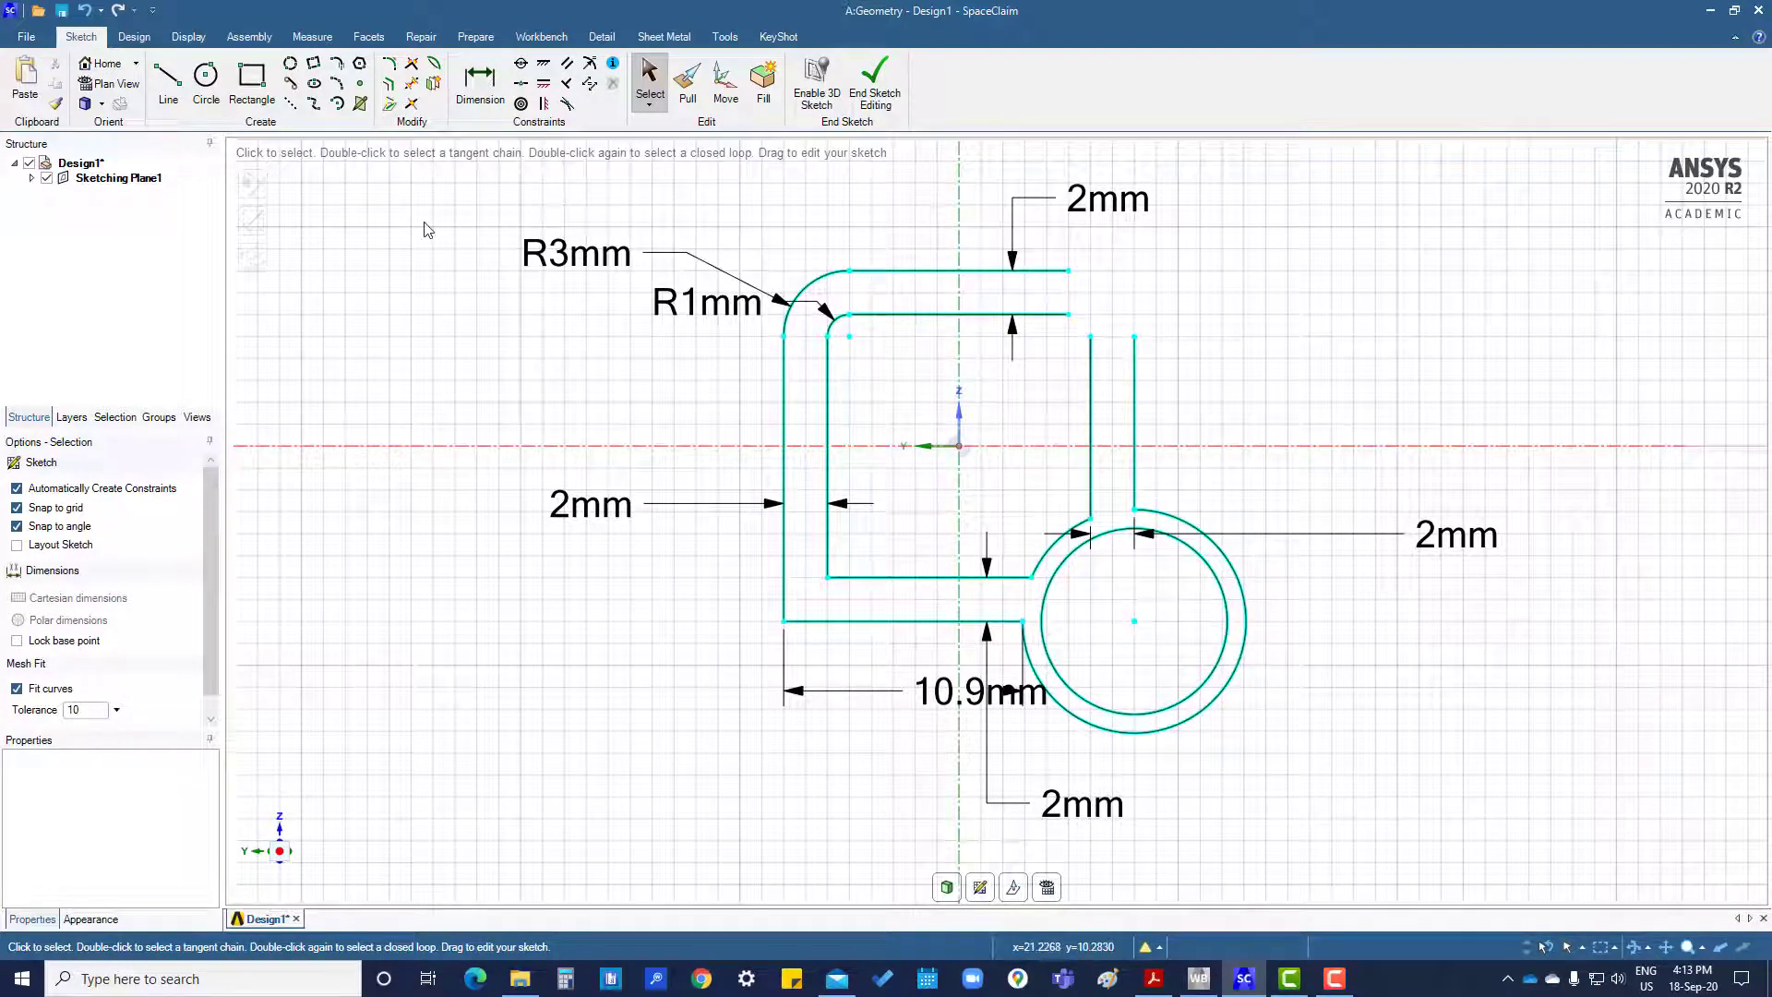
mouse_move(1155, 336)
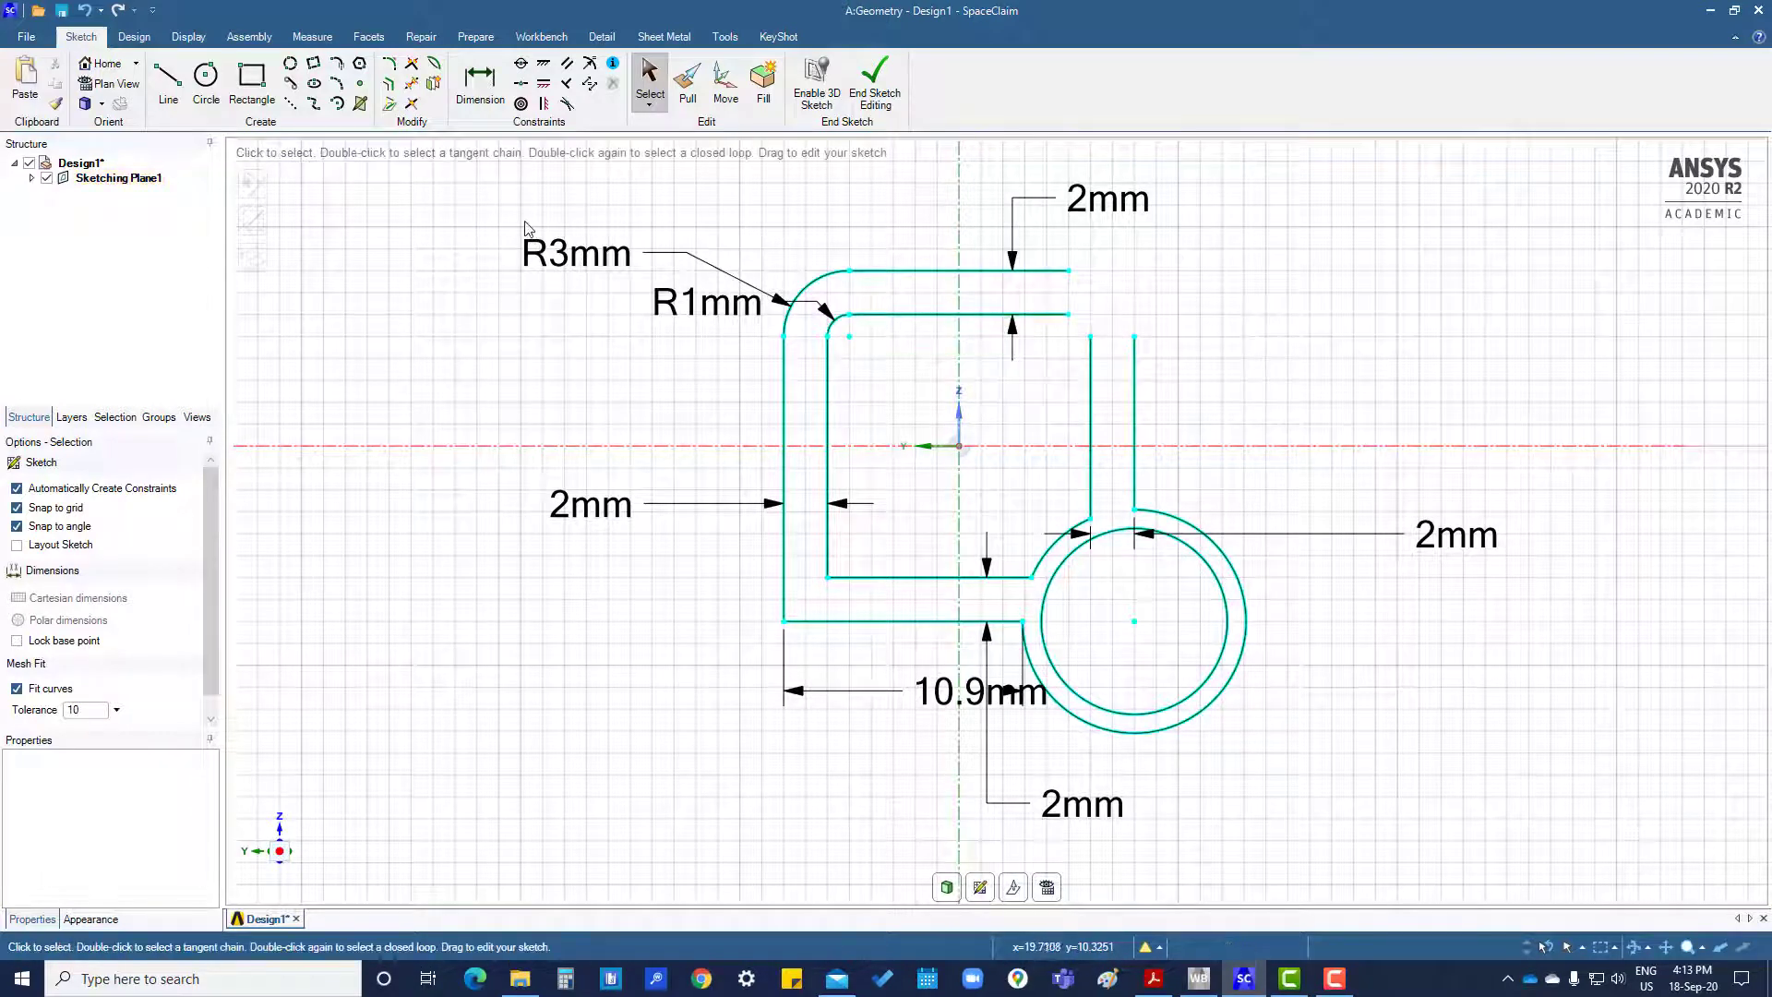
- Trim away unwanted curve segments at the inner square's top edge
click(411, 69)
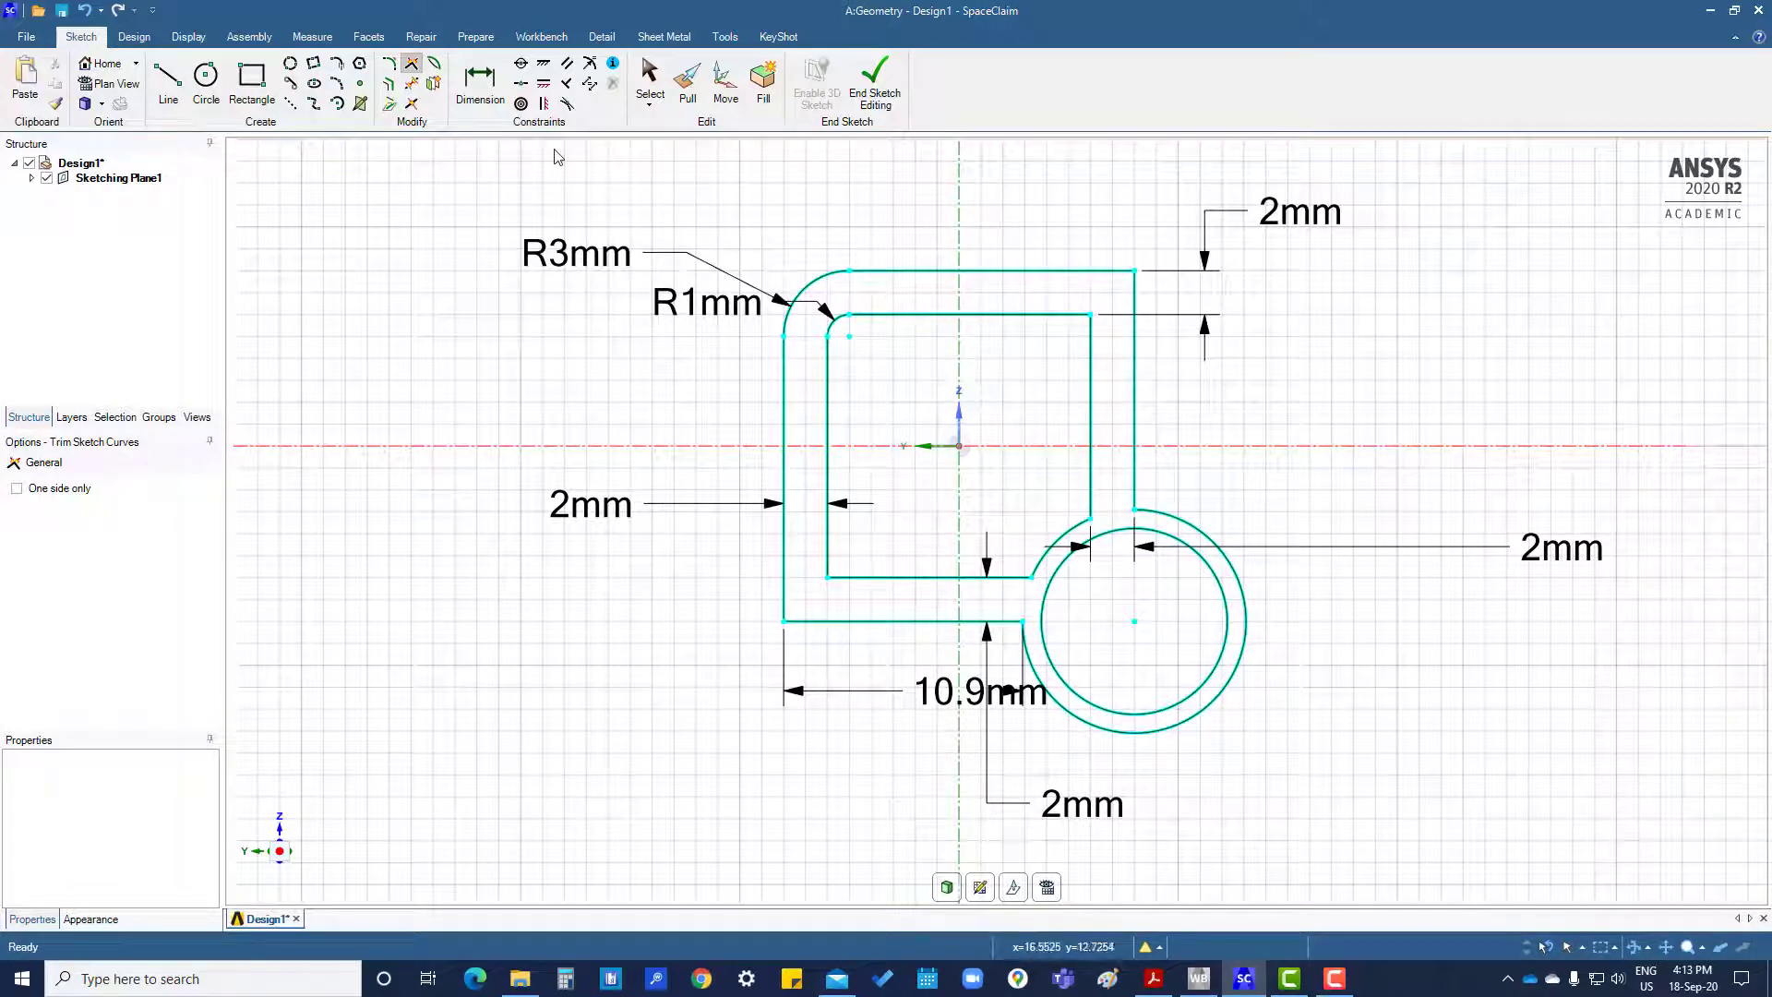
mouse_move(409, 105)
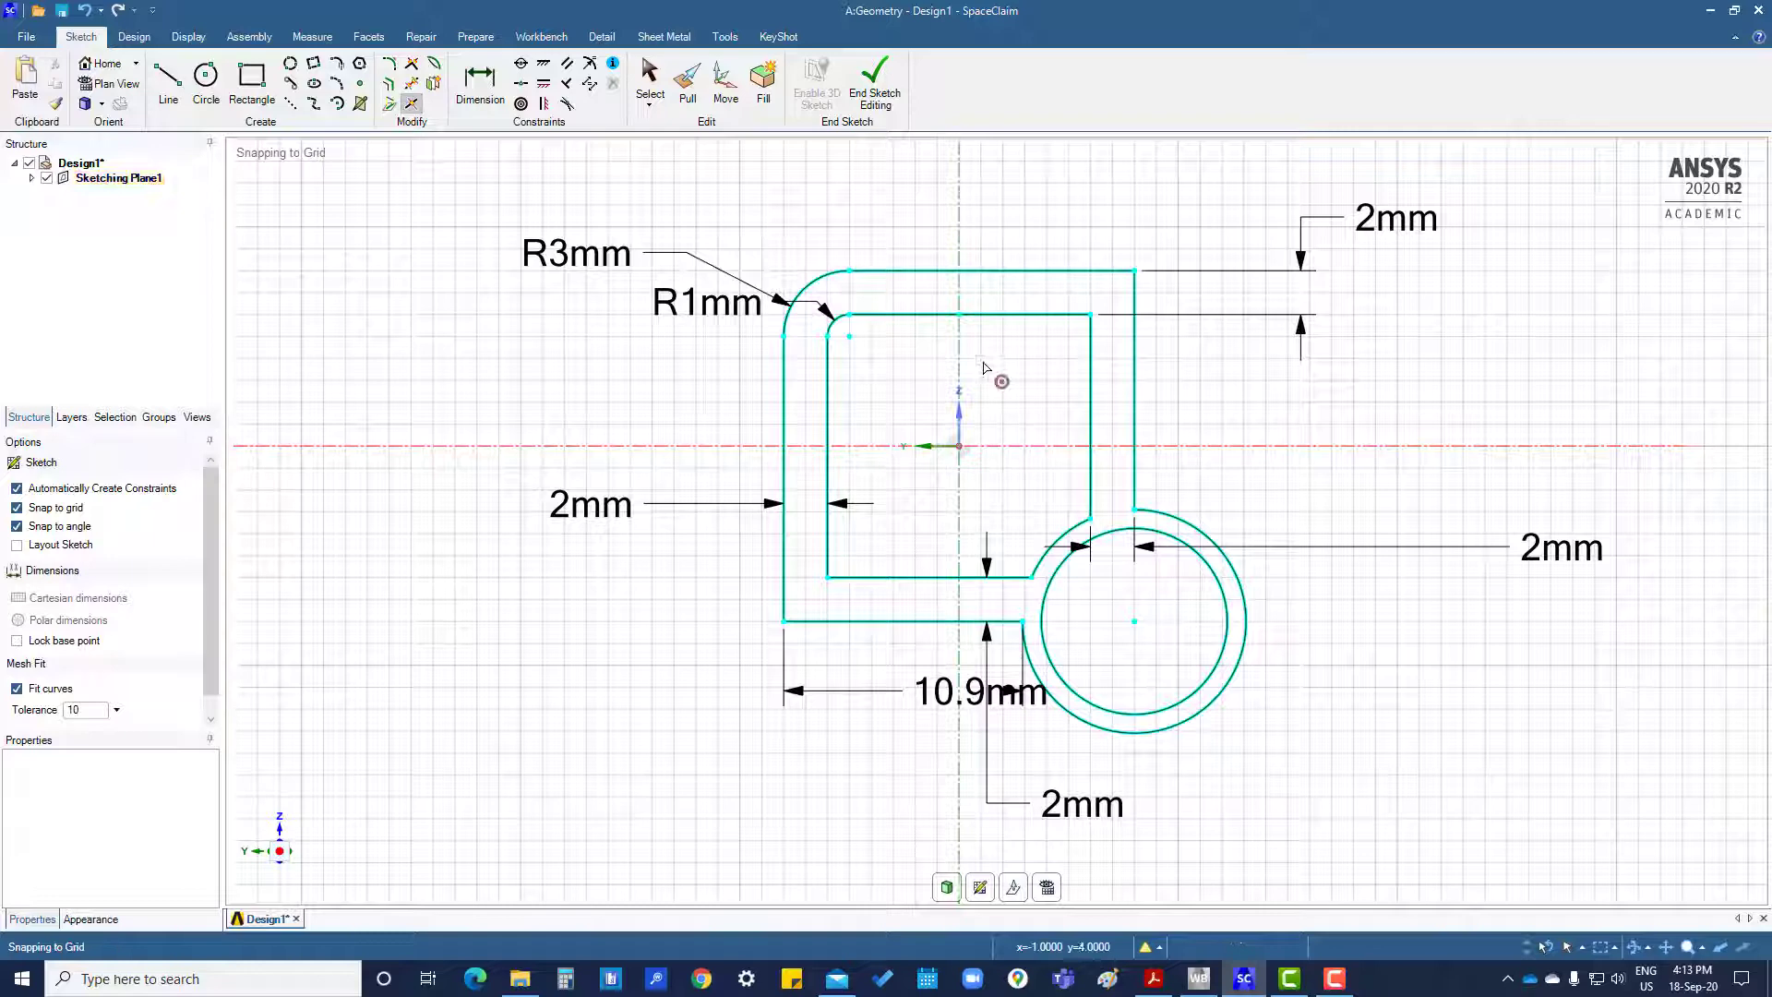
click(1011, 315)
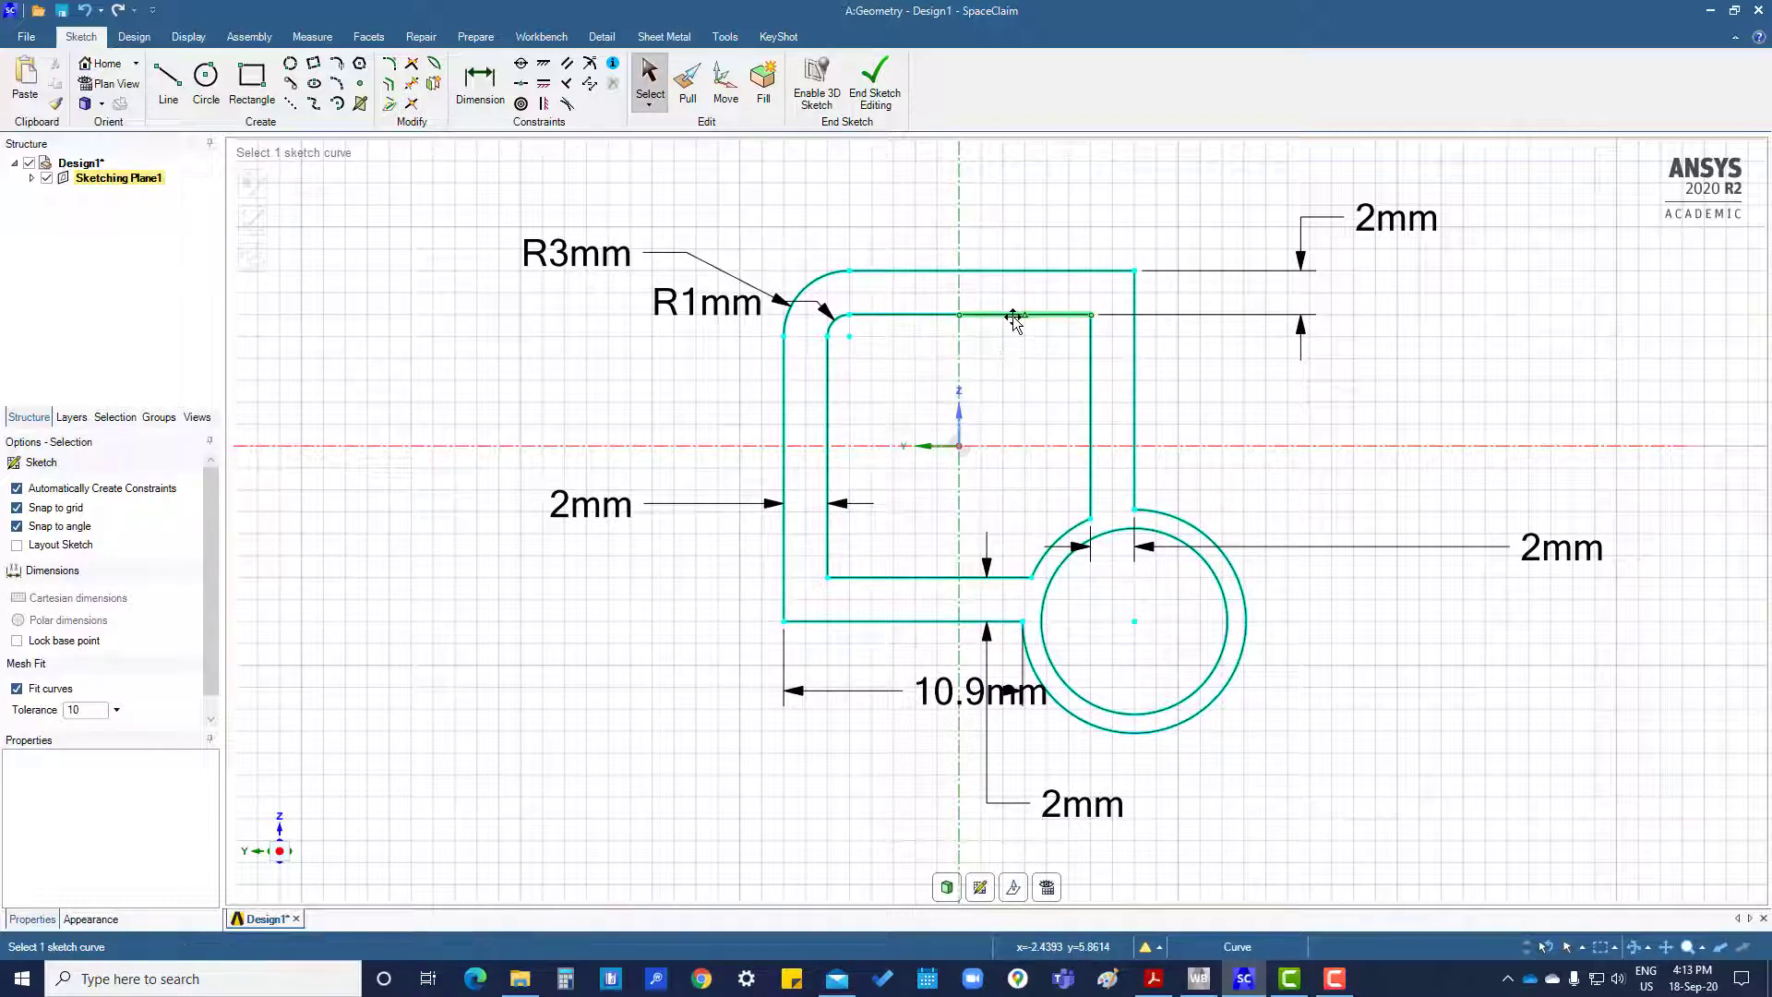
click(1004, 313)
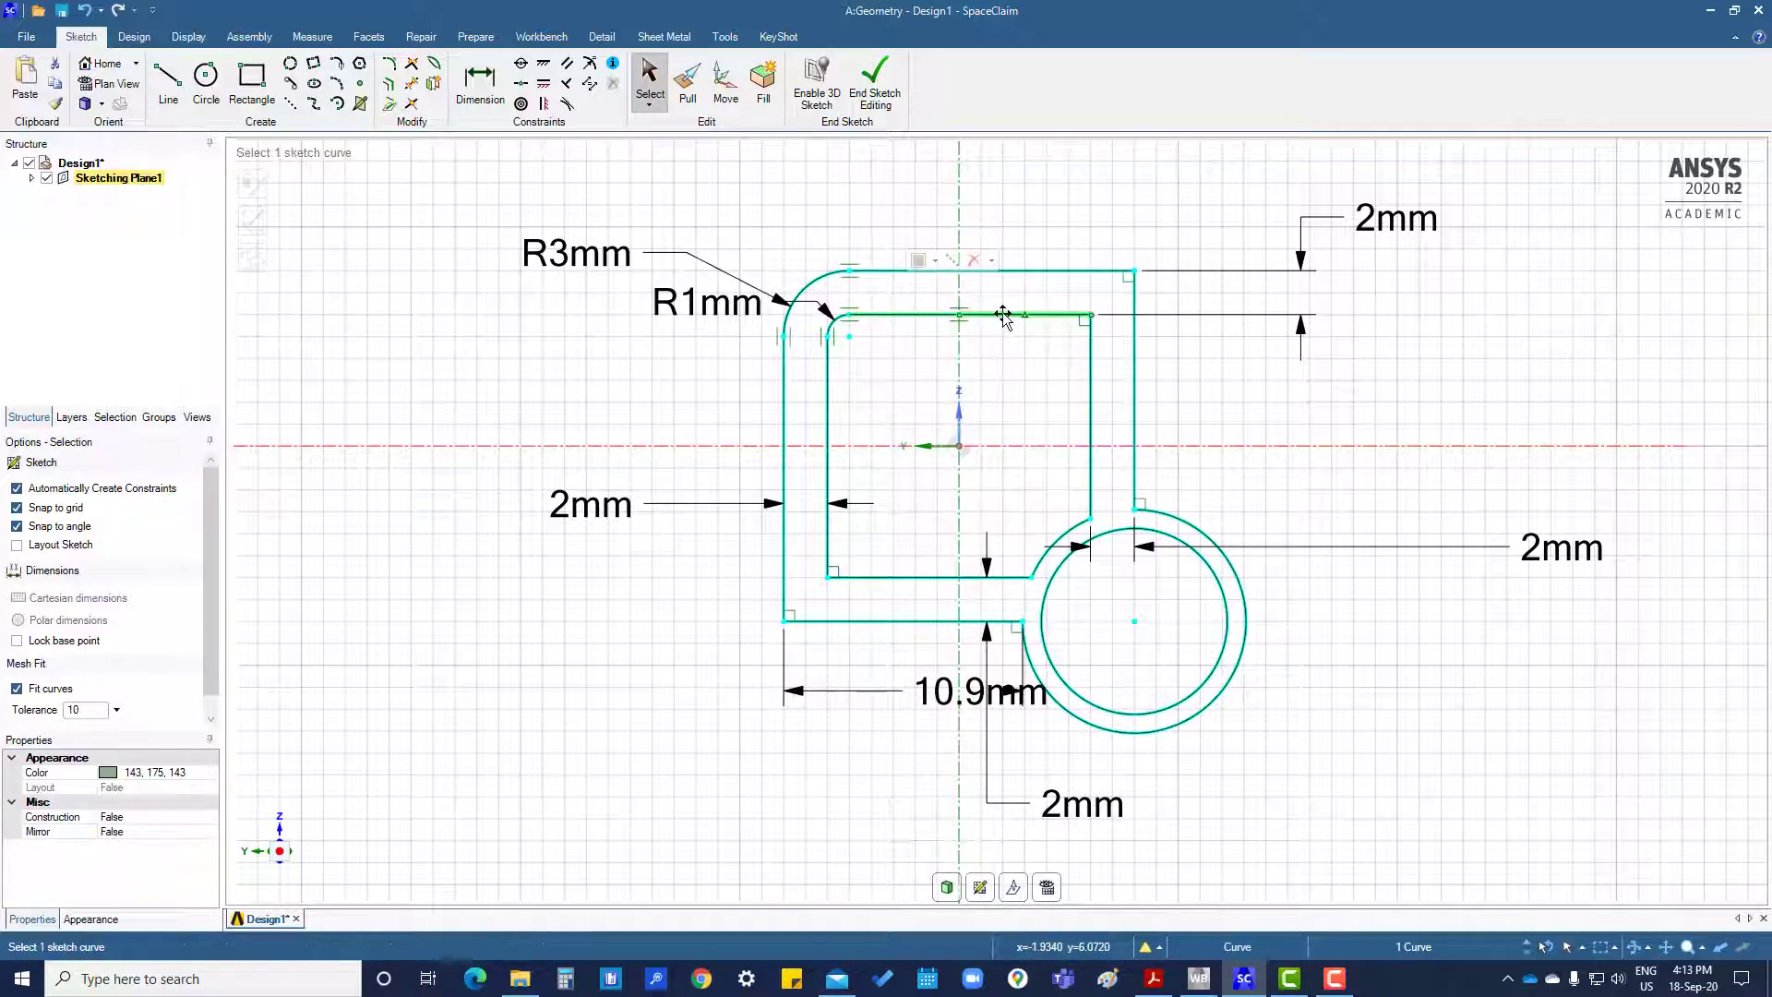
click(871, 406)
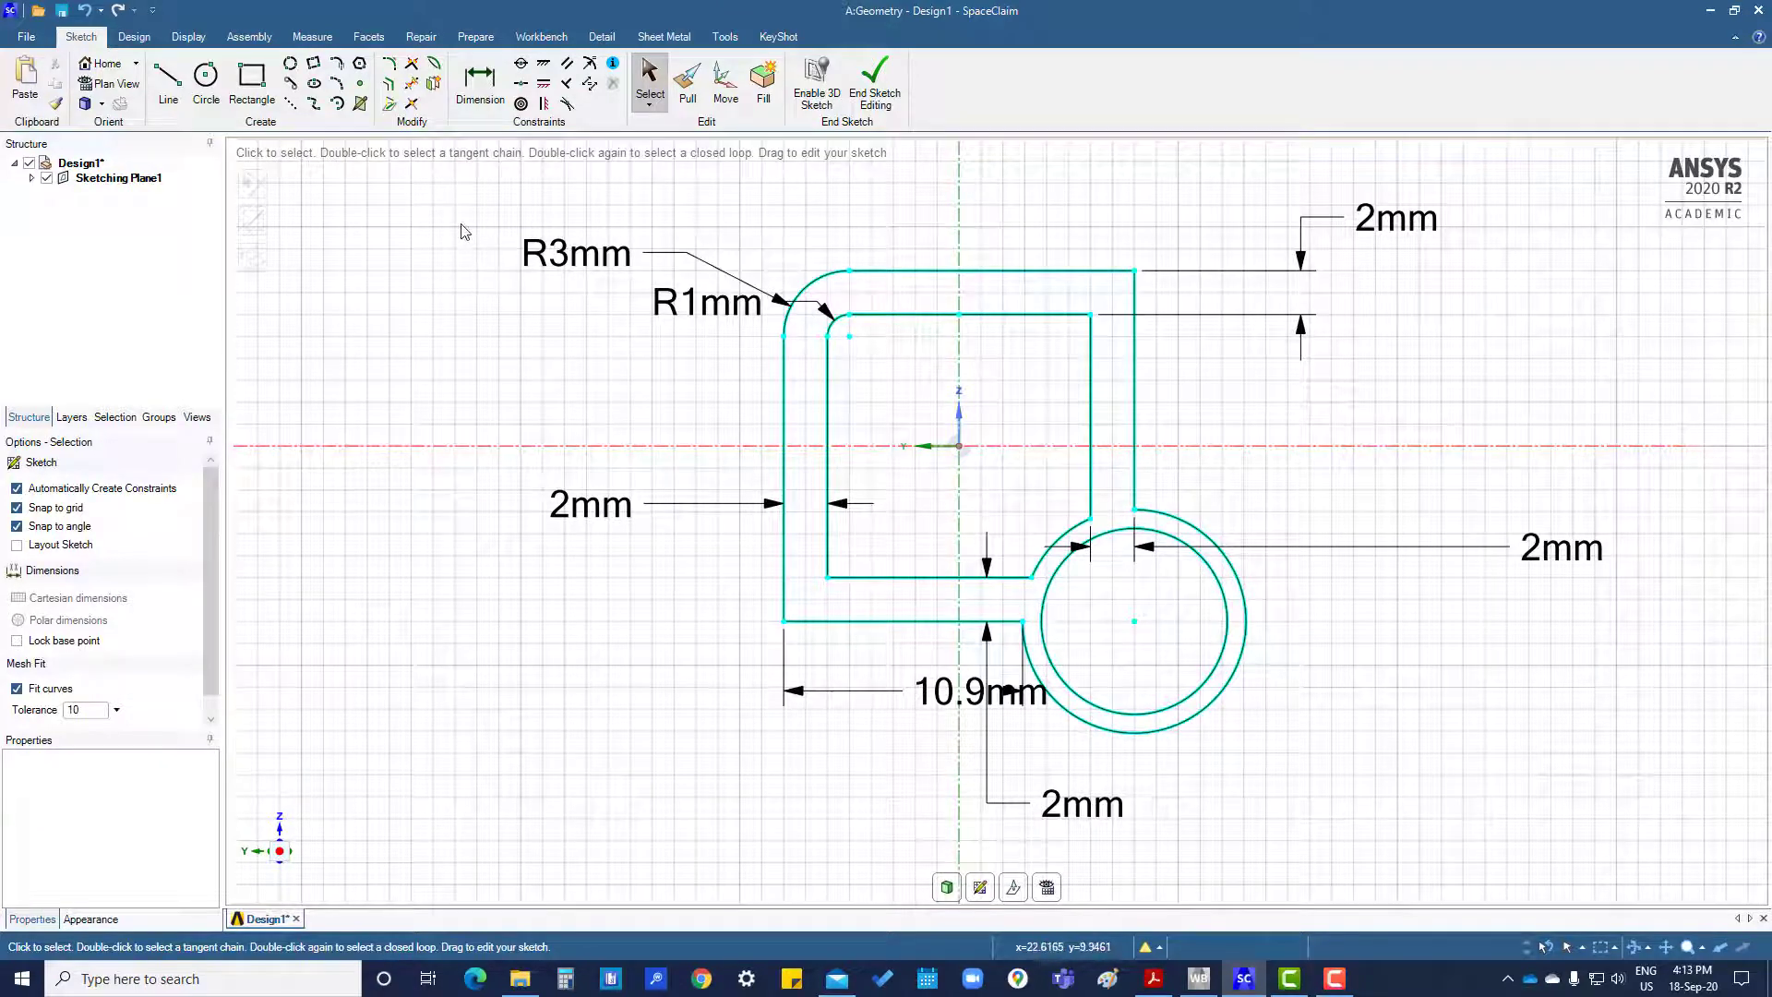
mouse_move(432, 65)
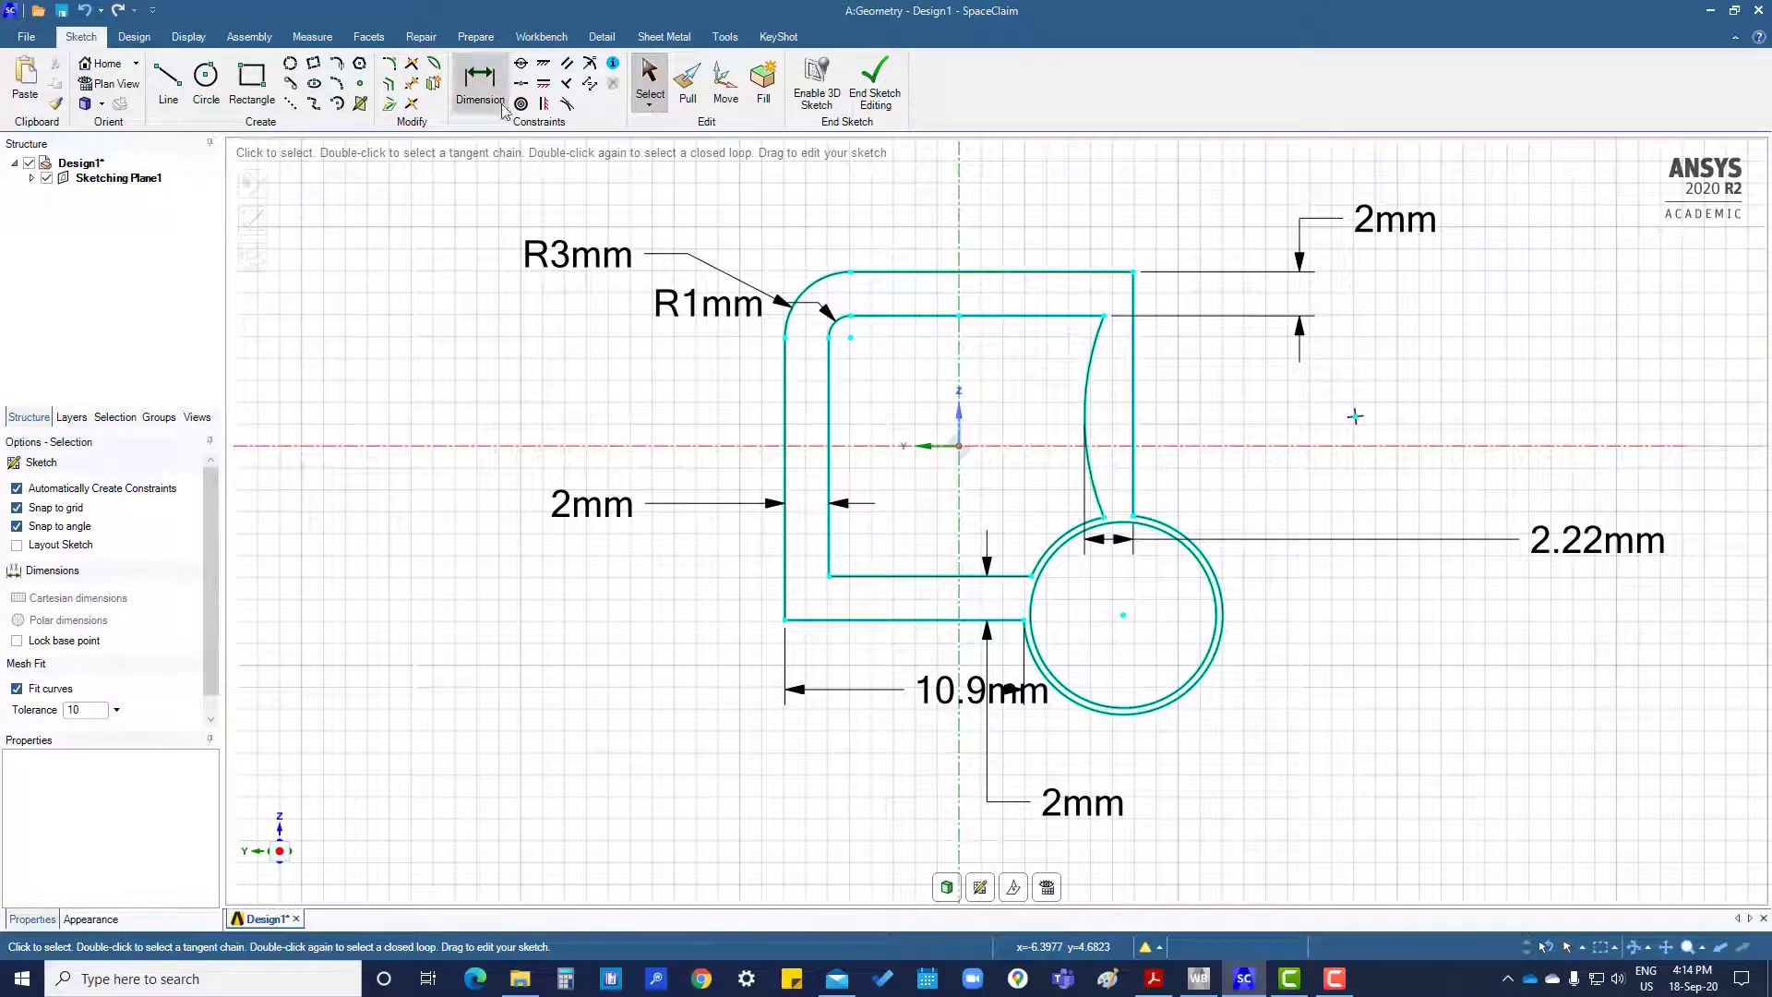
- Dimension the curved right edge radius as R12.37mm
click(480, 81)
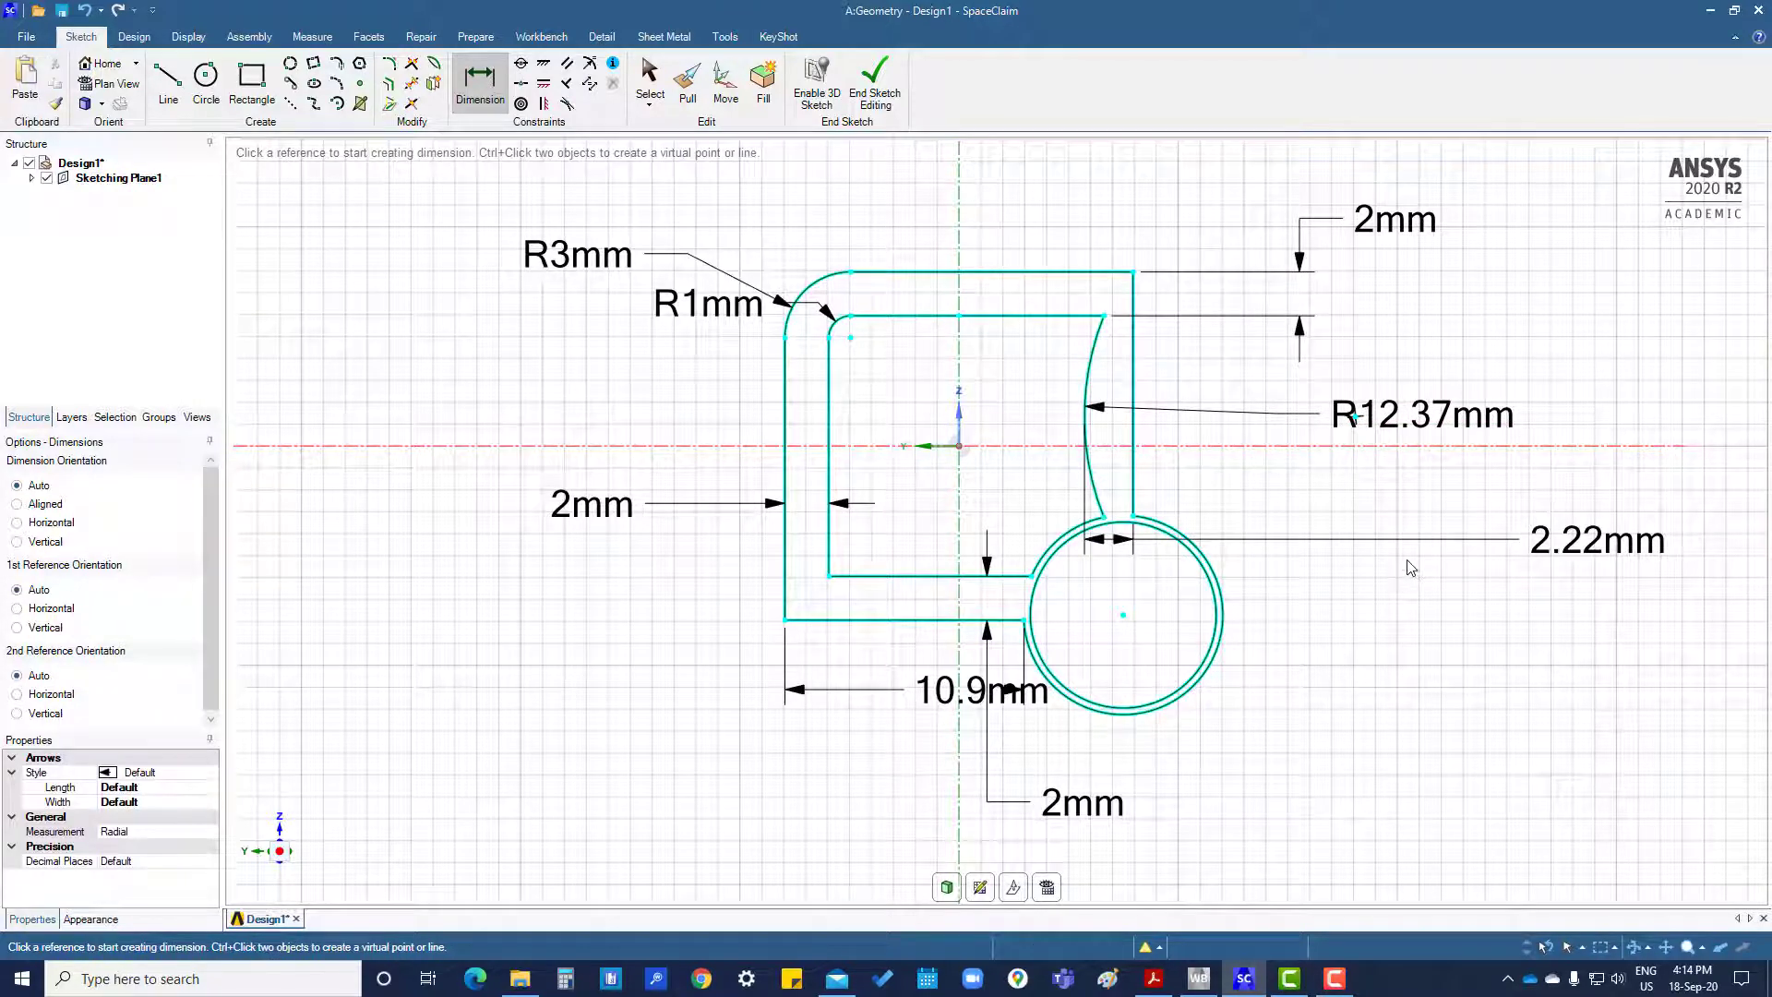
click(648, 80)
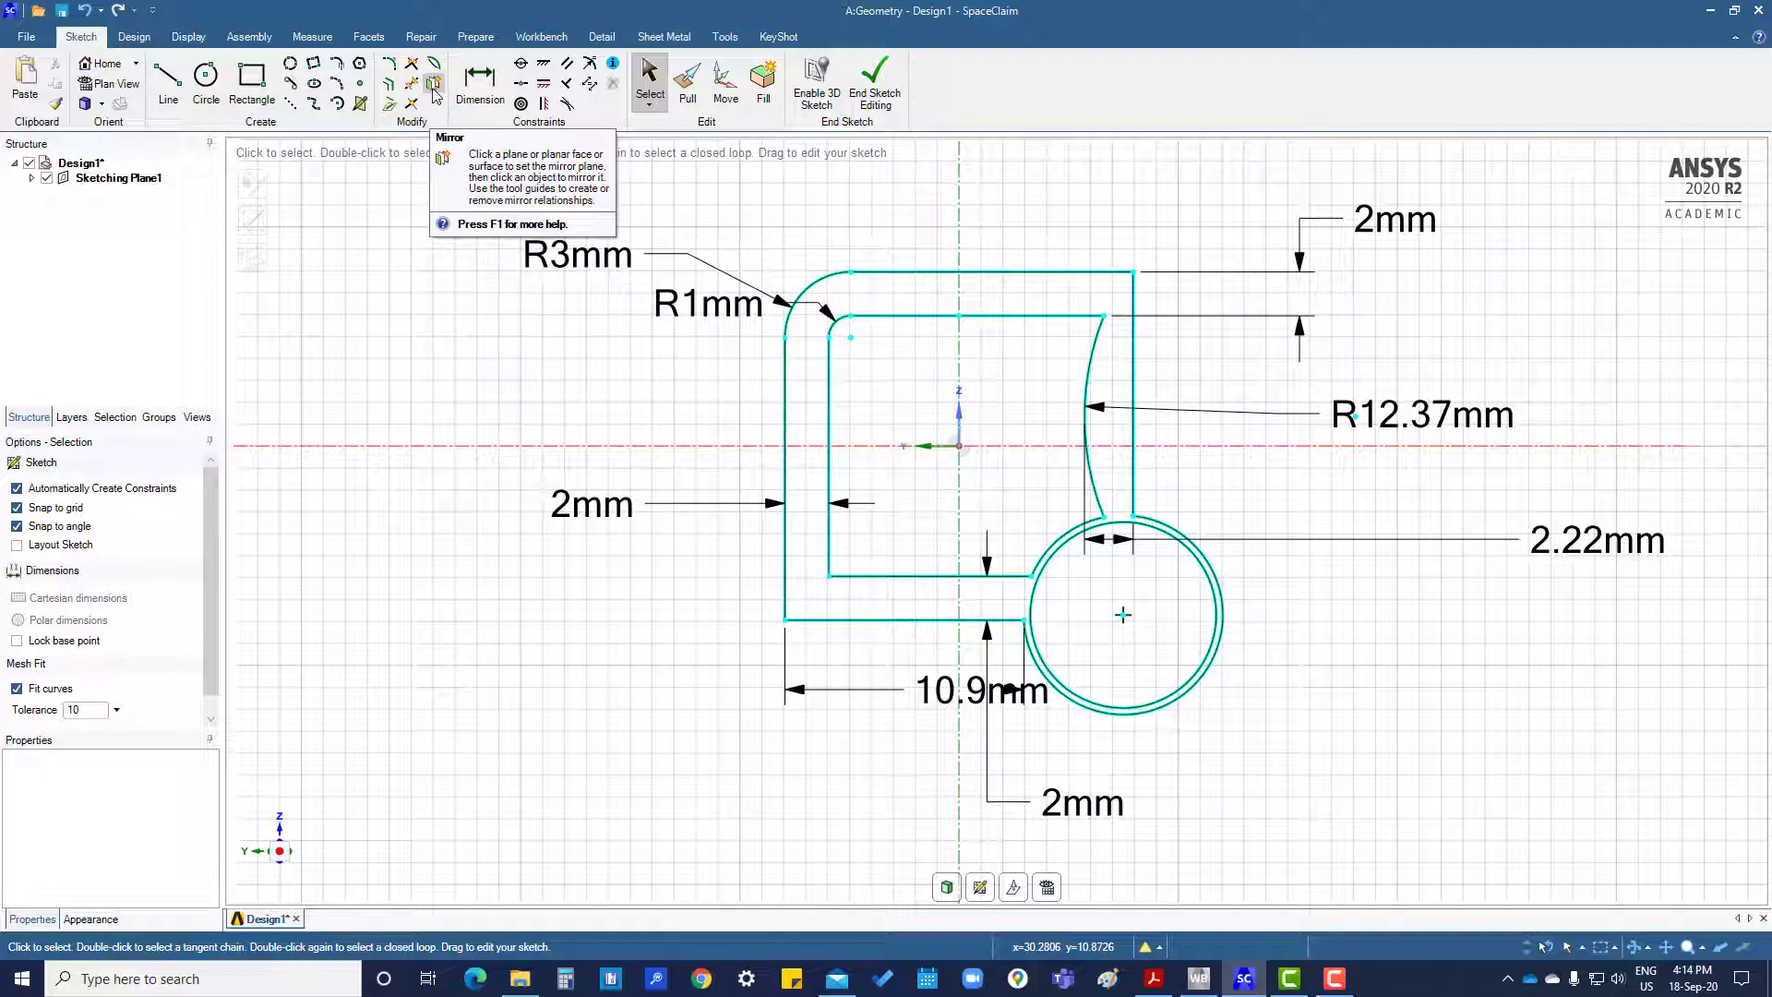
mouse_move(1318, 681)
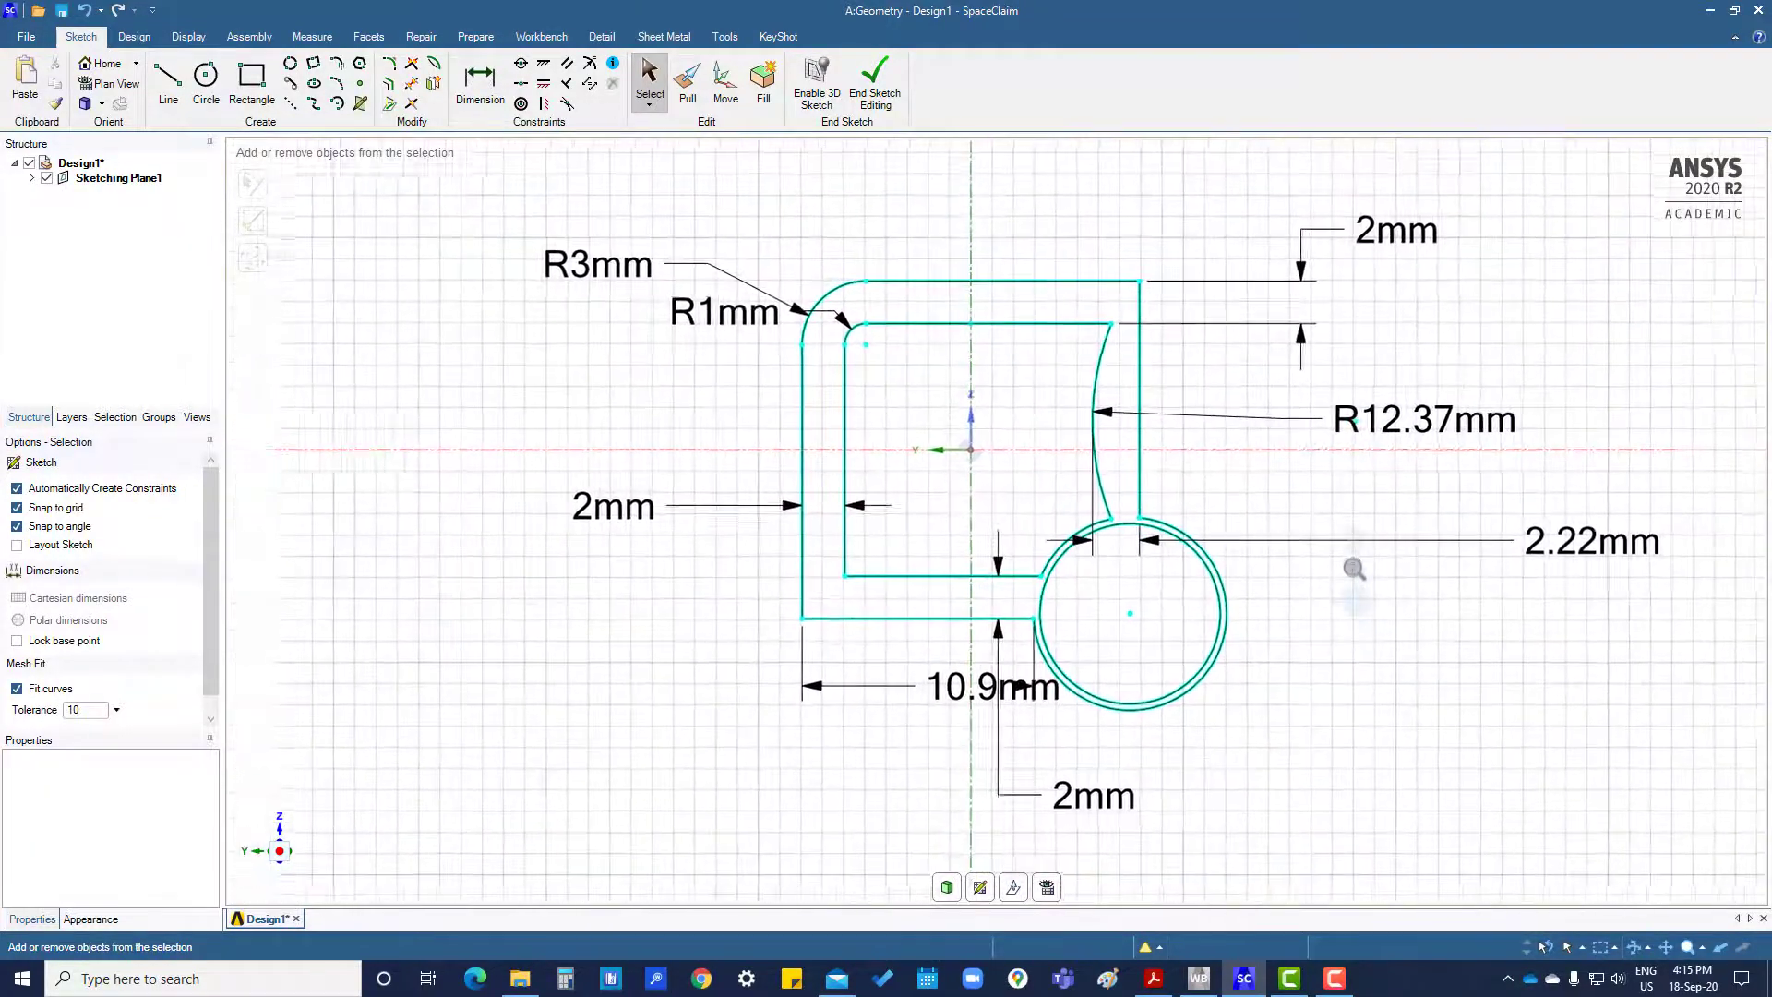
click(132, 37)
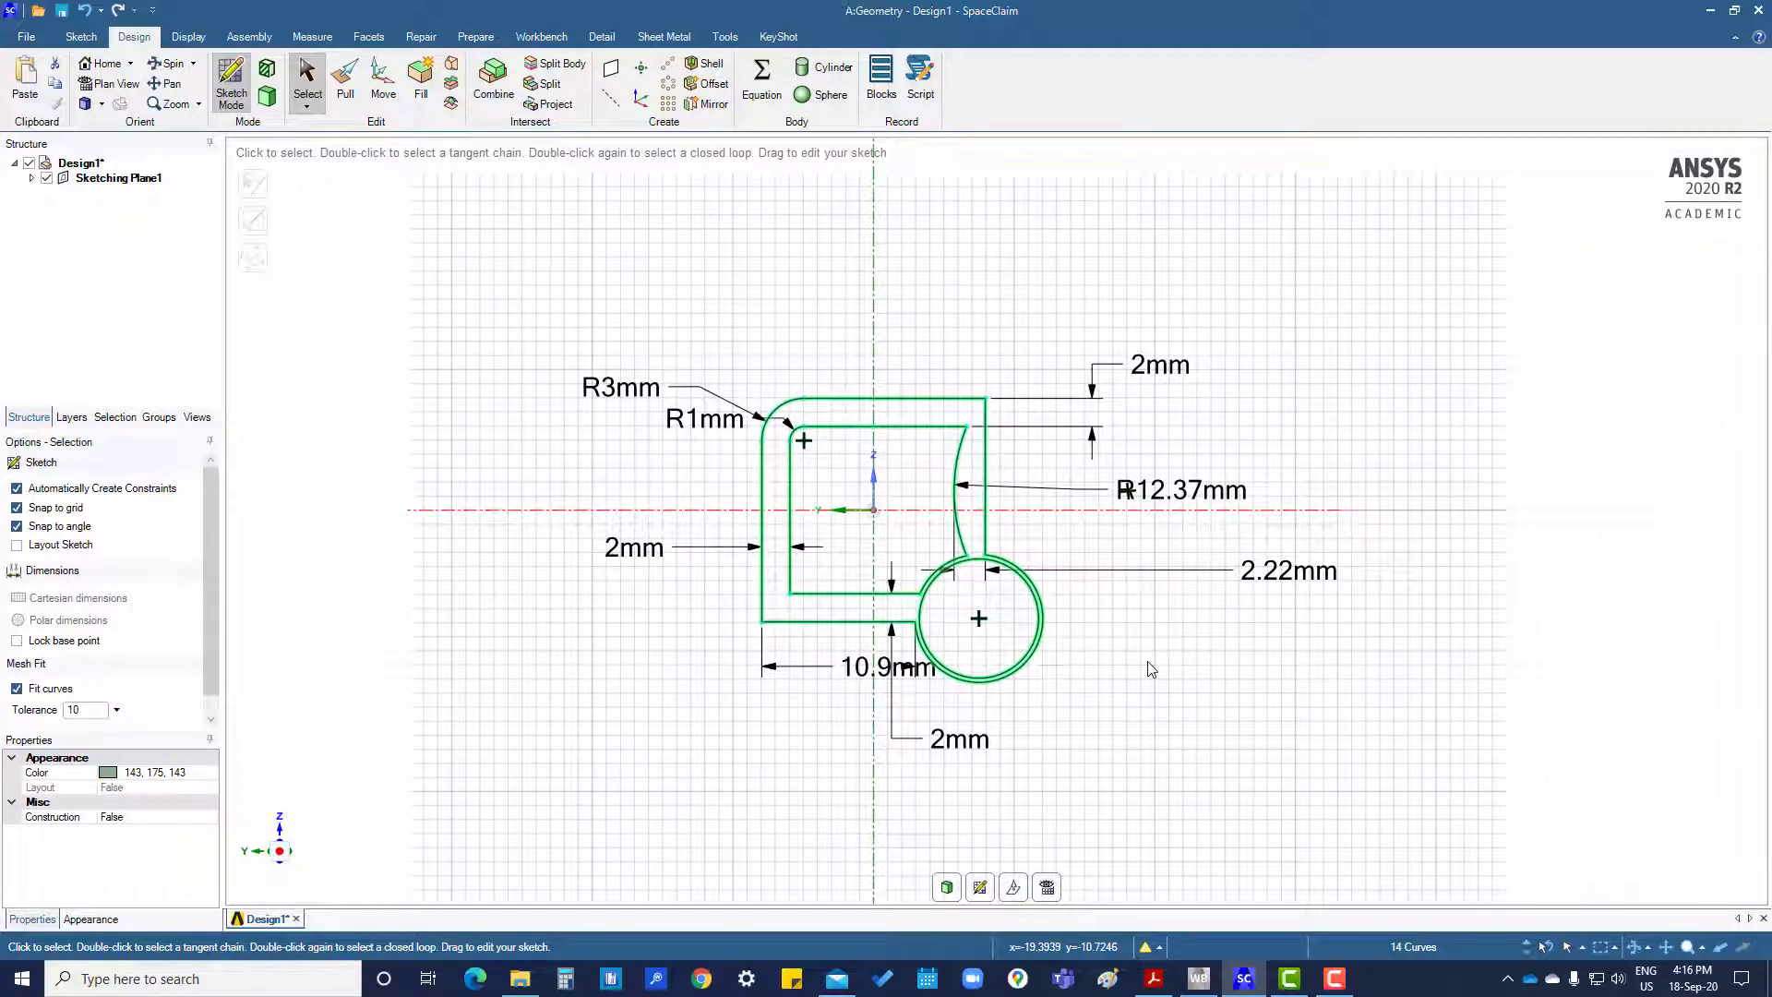
mouse_move(1149, 663)
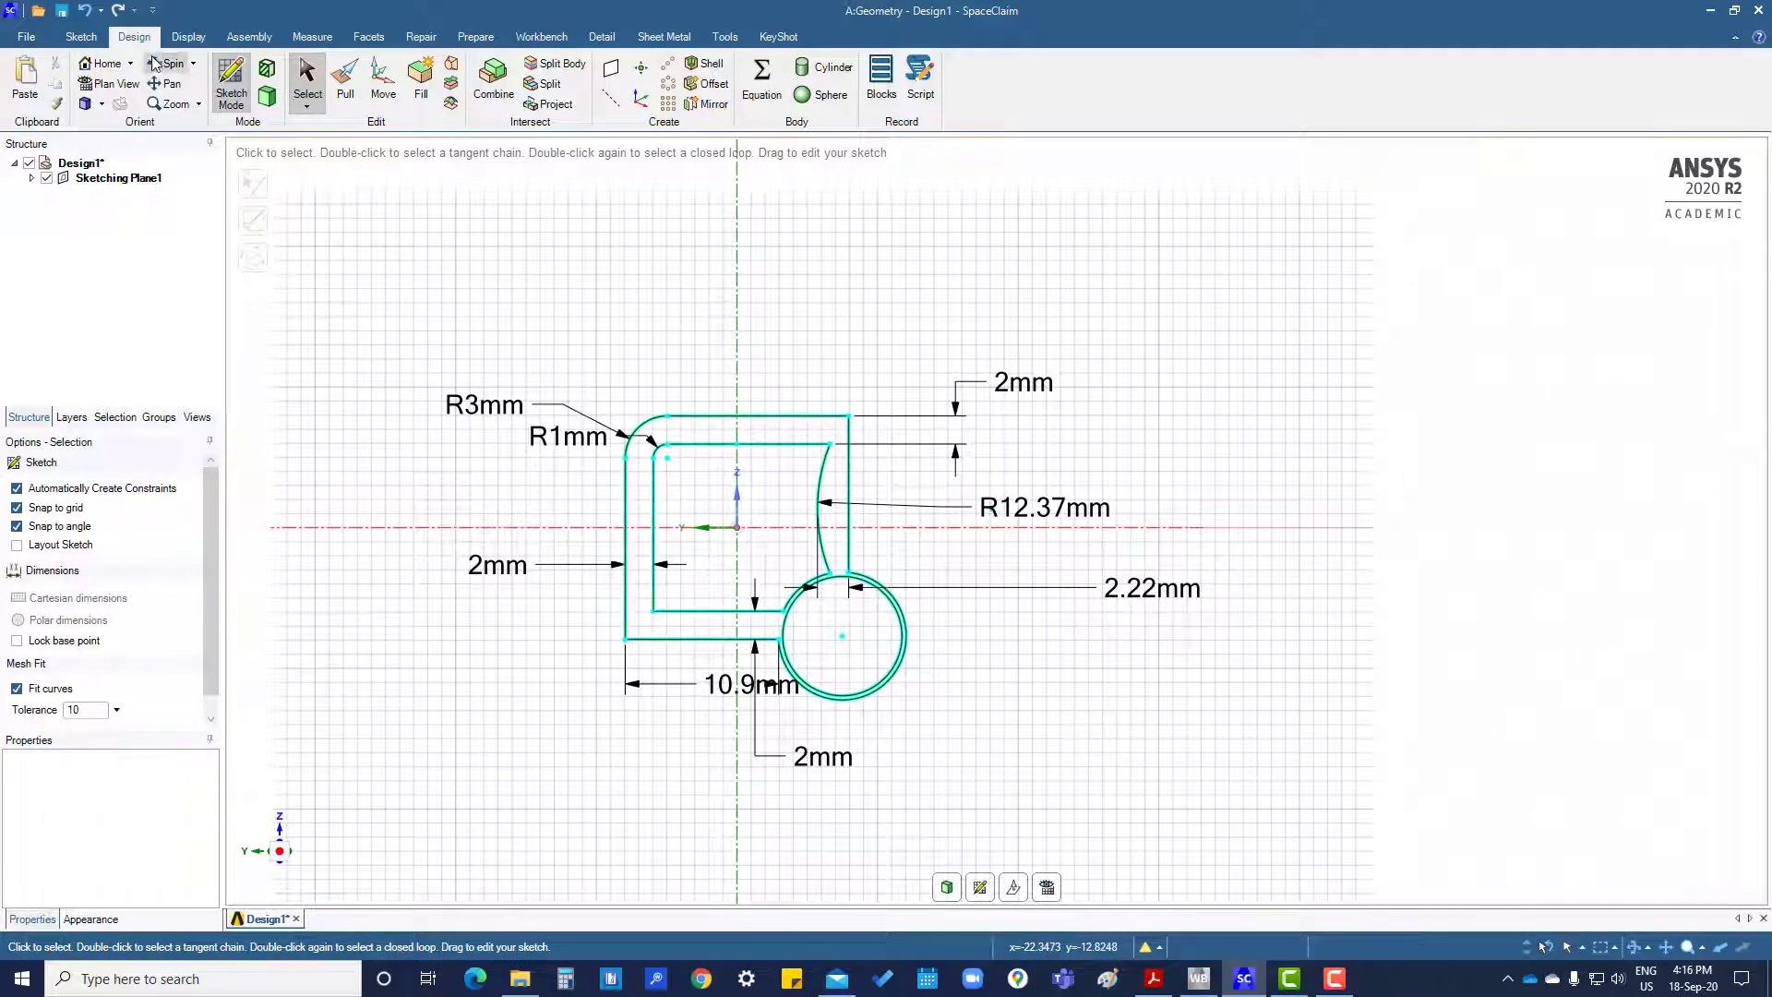
click(80, 37)
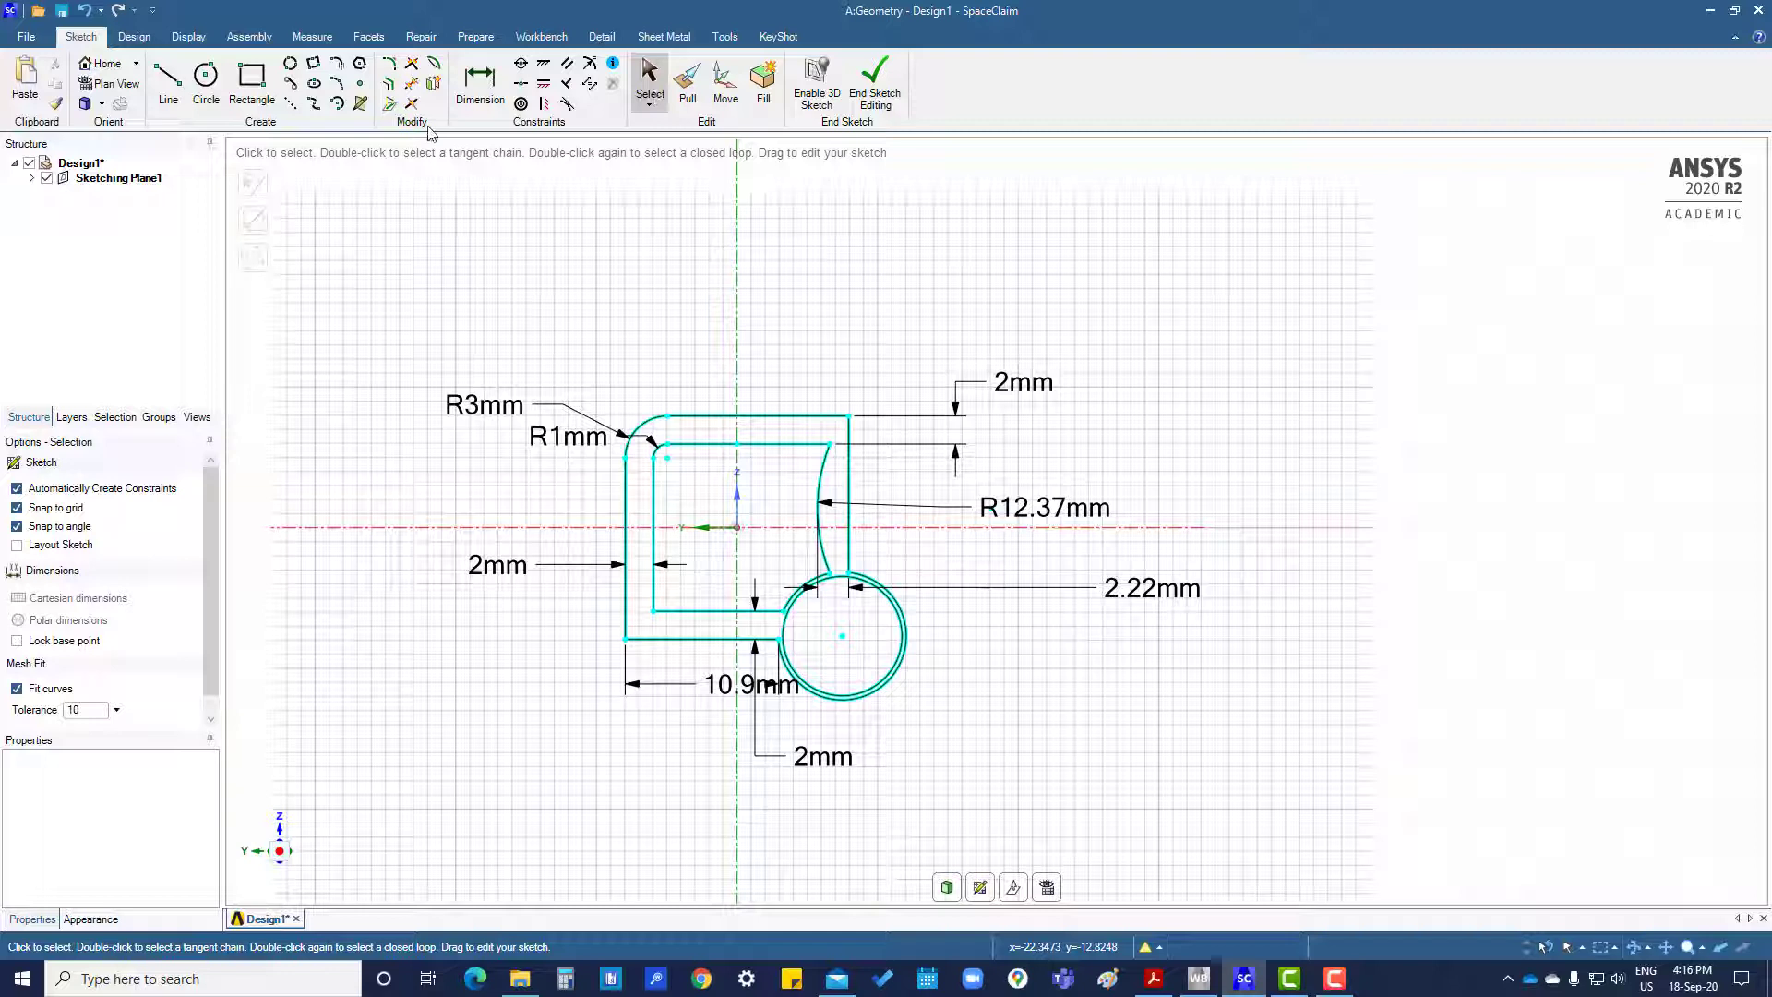
mouse_move(433, 89)
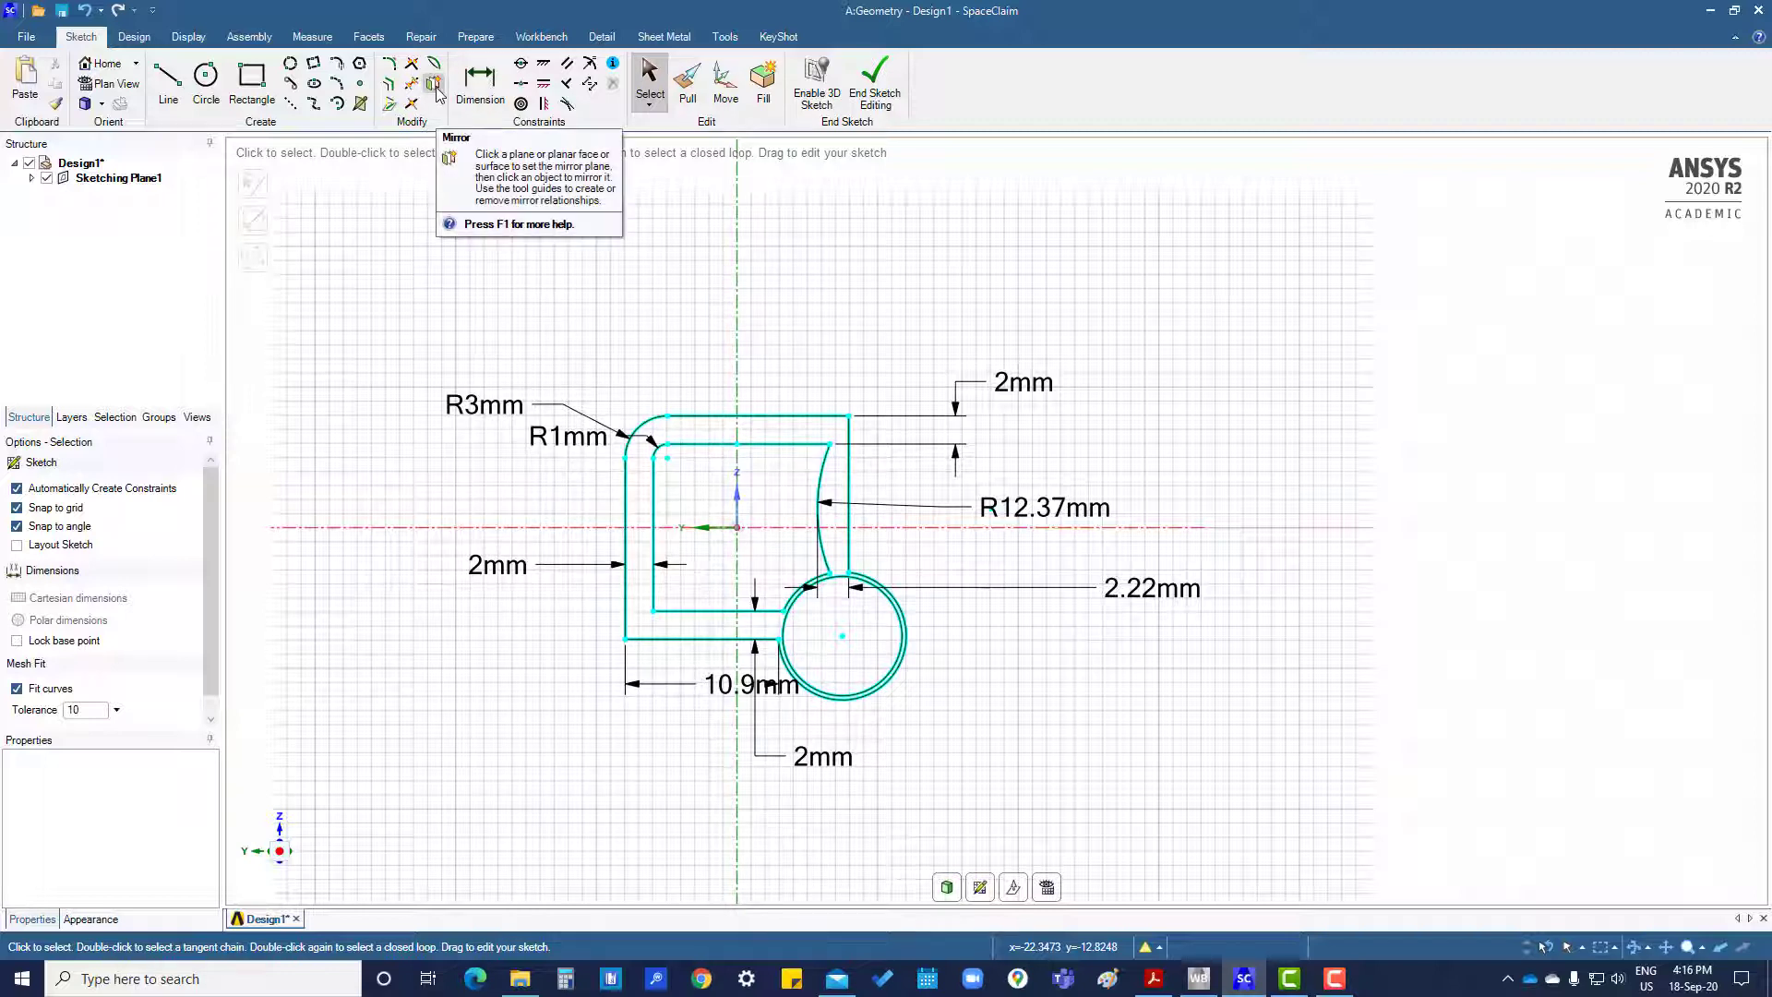
- Place a vertical construction line right of the profile as the mirror axis
click(436, 77)
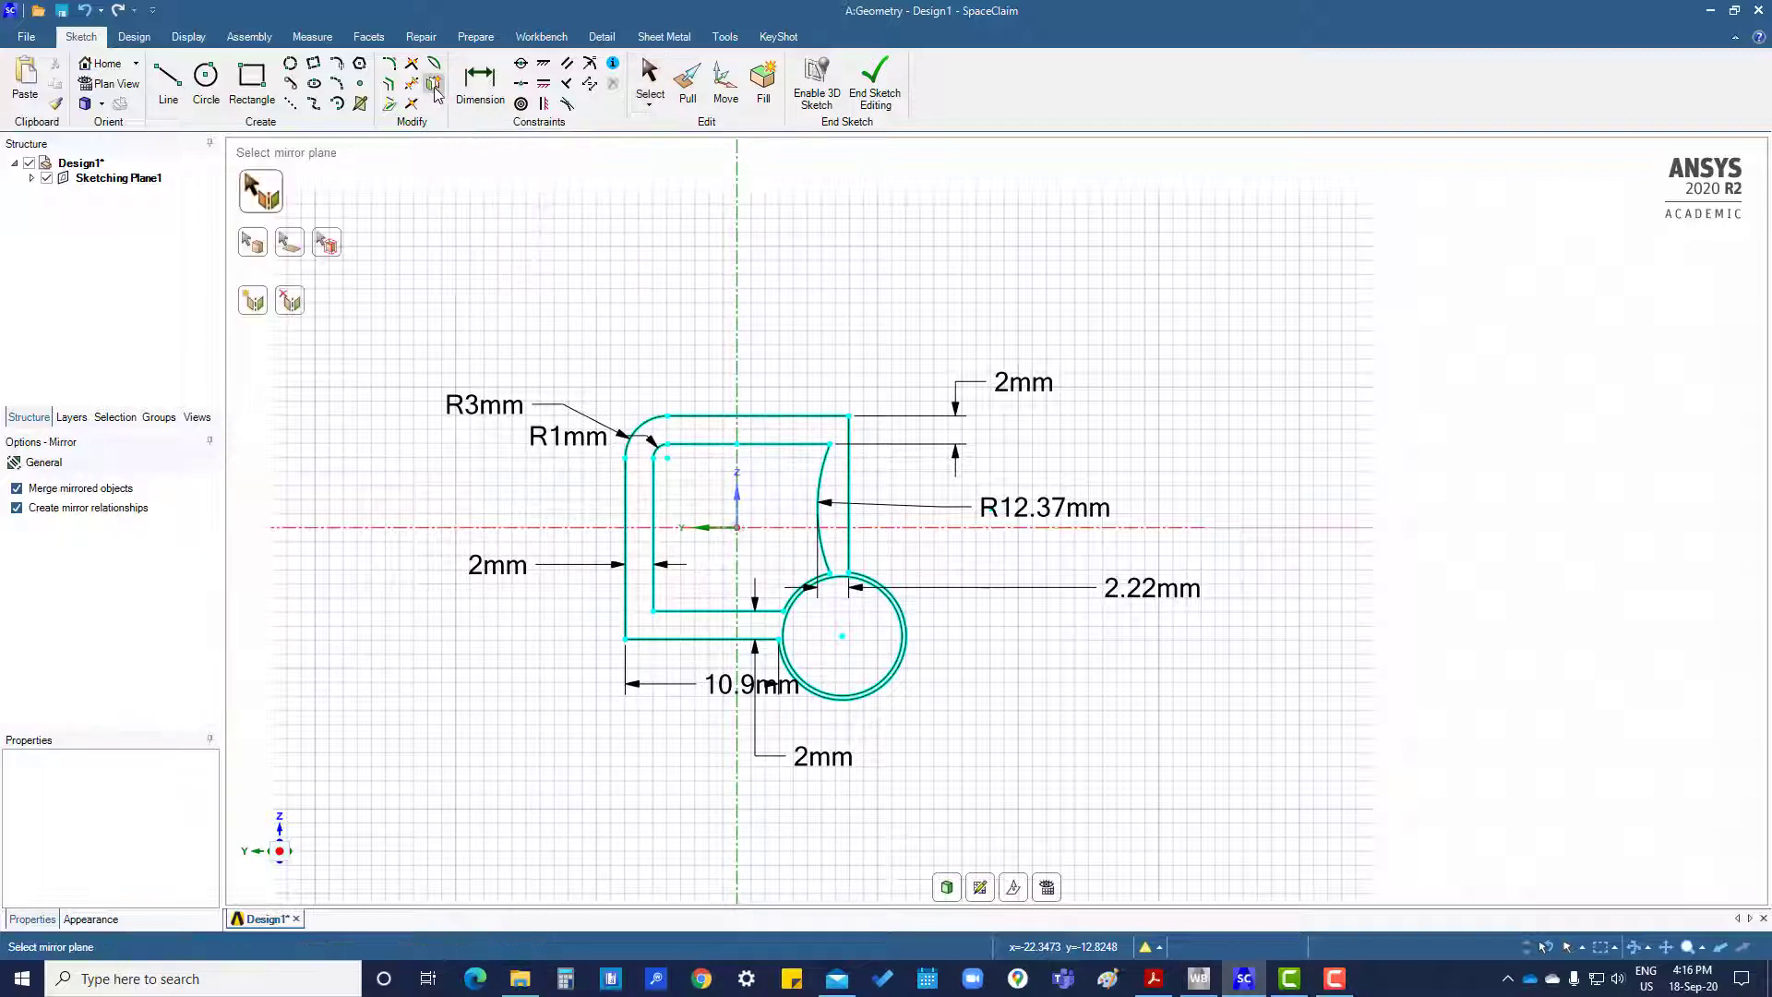
mouse_move(1212, 491)
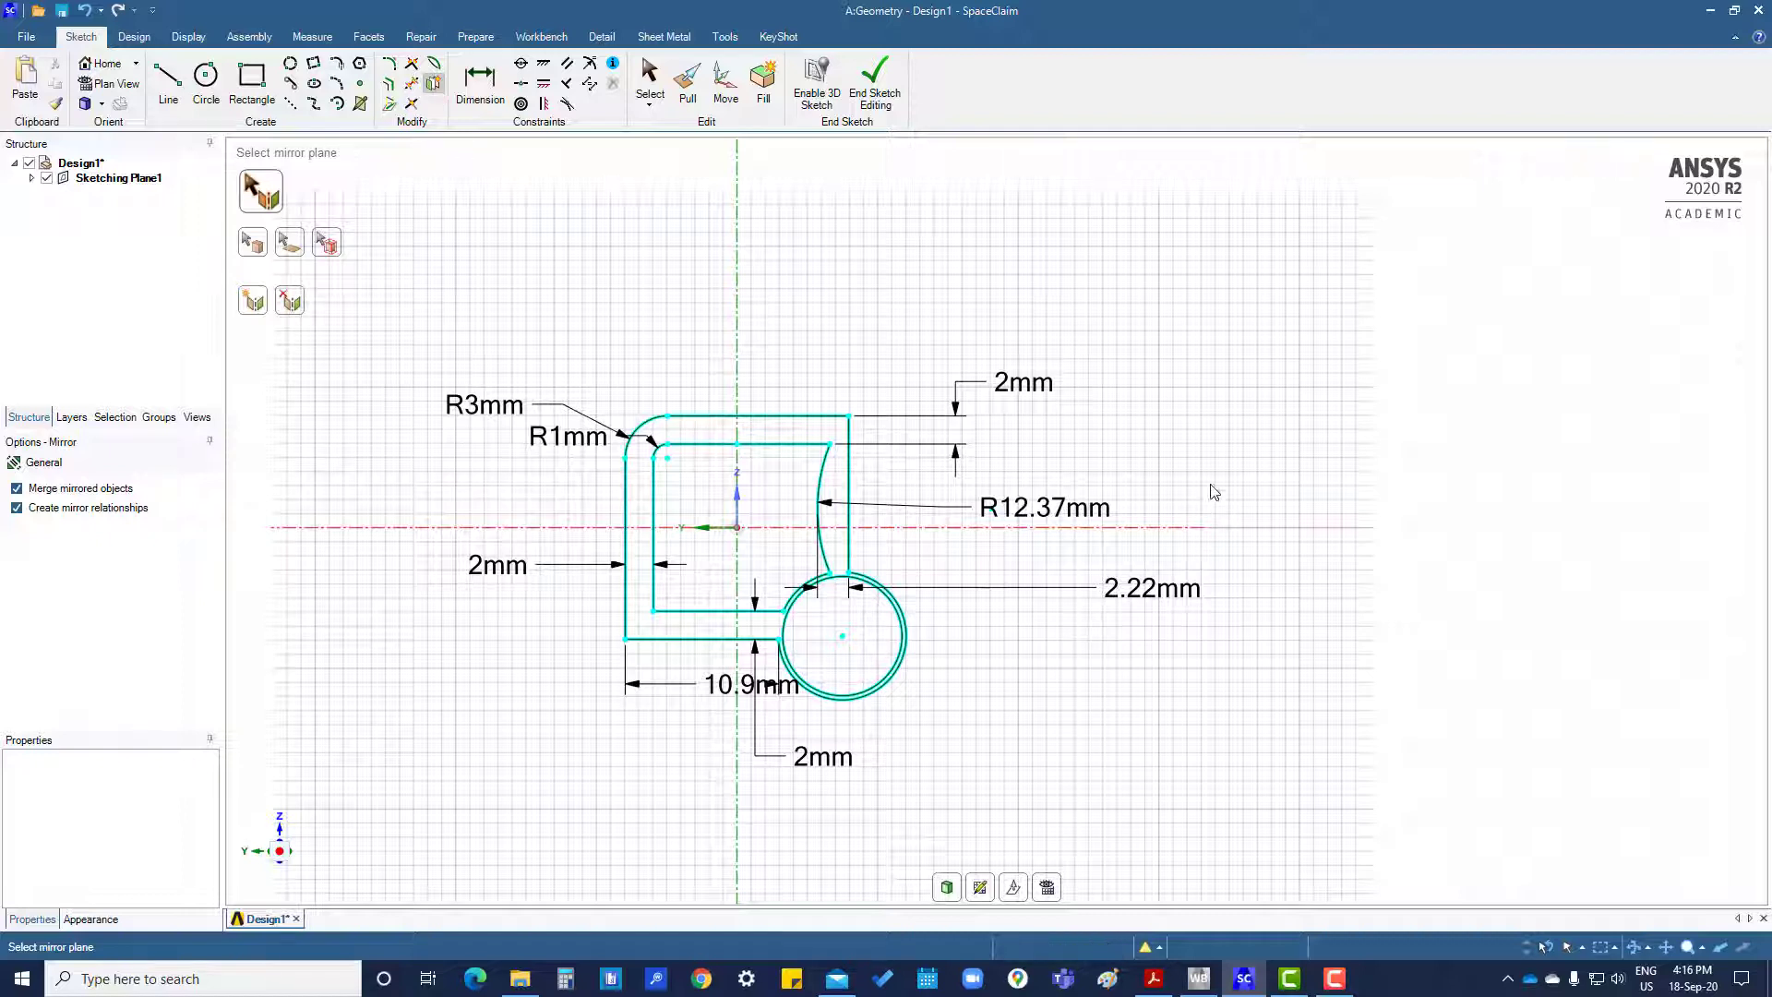
click(168, 80)
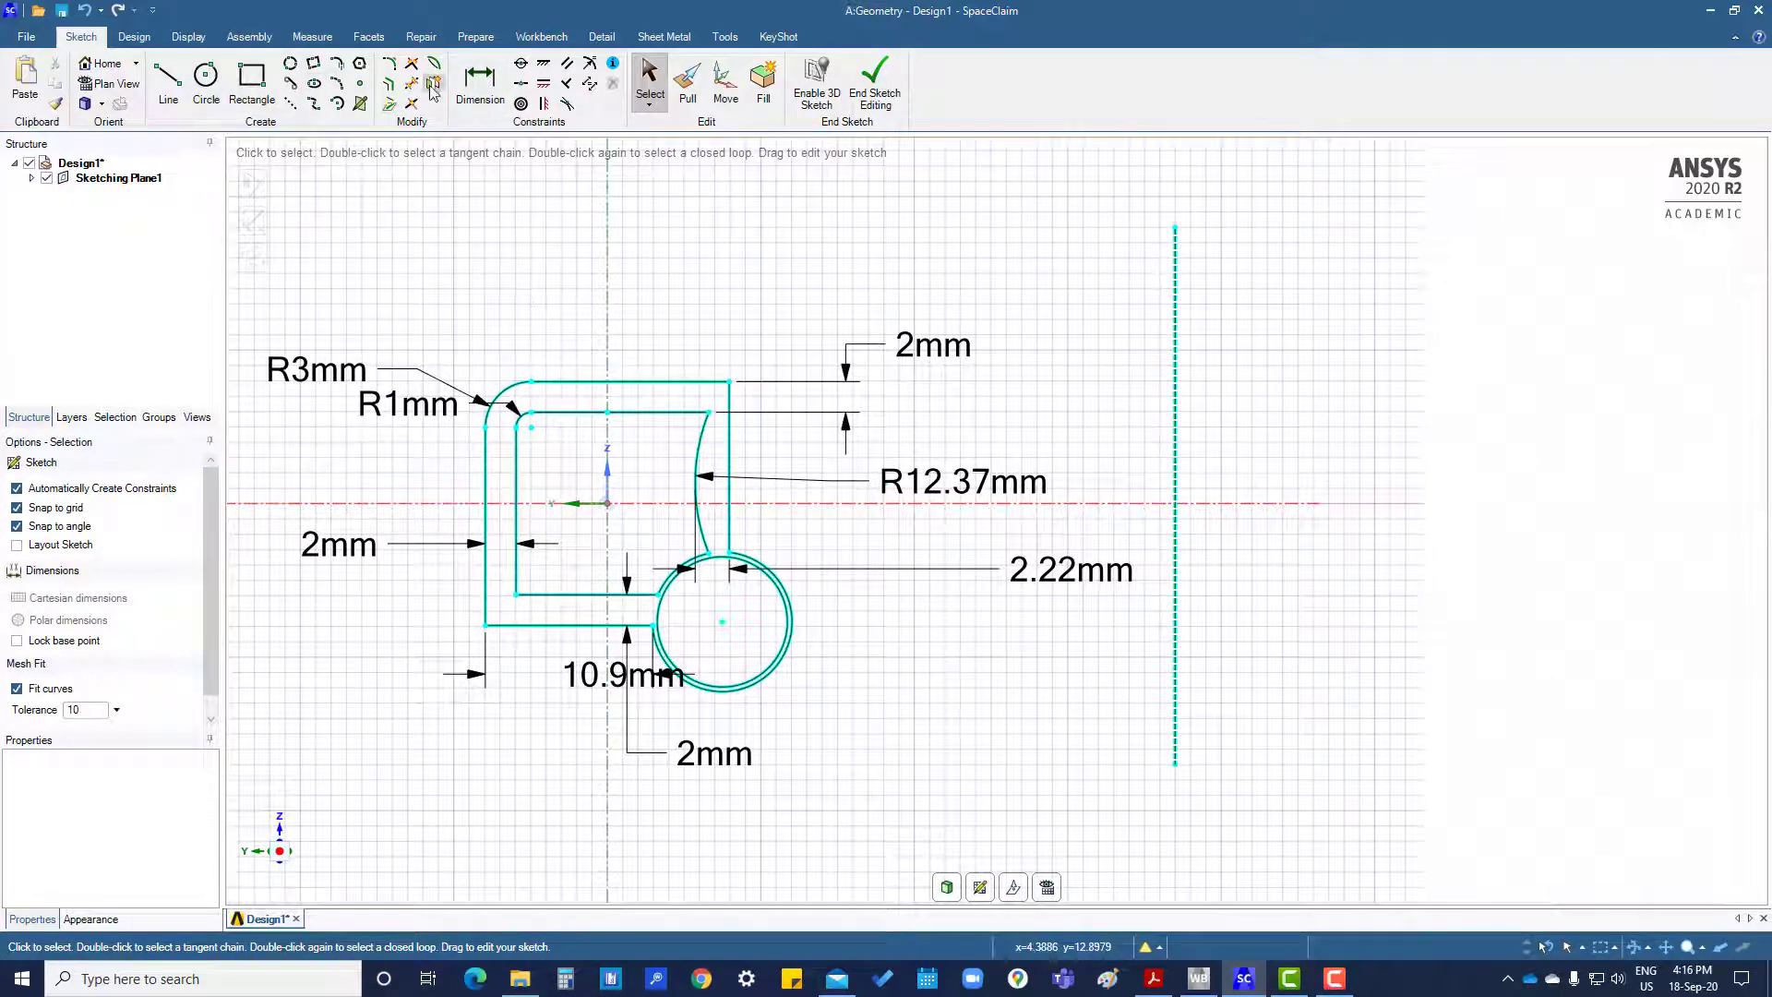
- Start mirroring the sketch curves across the vertical construction line
click(432, 81)
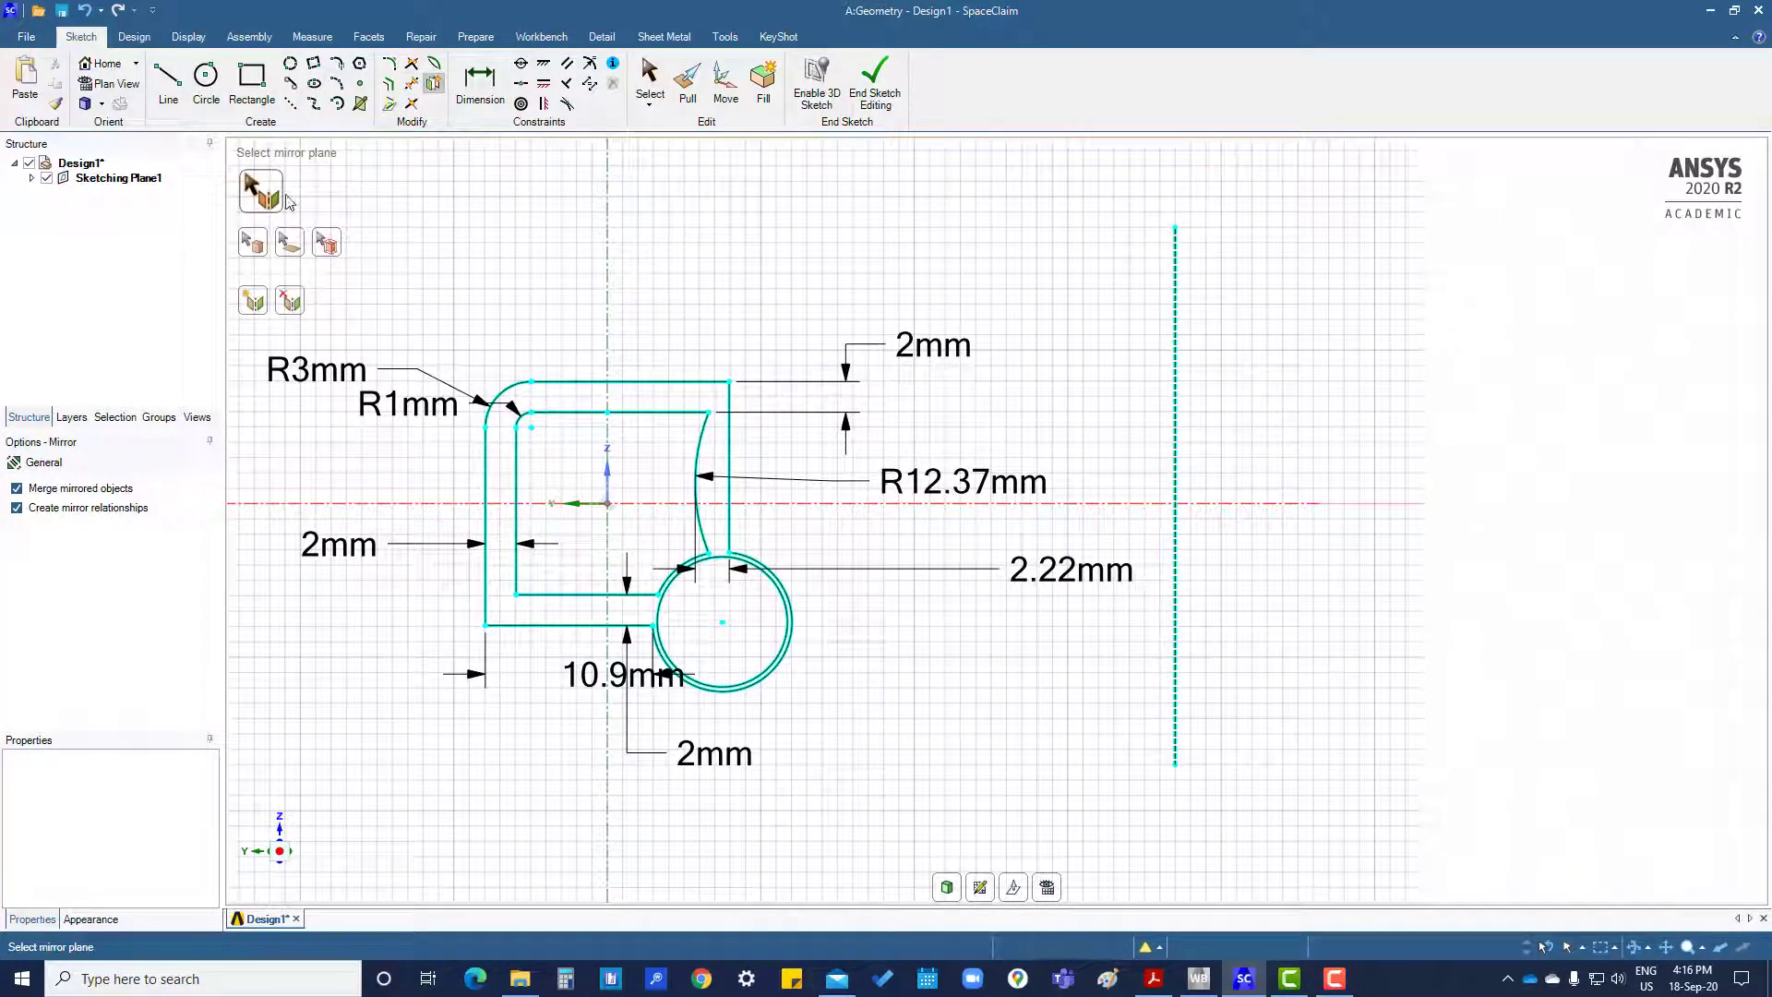
mouse_move(262, 190)
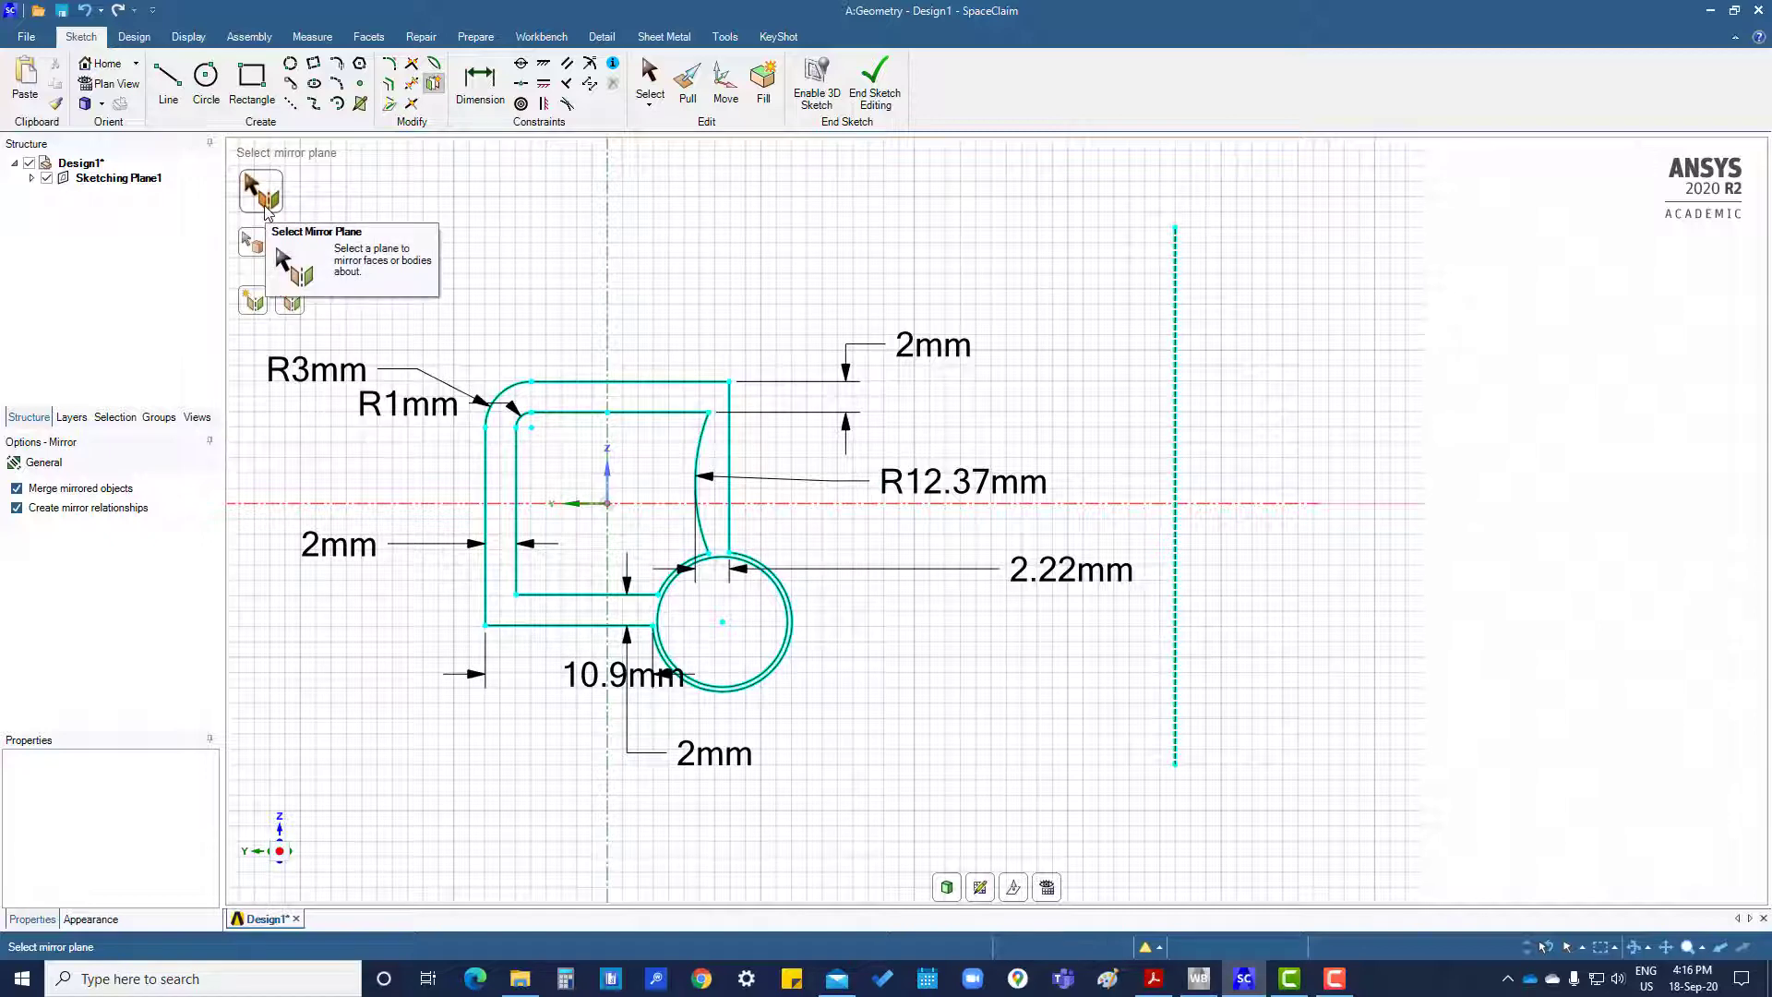
mouse_move(788, 293)
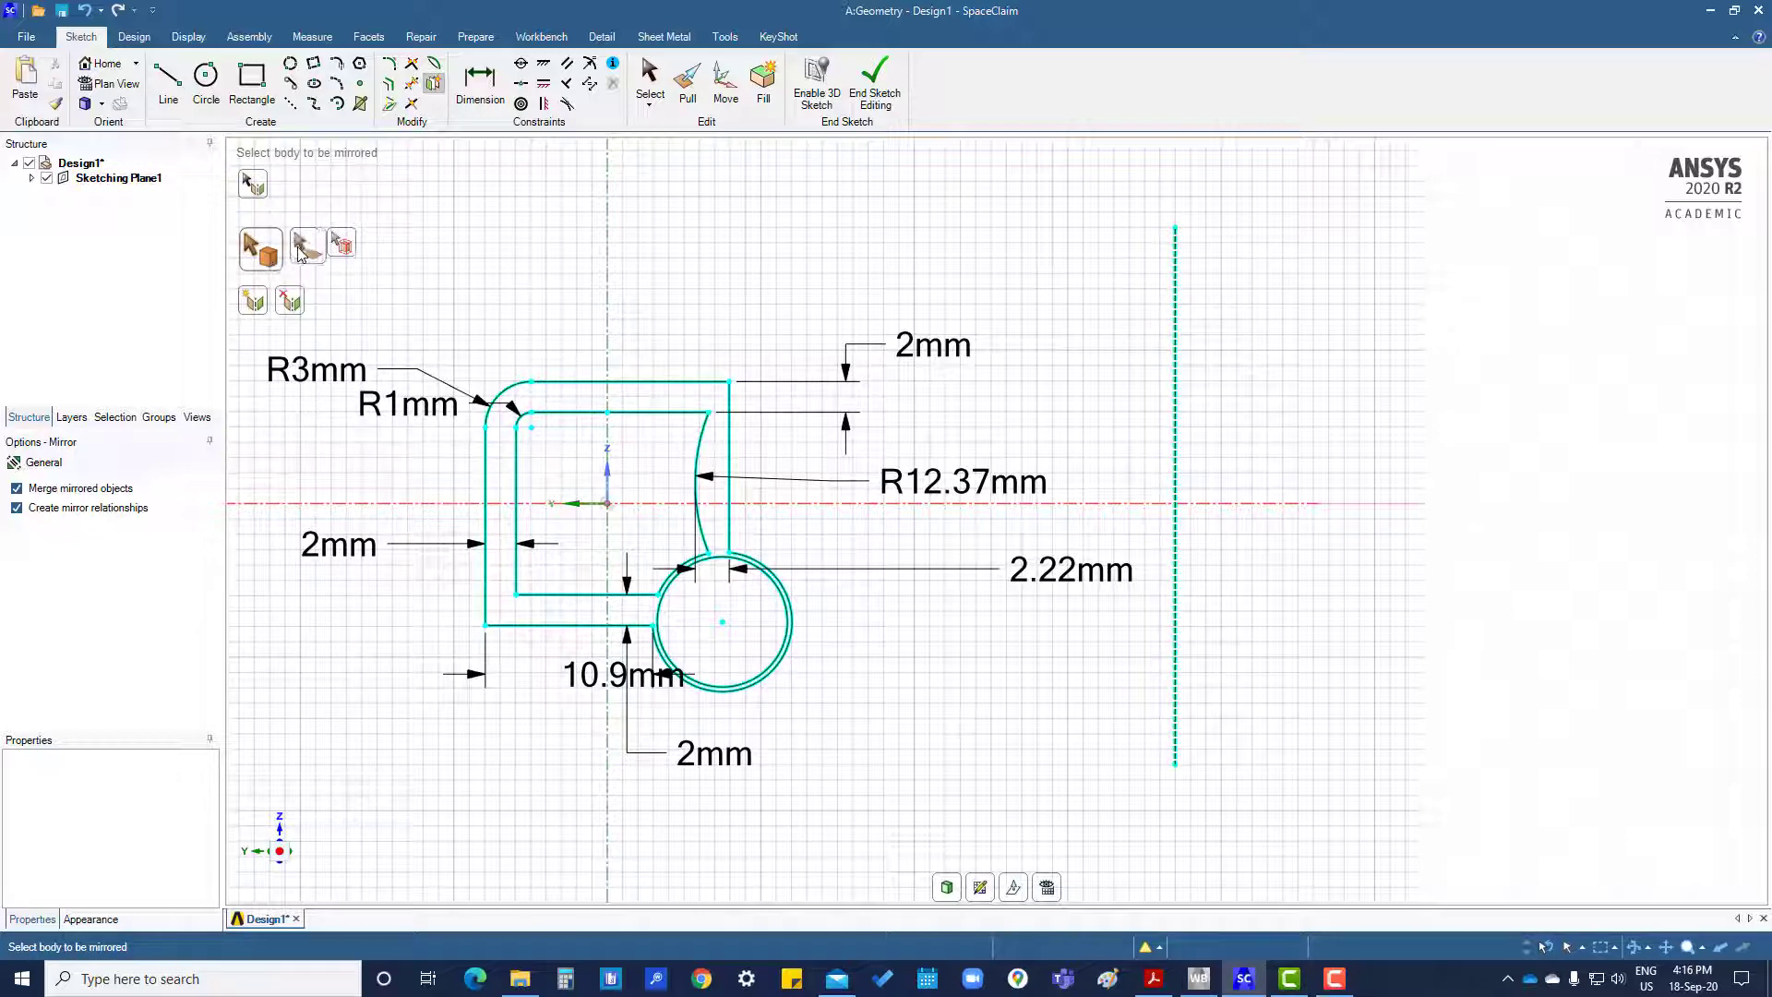
mouse_move(308, 246)
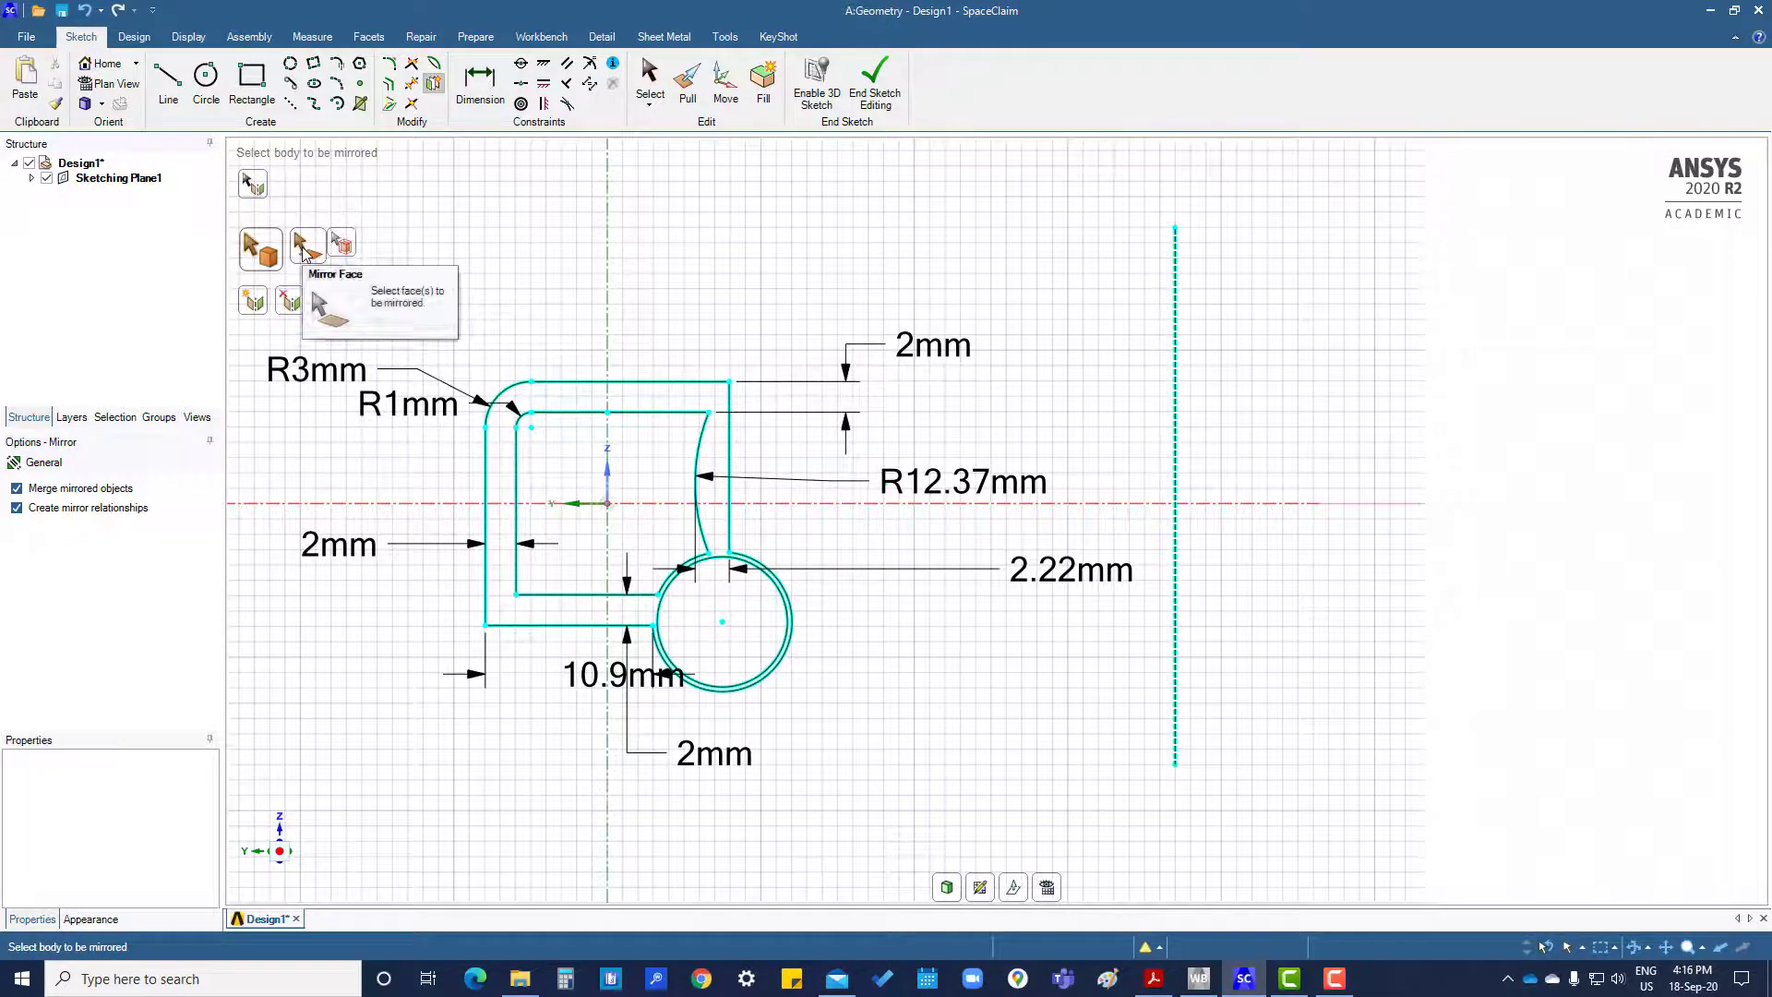
mouse_move(343, 245)
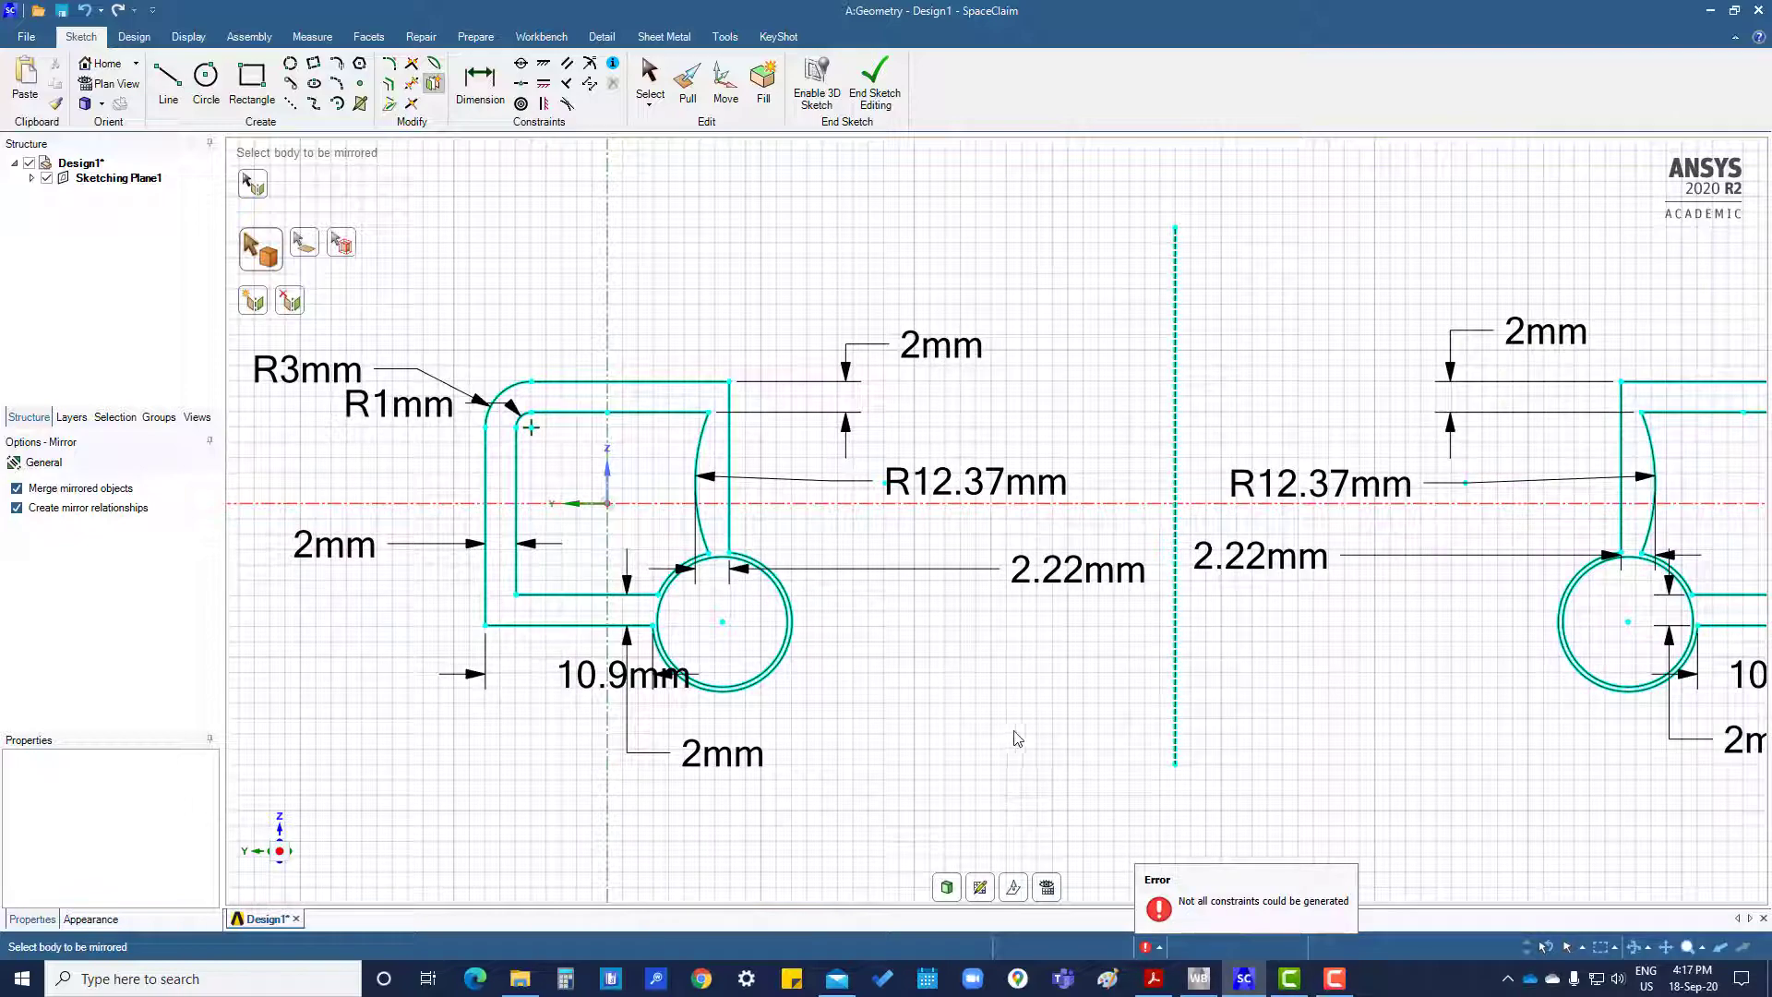
mouse_move(1391, 791)
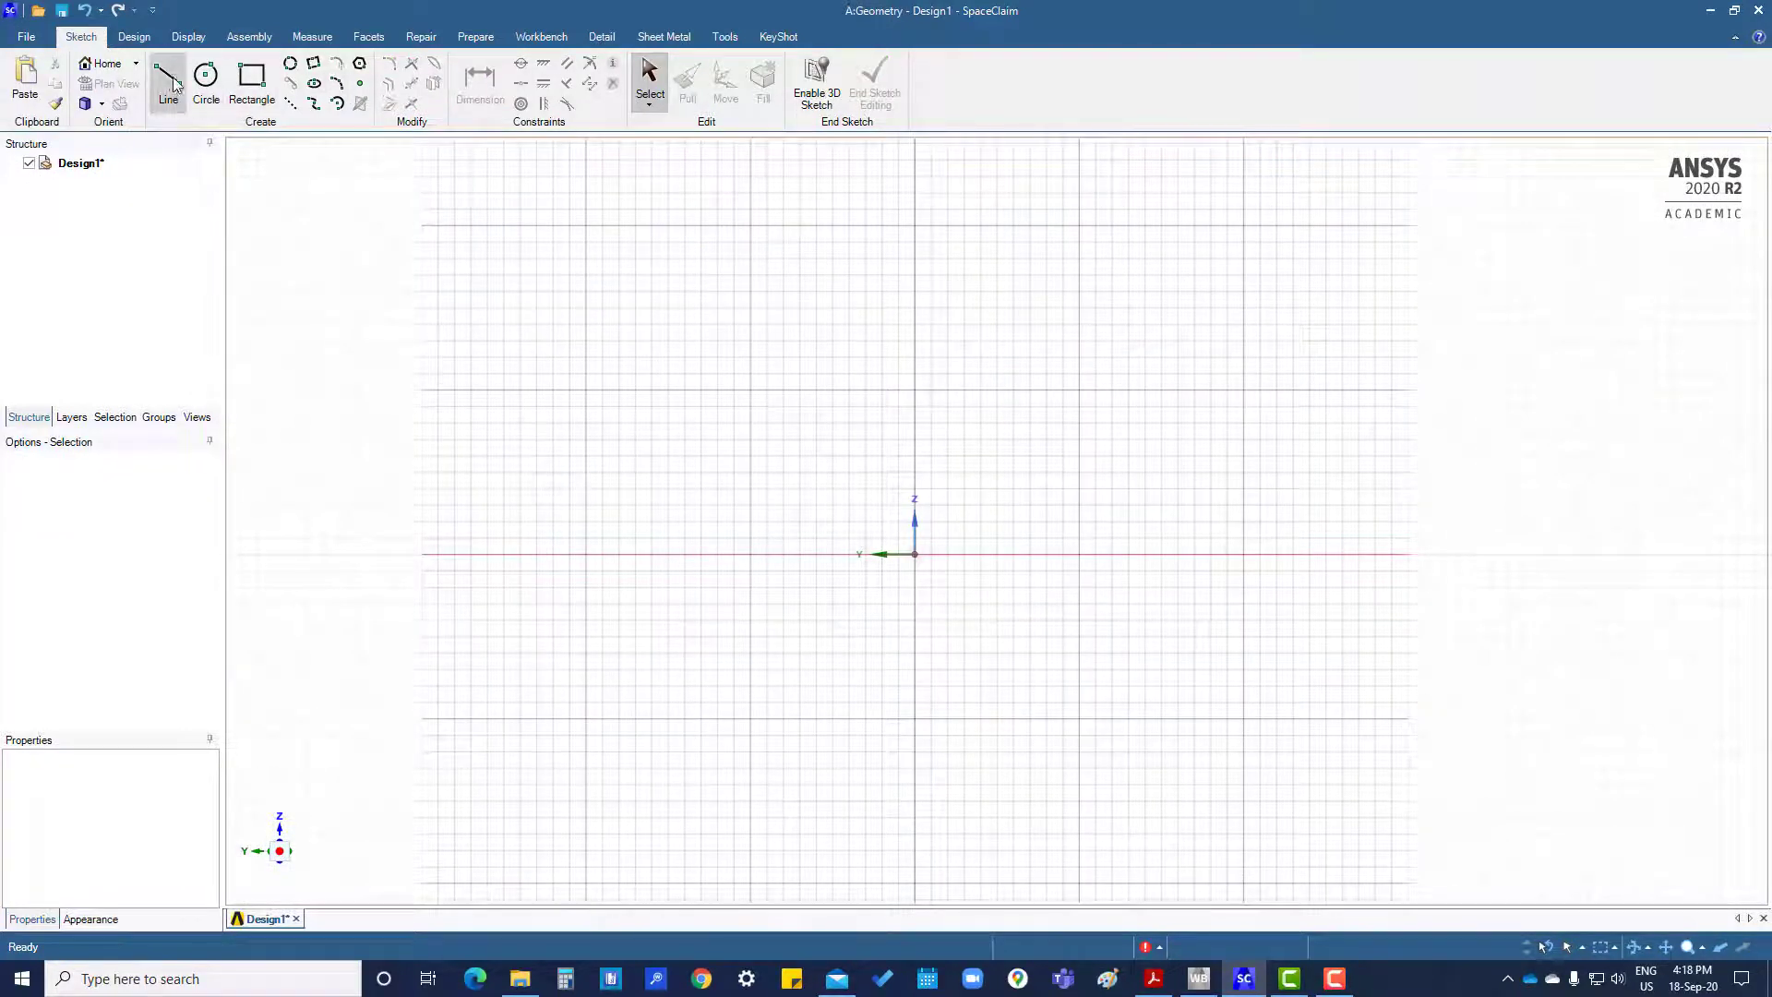
- Draw a line rising from the origin and dimension it 30.41mm long at 43.7°
drag(916, 554, 1113, 339)
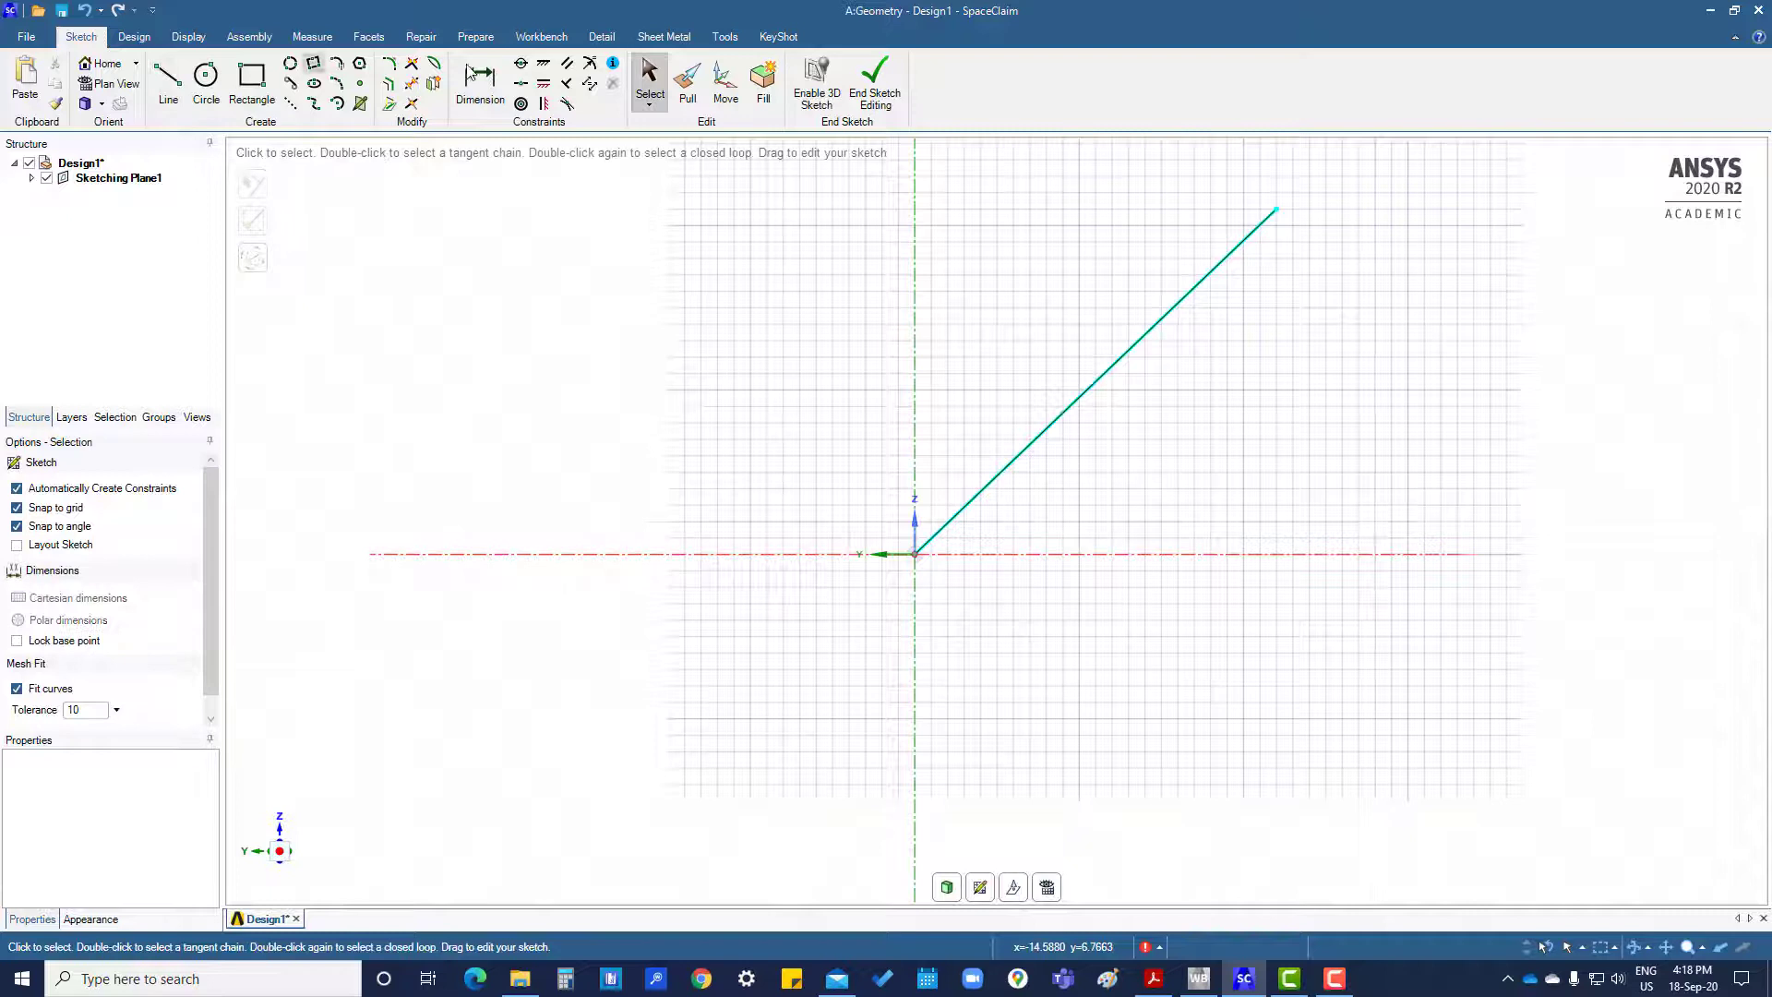
click(478, 79)
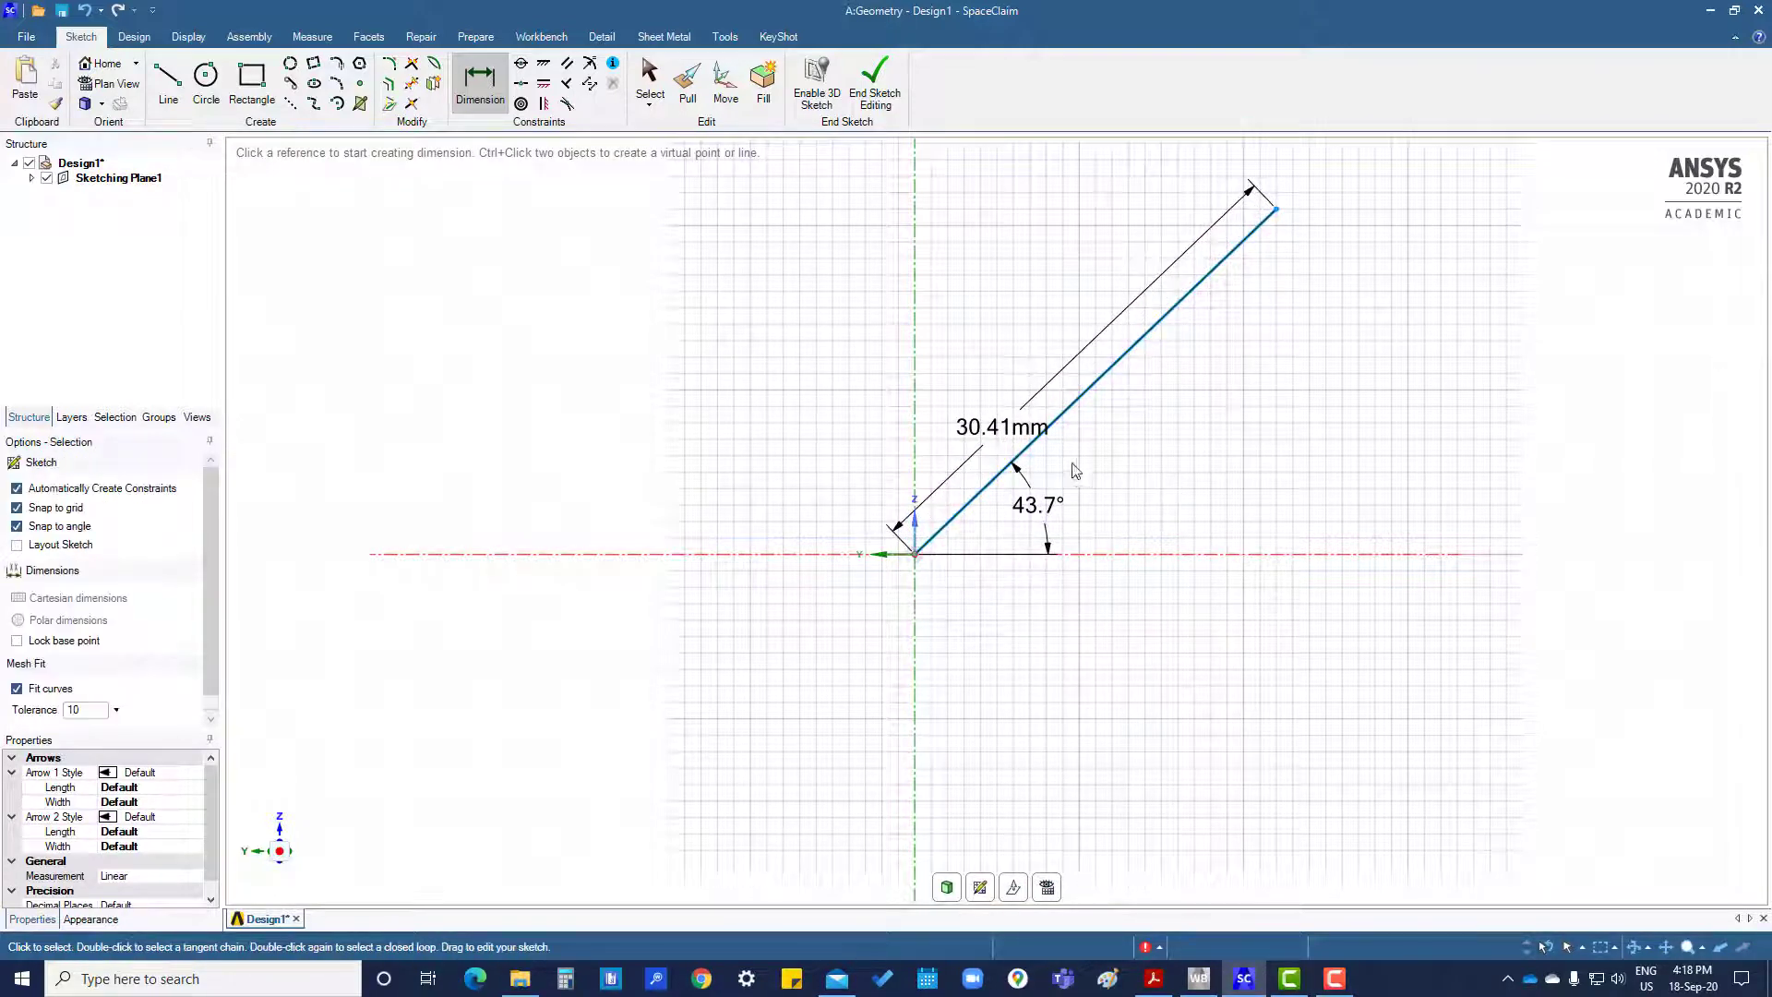
double_click(1000, 426)
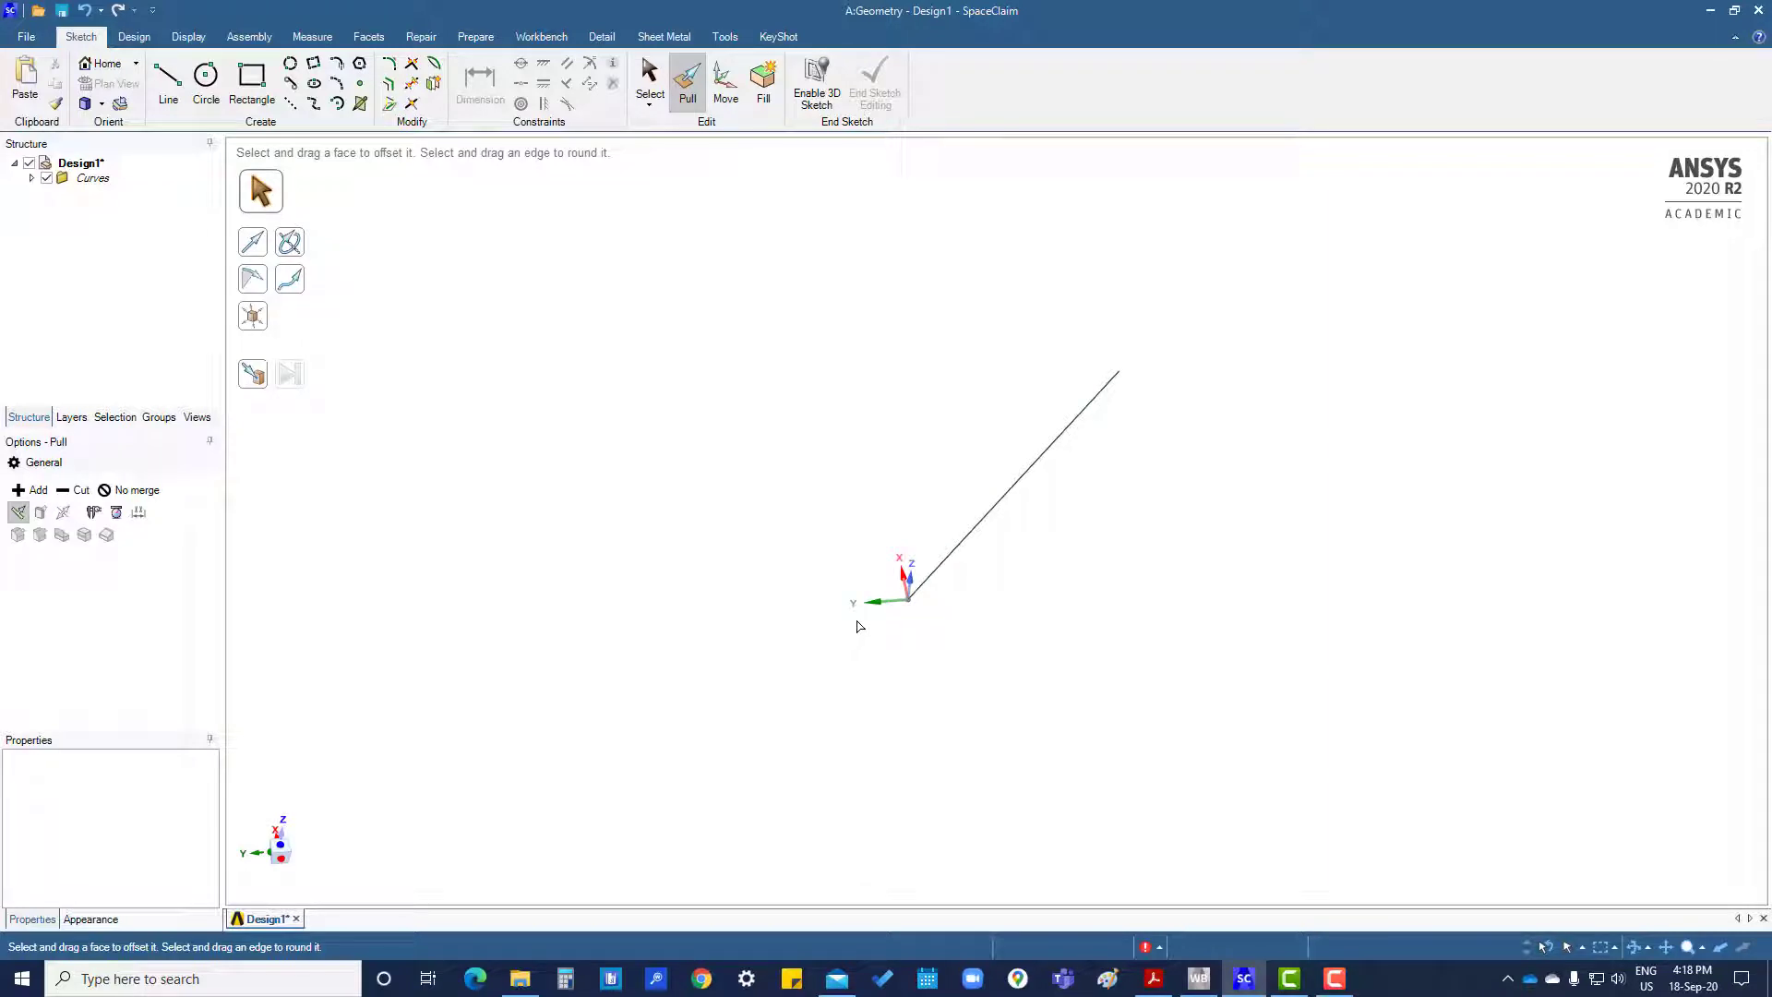
mouse_move(853, 661)
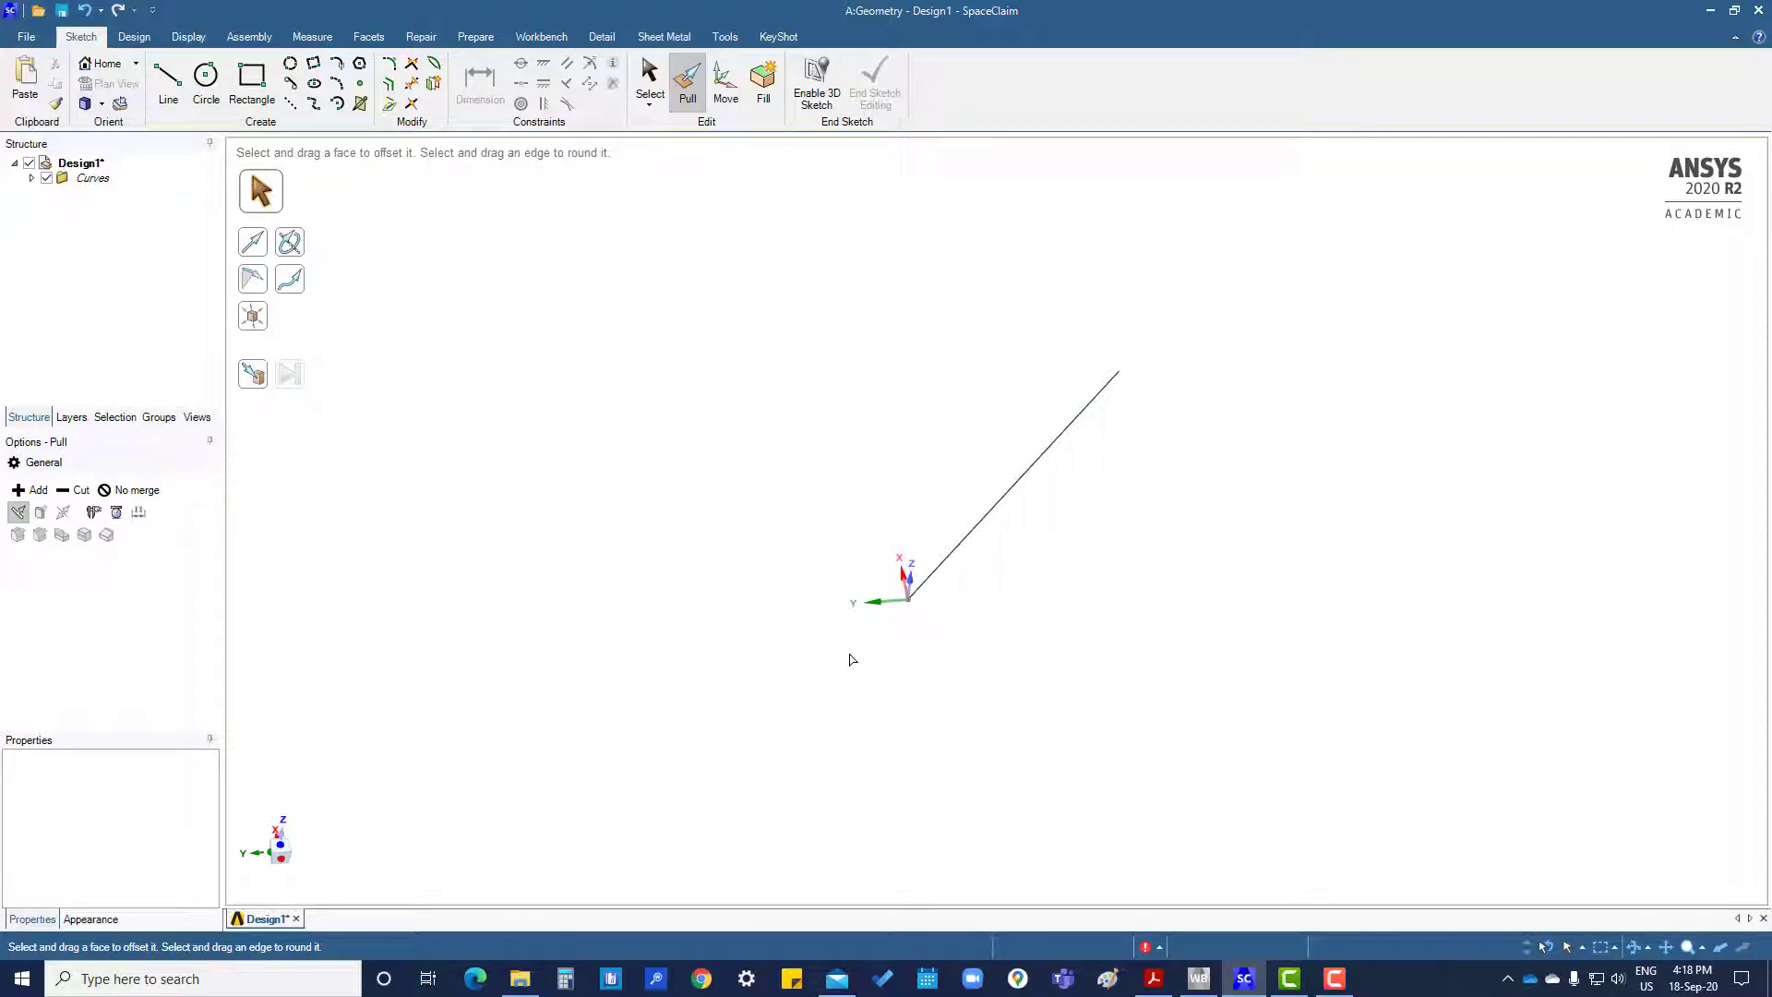
- Start a new sketch and pick a different plane through the origin for it
click(650, 81)
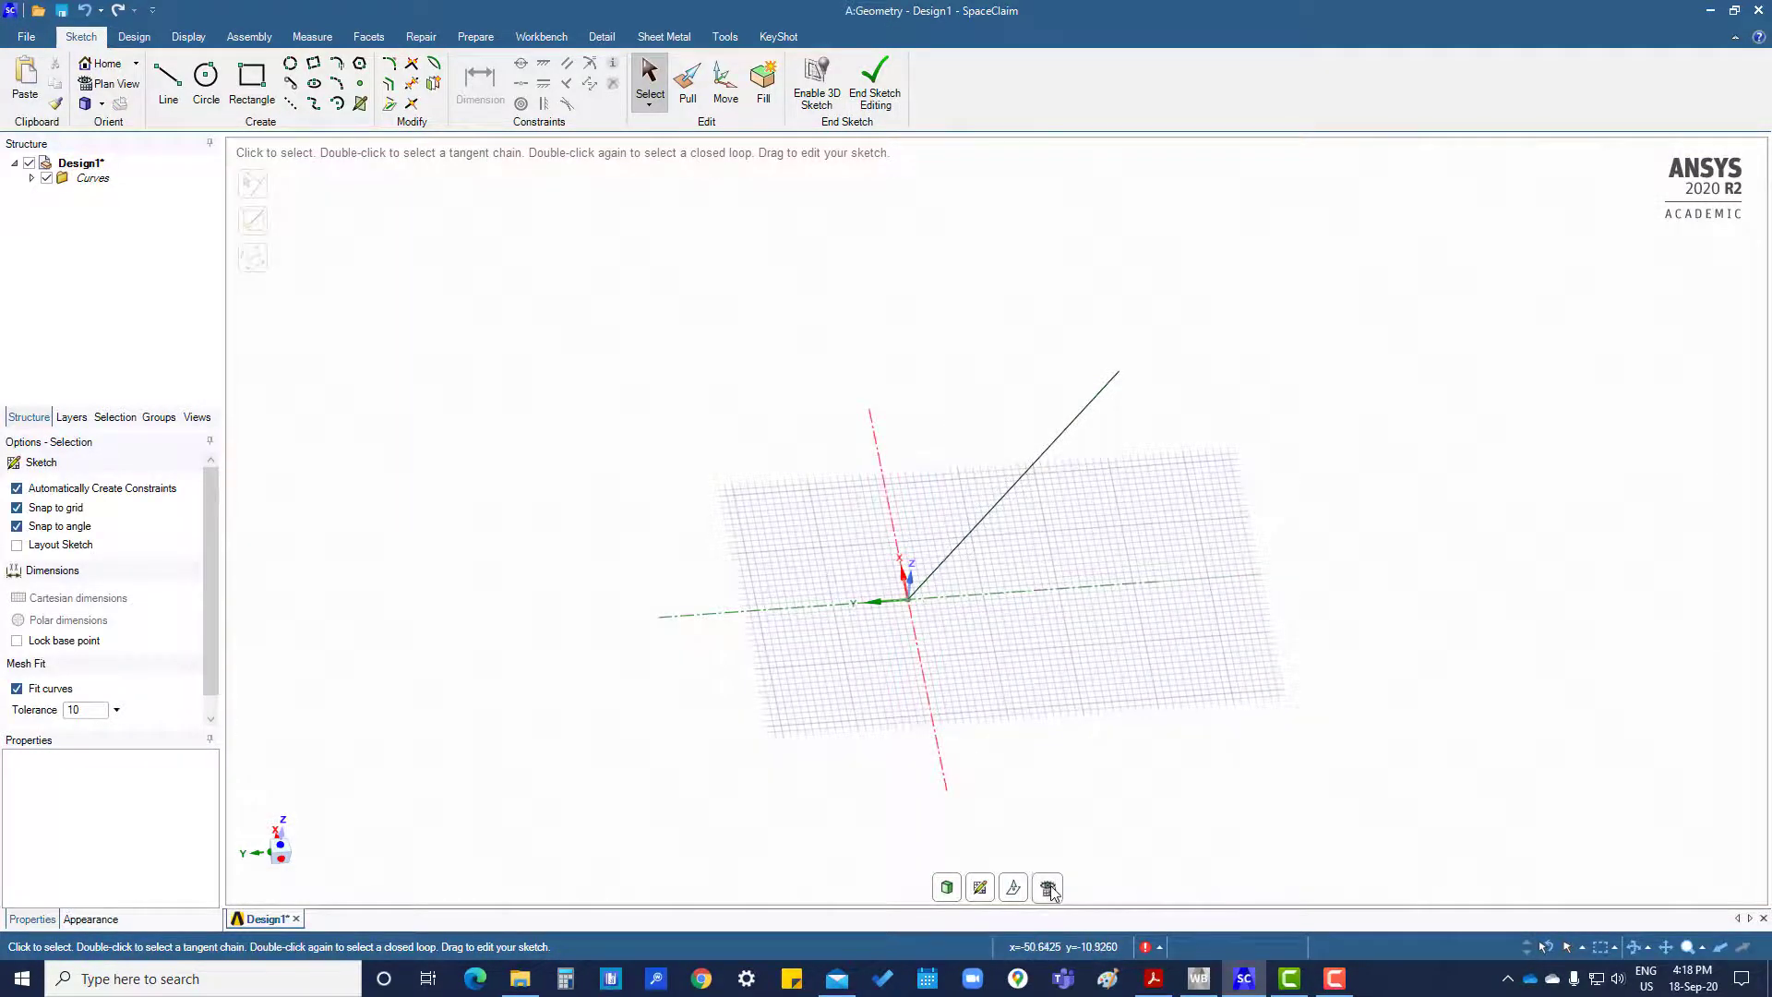
click(1044, 886)
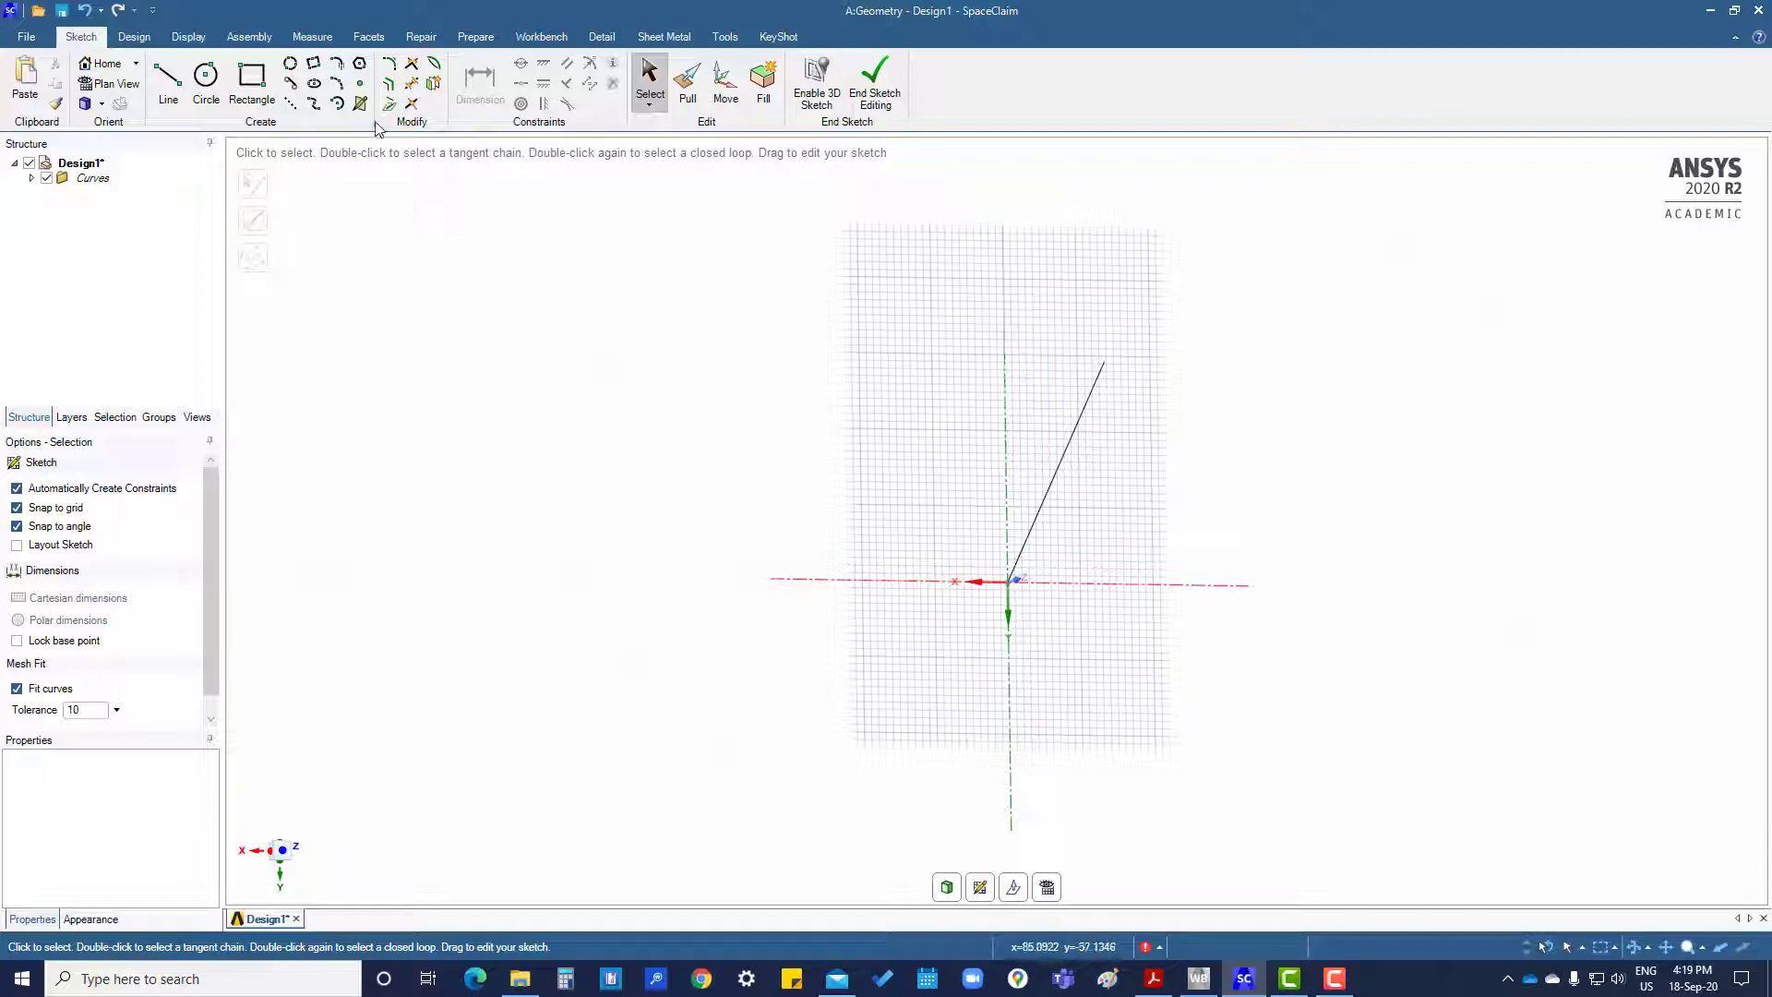
mouse_move(387, 103)
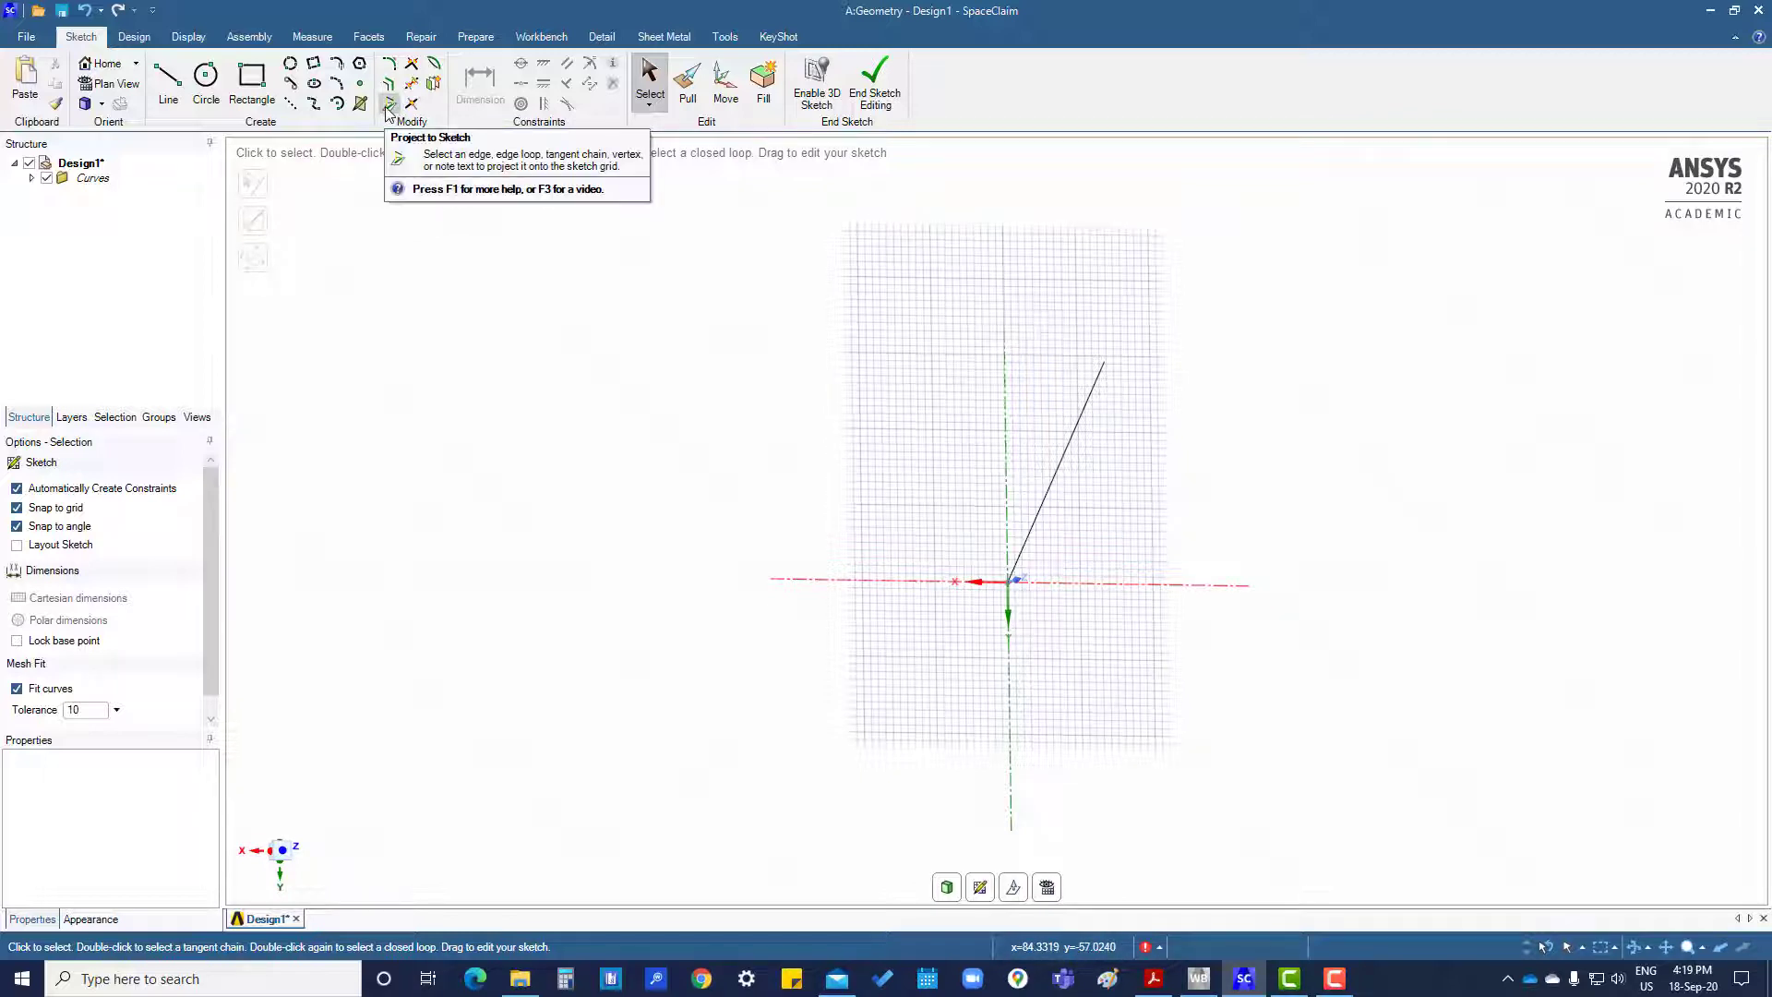
- Project the angled 3D line onto the sketch plane as a shorter line from the origin
click(389, 103)
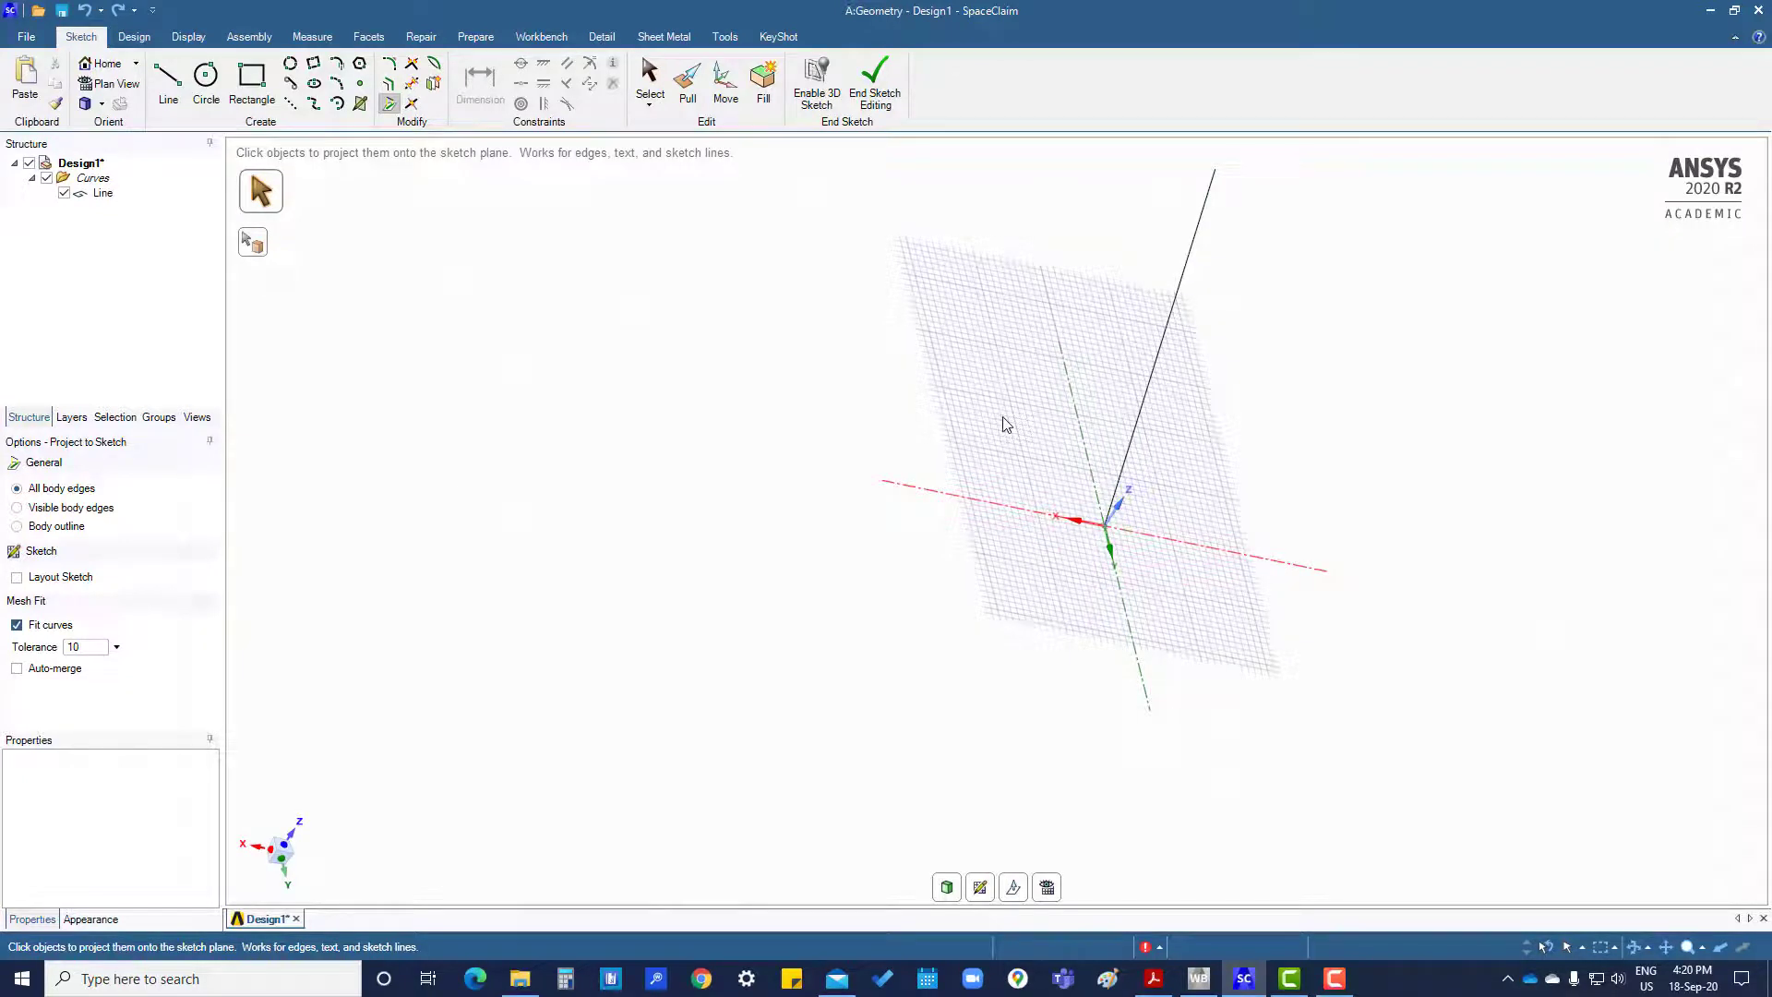
mouse_move(297, 126)
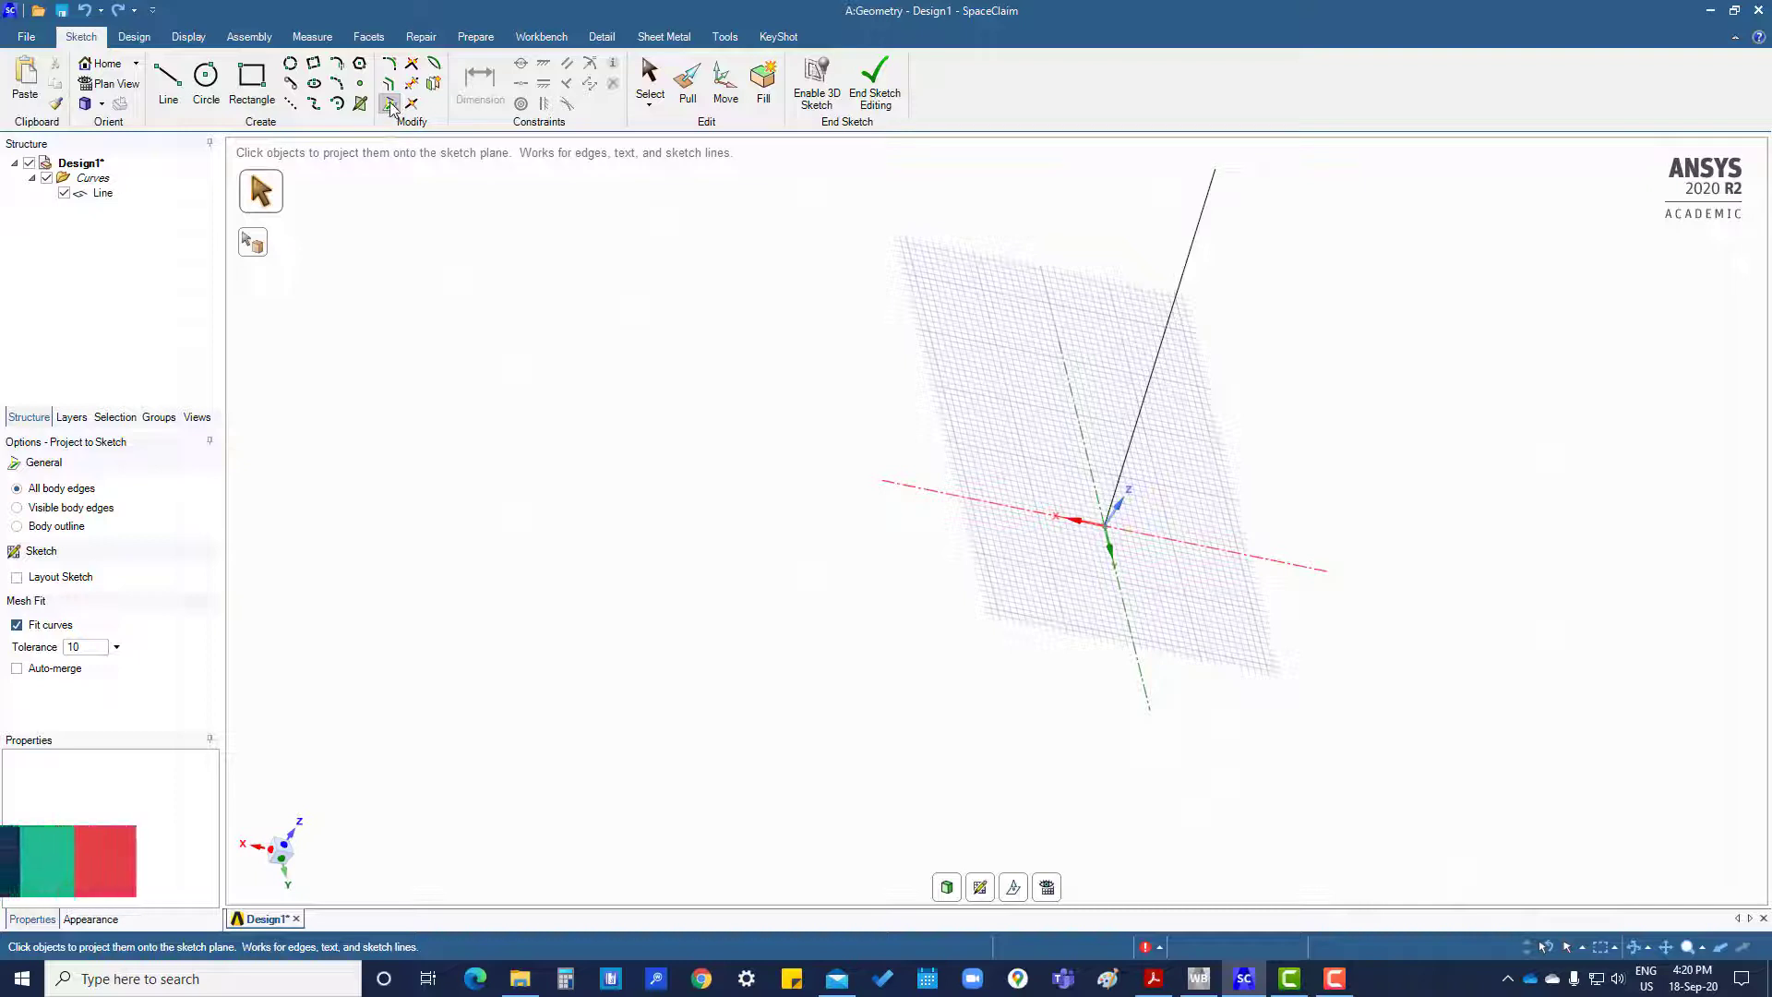
click(104, 192)
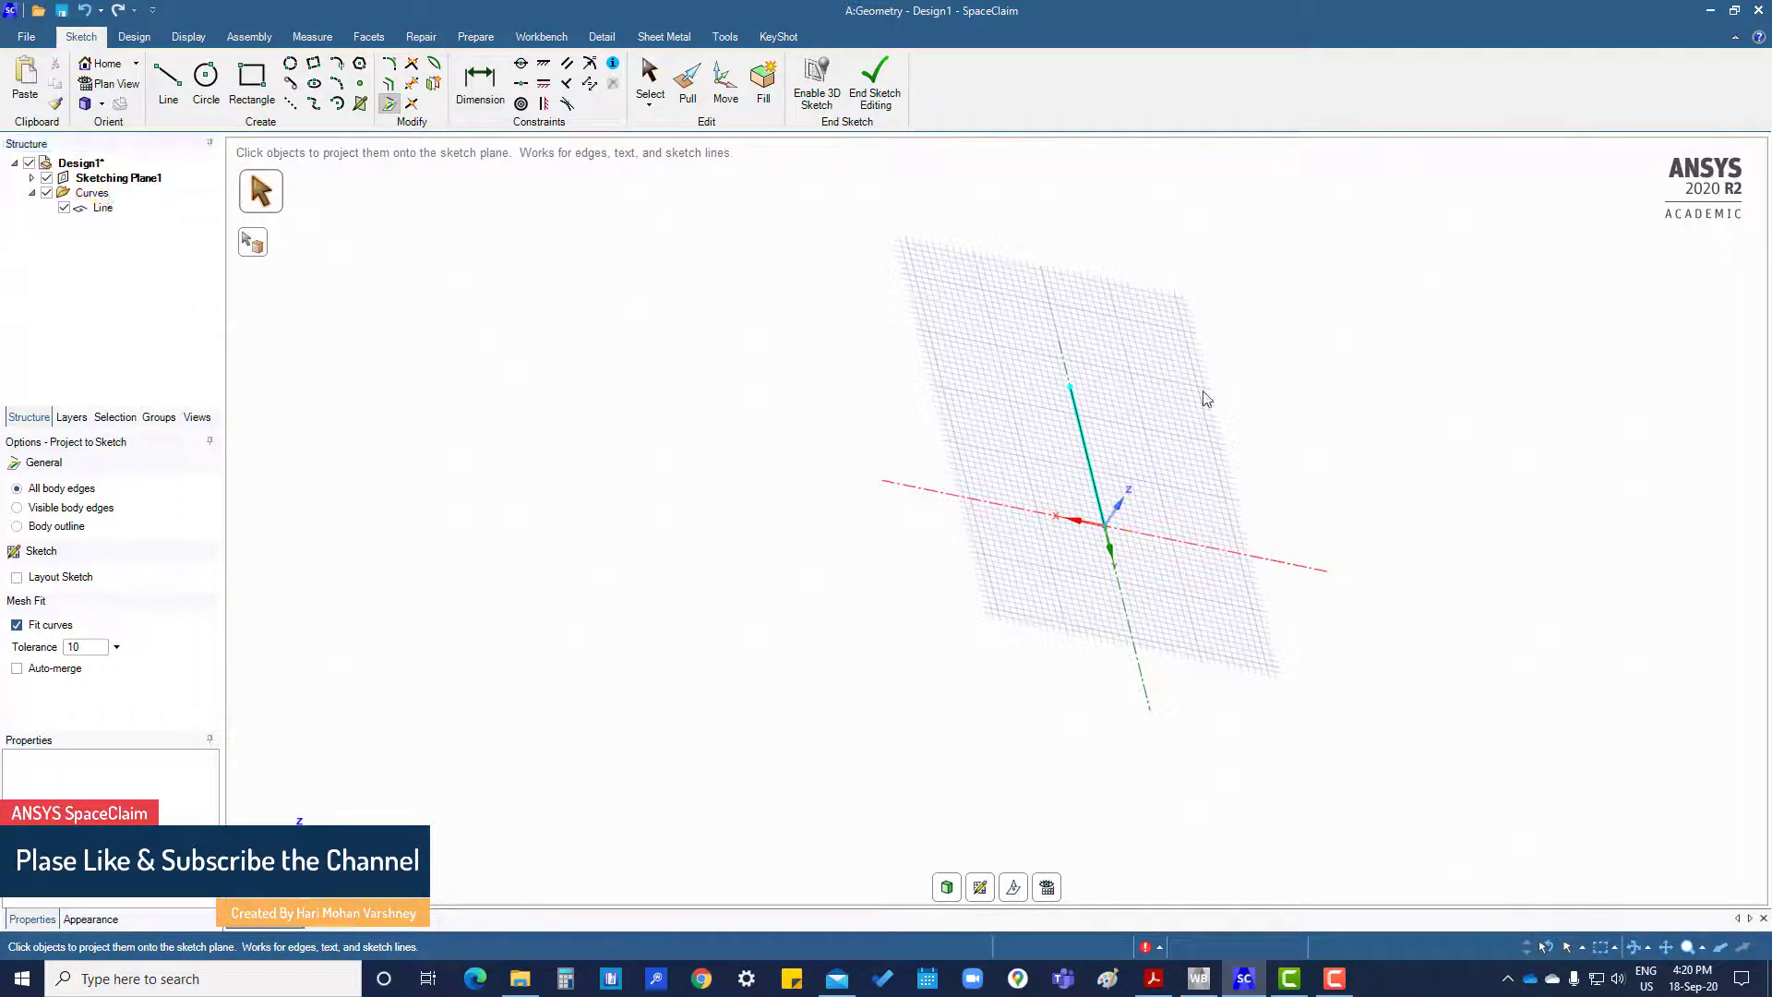
click(1074, 452)
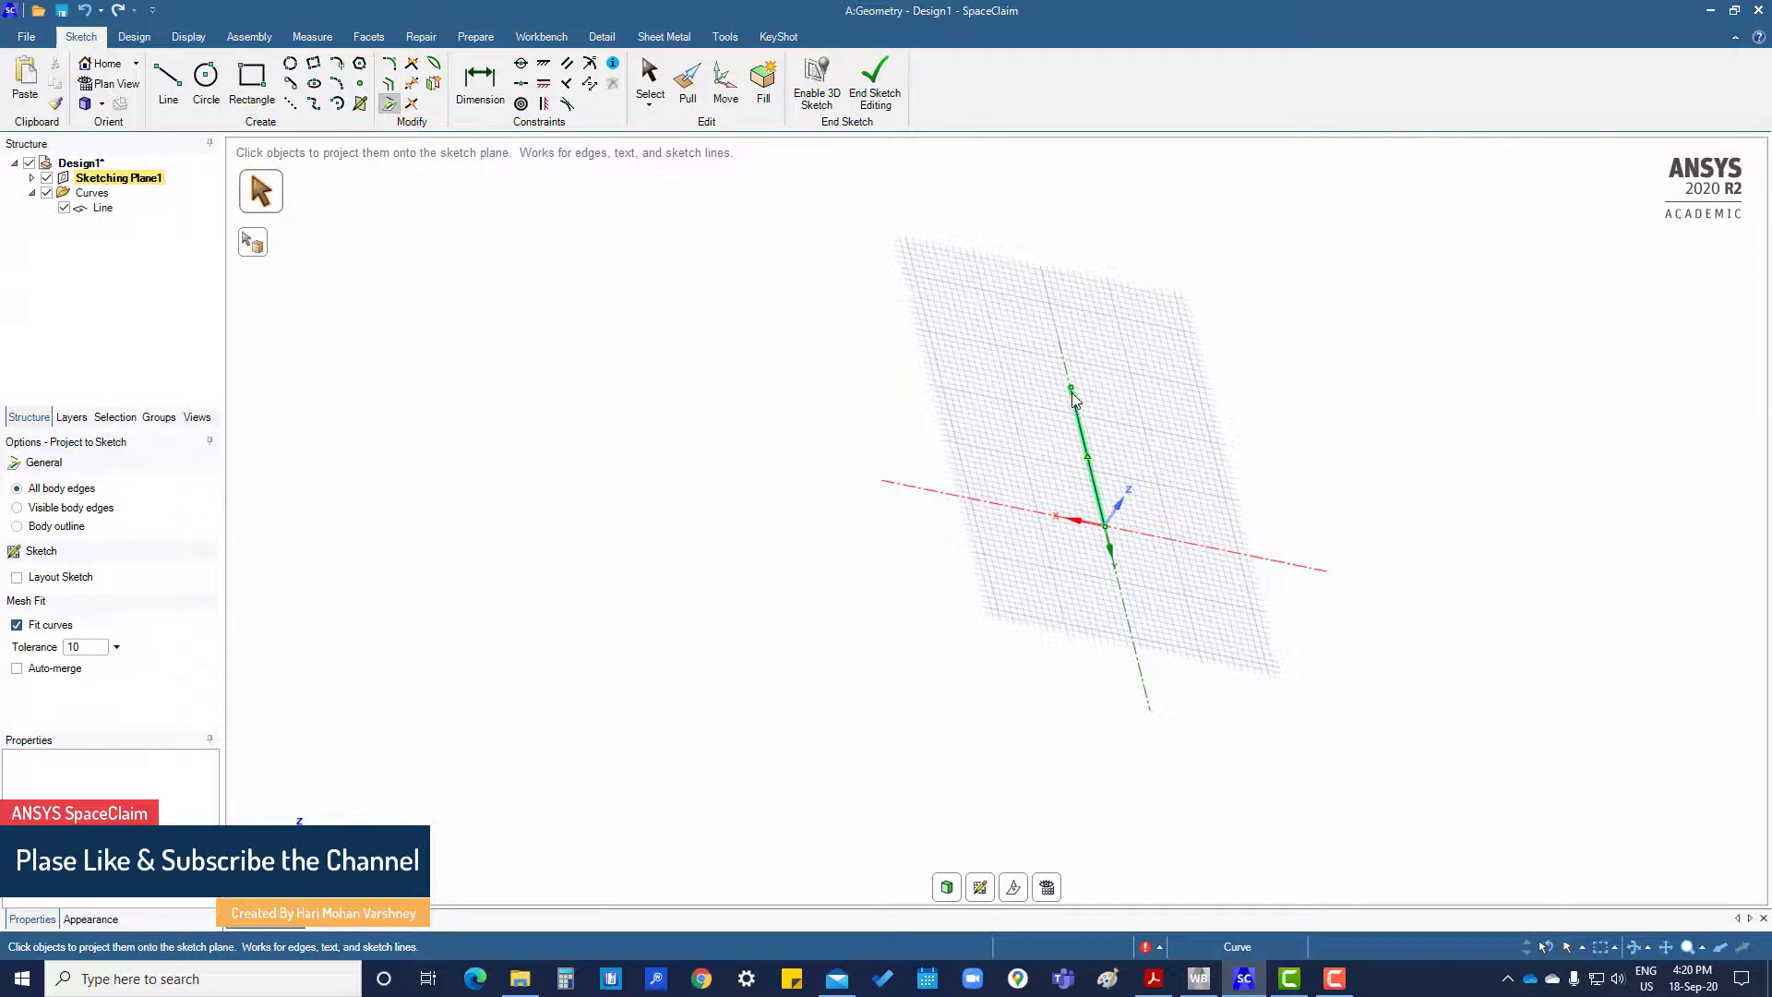